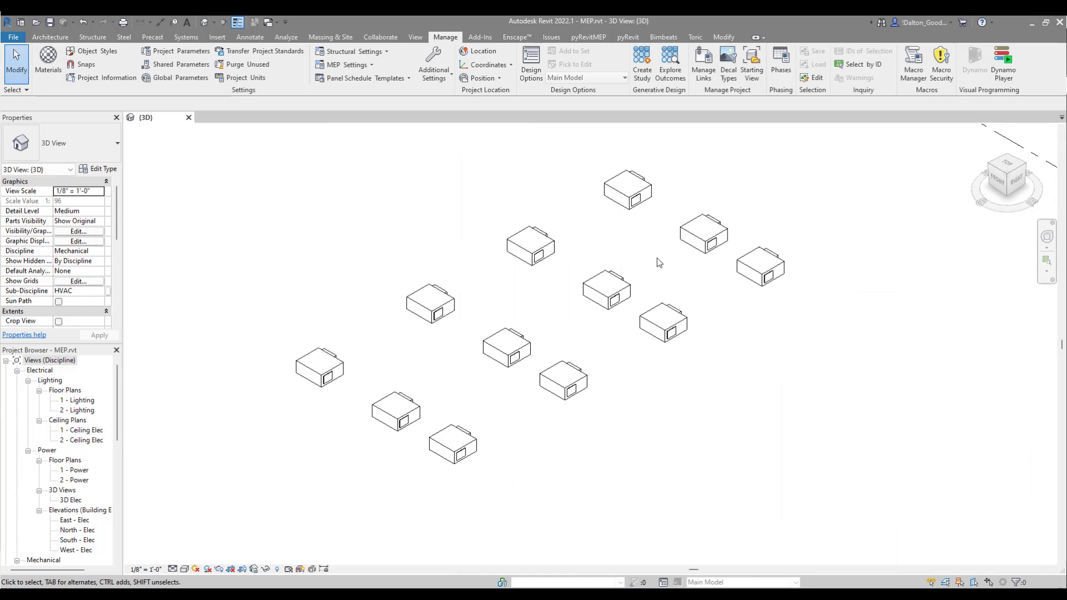
{"action": "mouse_move", "coordinate": [623, 291]}
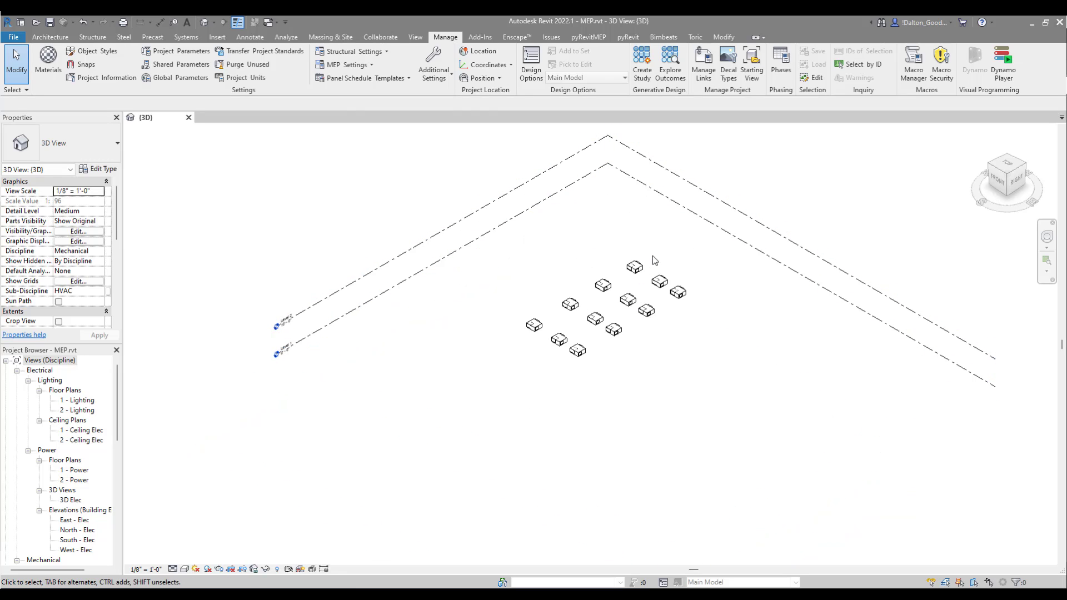
{"action": "mouse_move", "coordinate": [636, 266]}
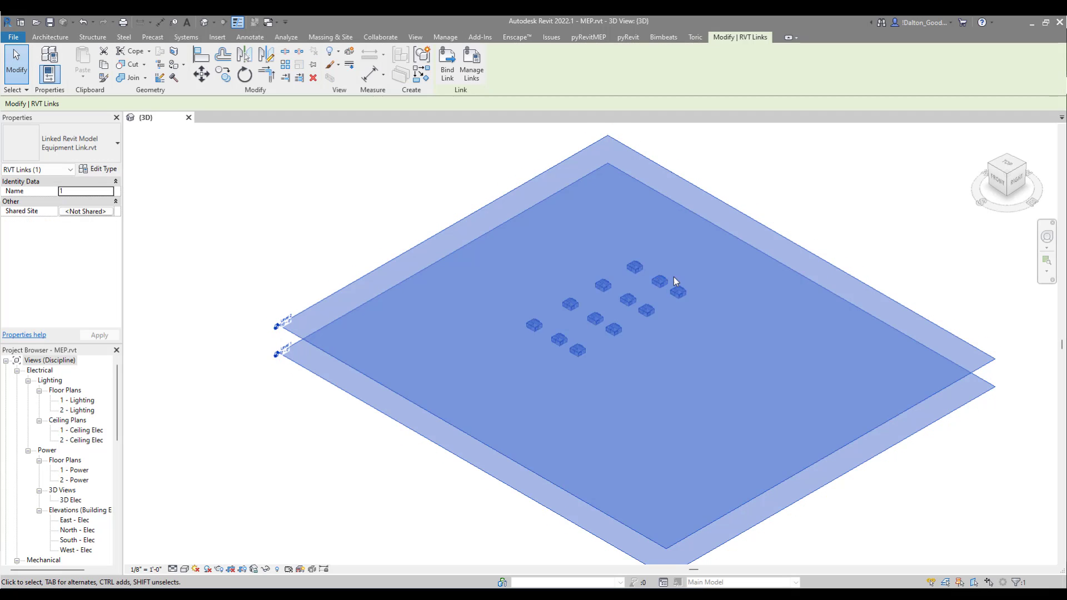
{"action": "mouse_move", "coordinate": [653, 262]}
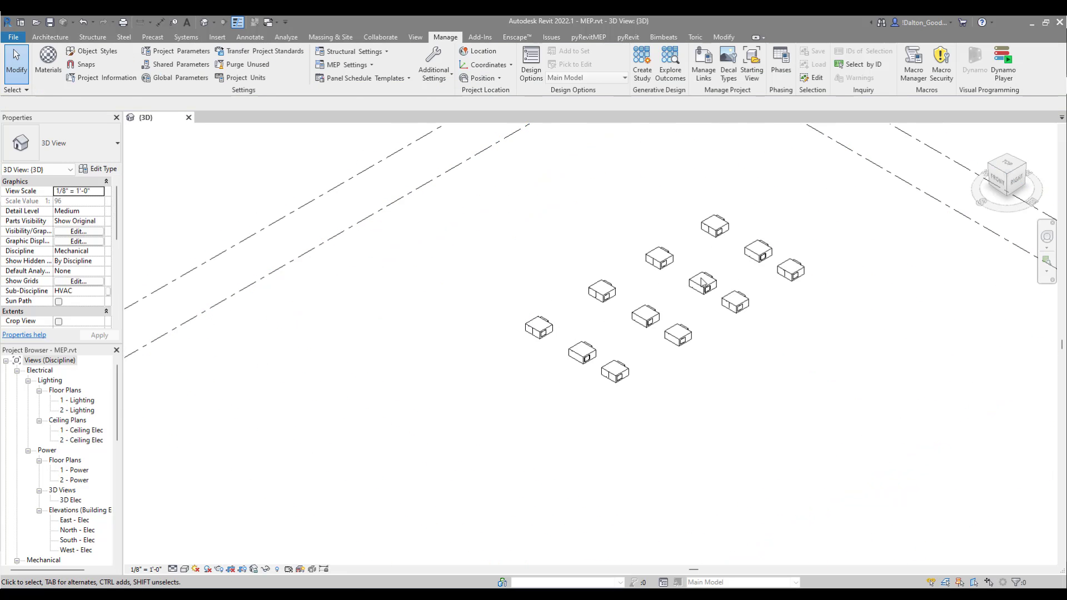
{"action": "mouse_move", "coordinate": [635, 394]}
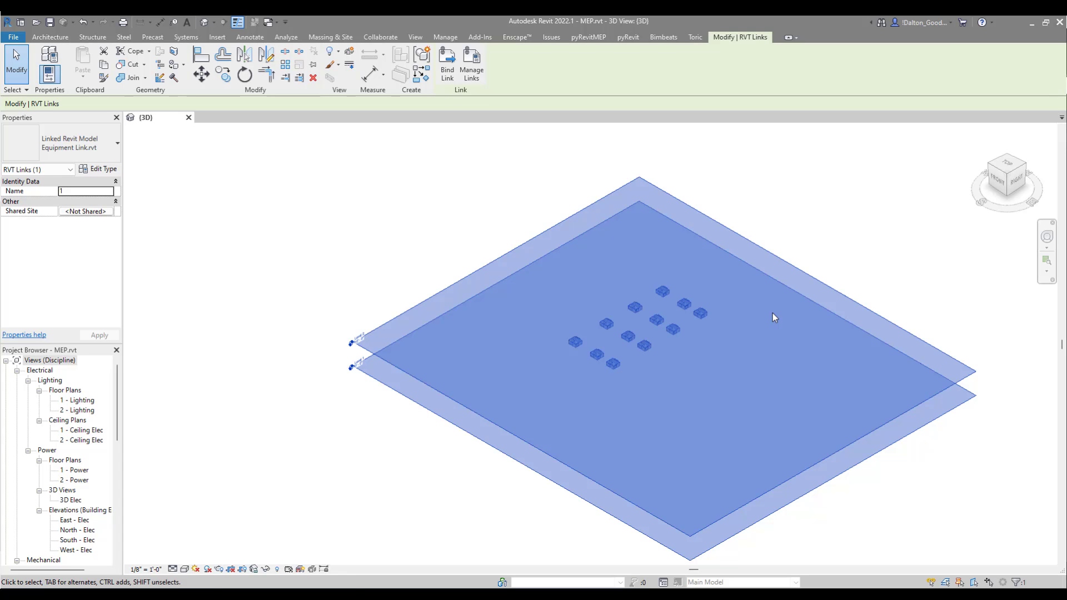
{"action": "mouse_move", "coordinate": [733, 350]}
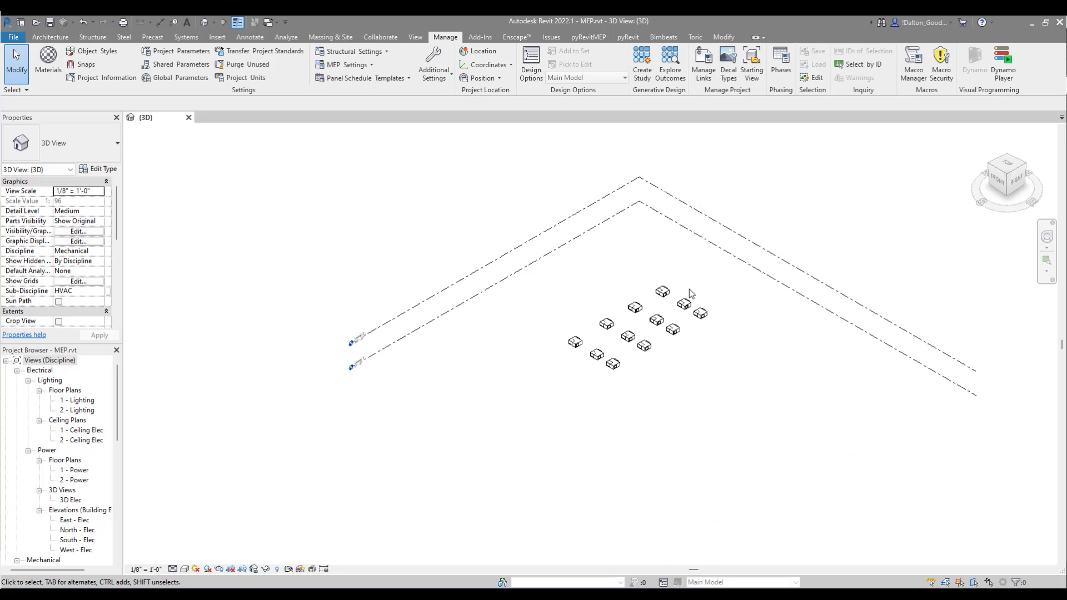
{"action": "mouse_move", "coordinate": [763, 212]}
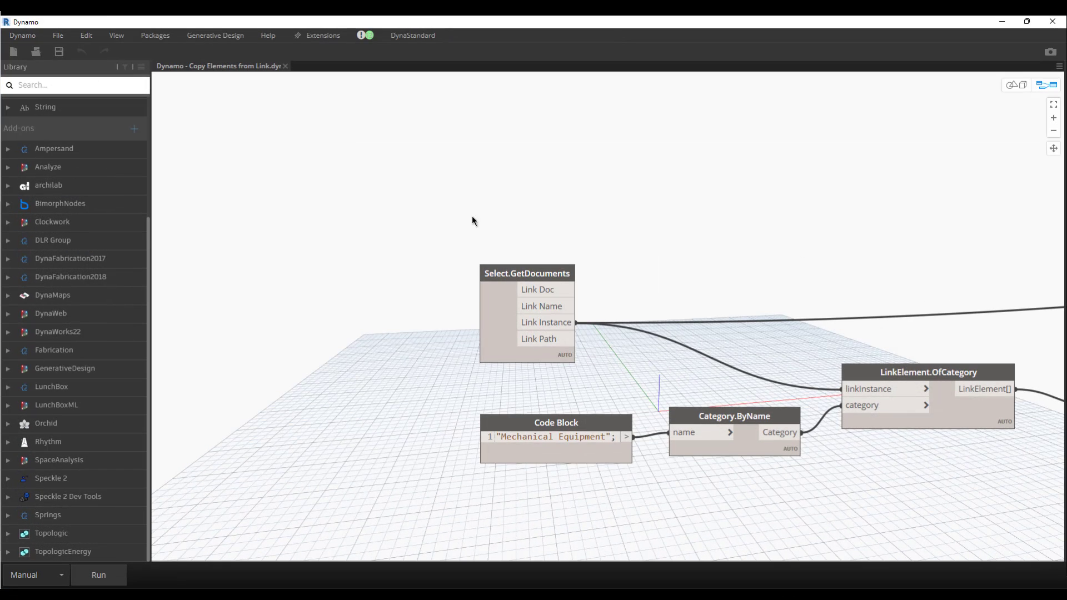
{"action": "mouse_move", "coordinate": [875, 237]}
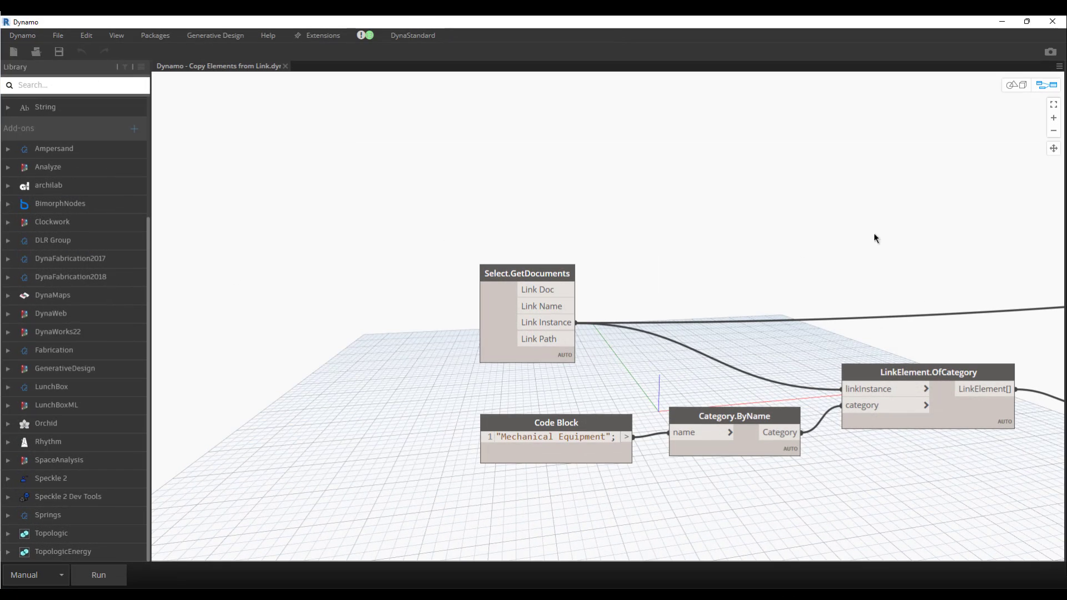
{"action": "mouse_move", "coordinate": [524, 268]}
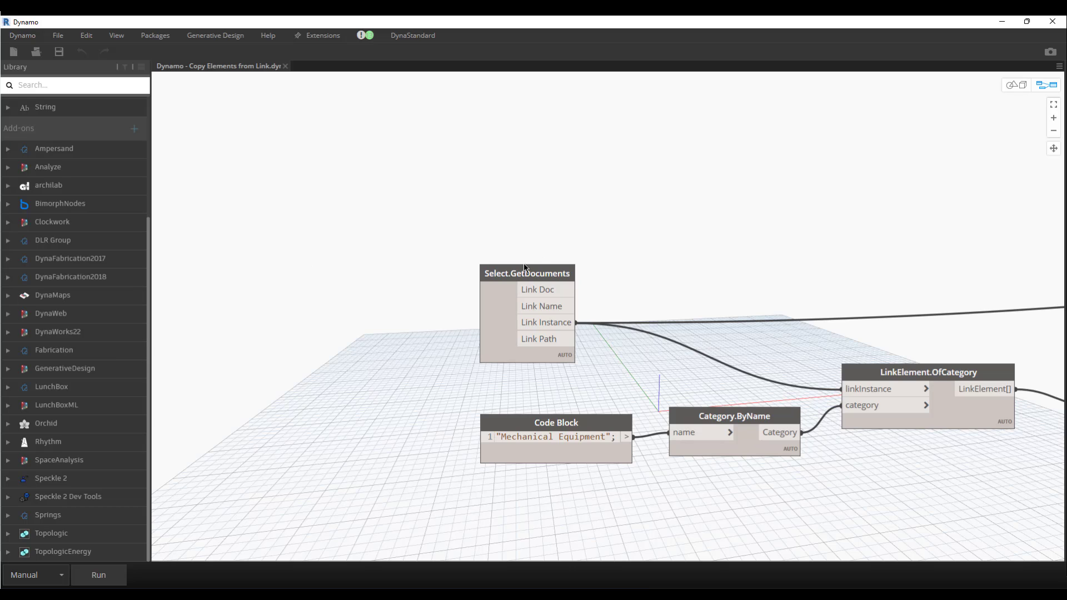
{"action": "mouse_move", "coordinate": [613, 204]}
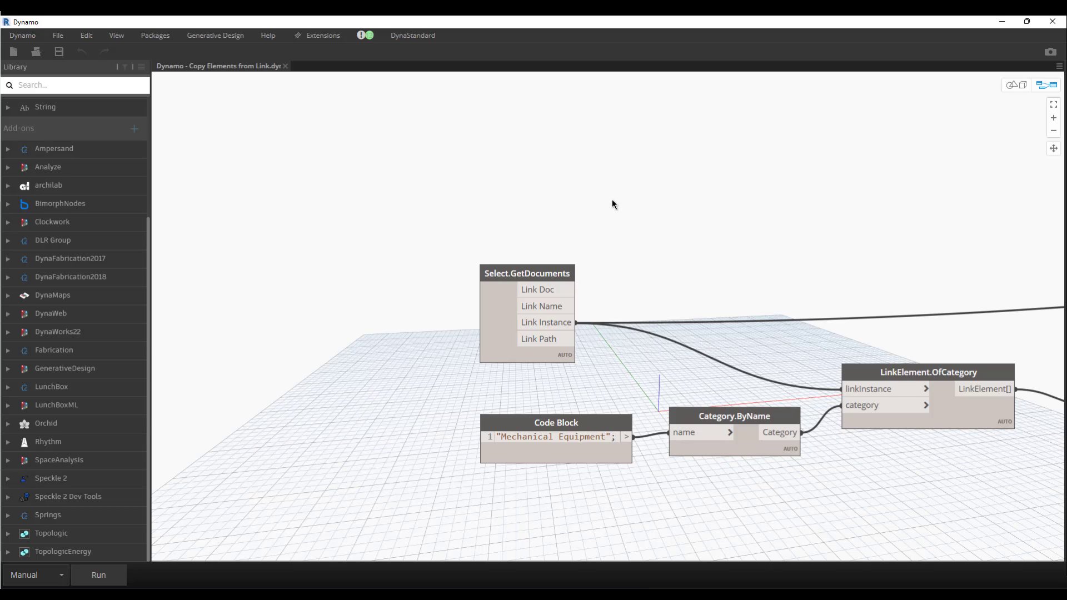
{"action": "mouse_move", "coordinate": [228, 57]}
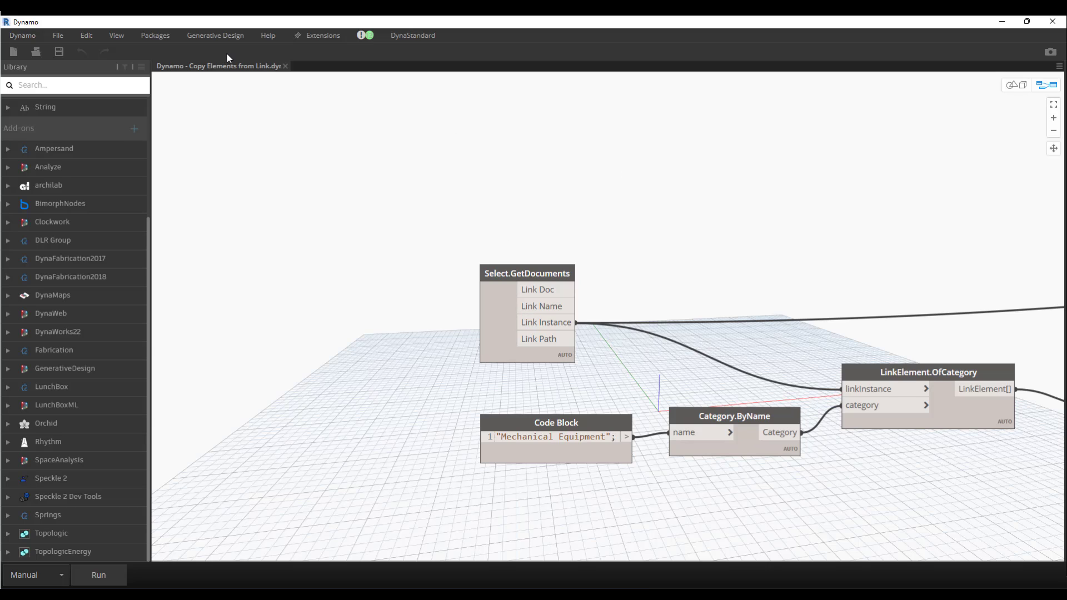
{"action": "mouse_move", "coordinate": [409, 297]}
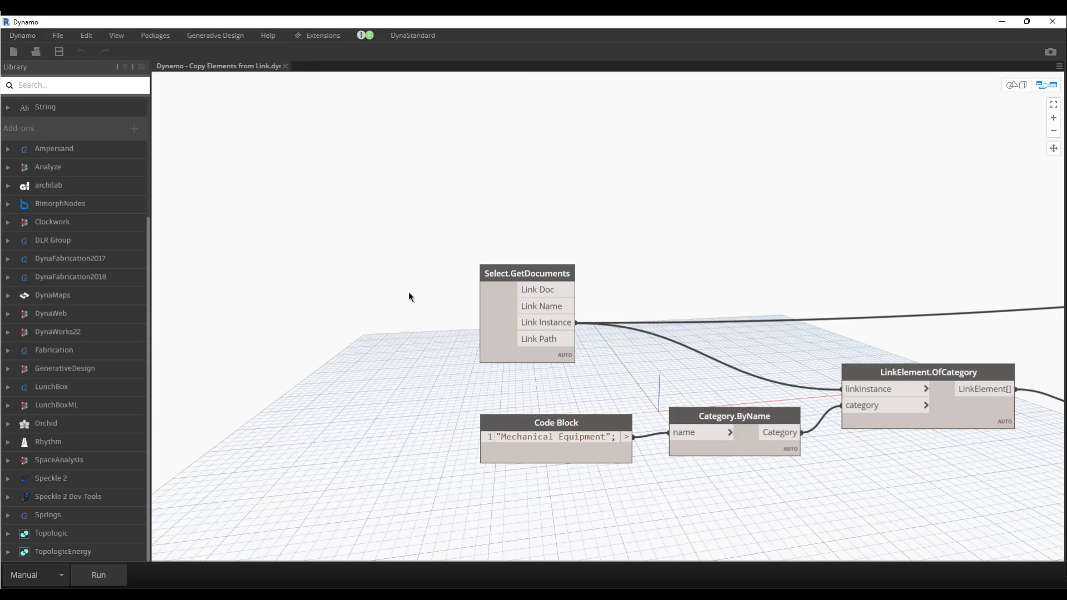
{"action": "mouse_move", "coordinate": [324, 26]}
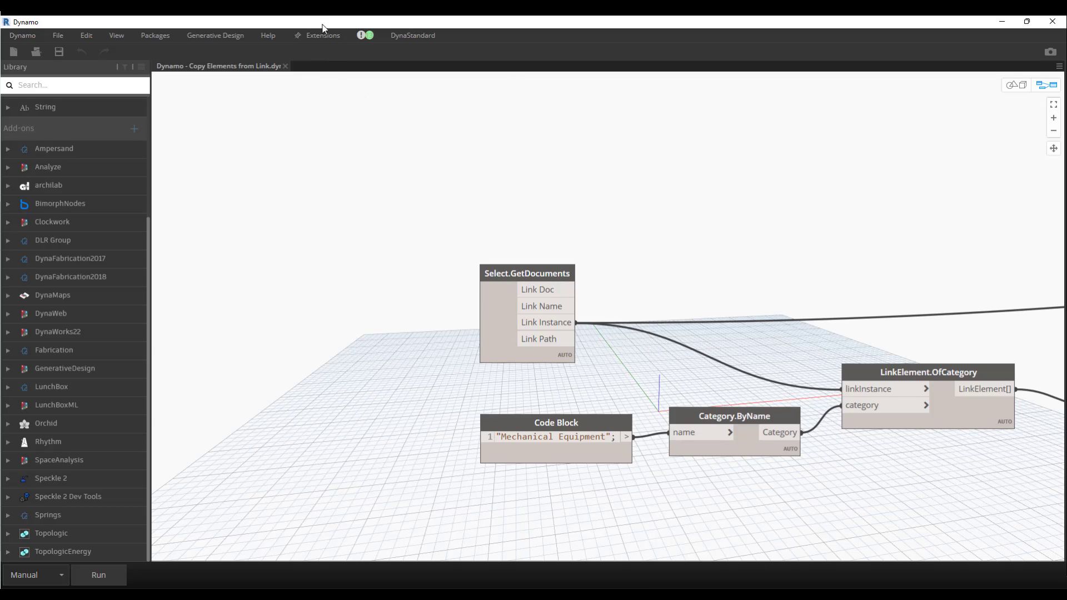
{"action": "mouse_move", "coordinate": [69, 284]}
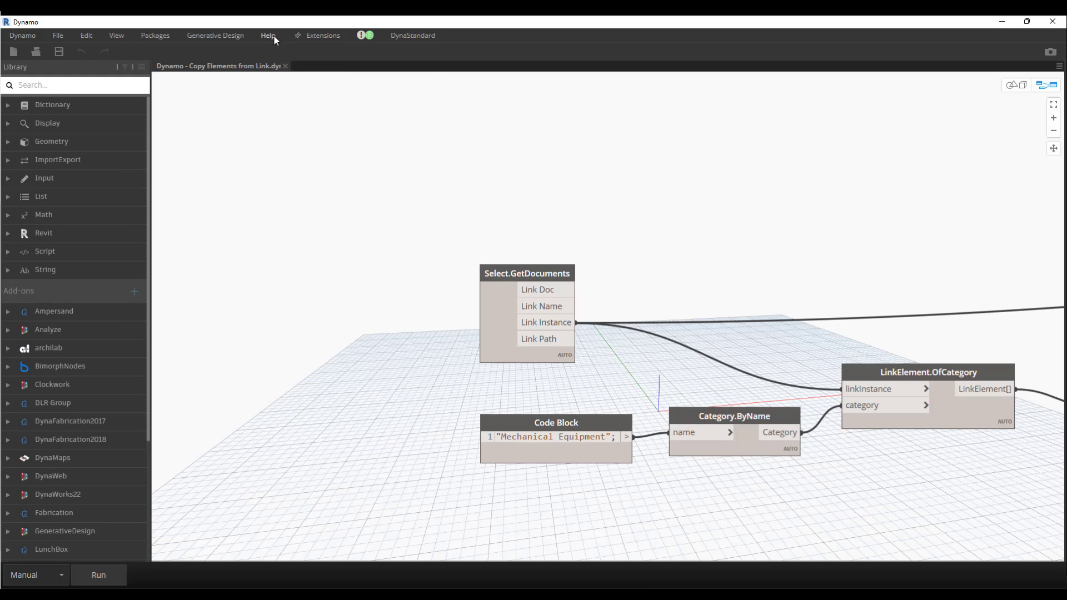
{"action": "mouse_move", "coordinate": [268, 40]}
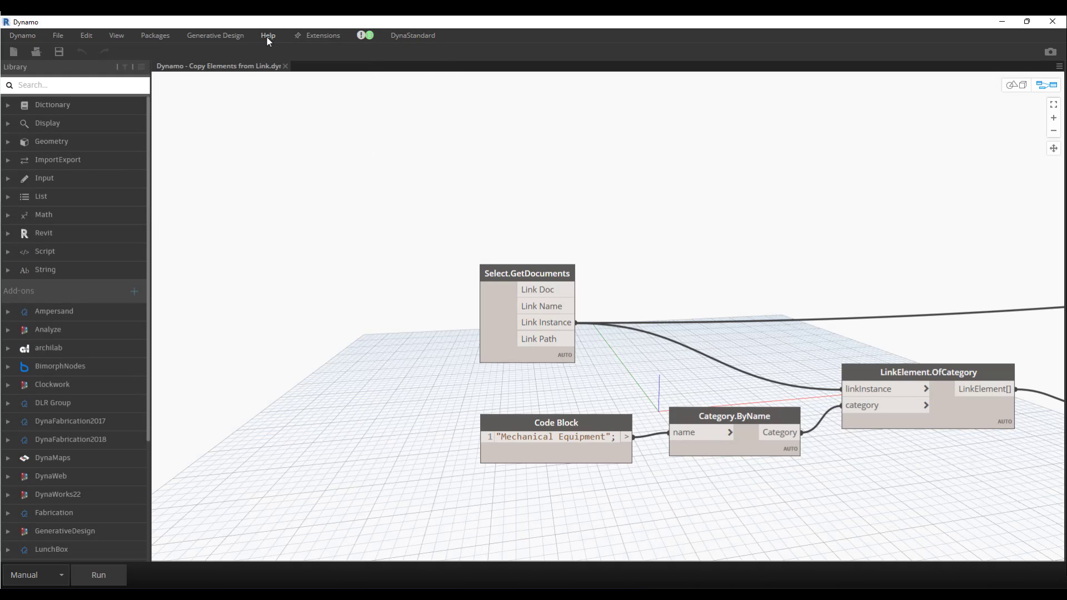
{"action": "mouse_move", "coordinate": [277, 52]}
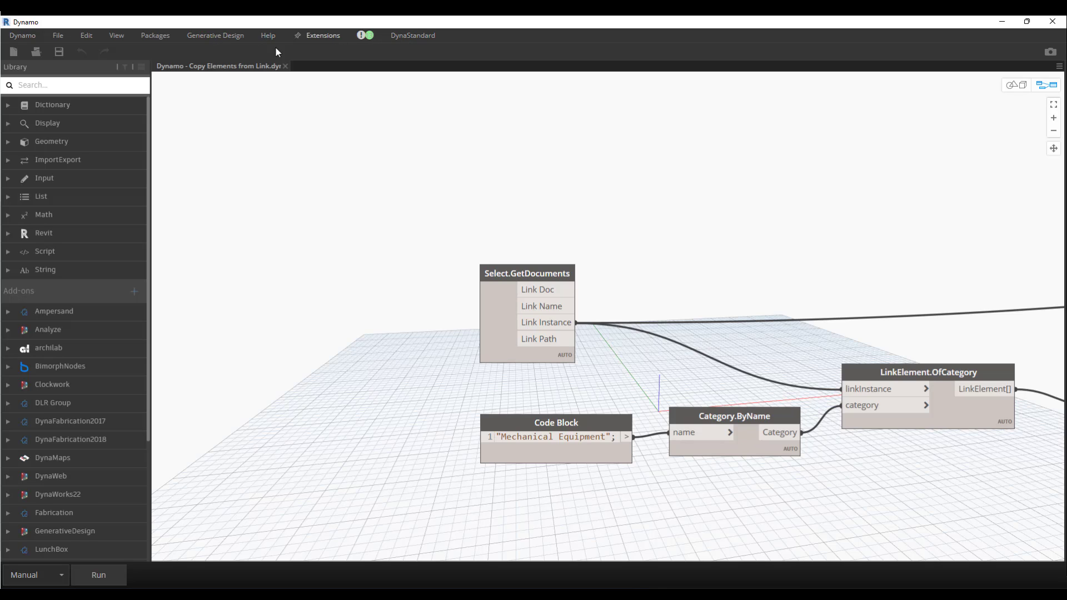
{"action": "mouse_move", "coordinate": [450, 109]}
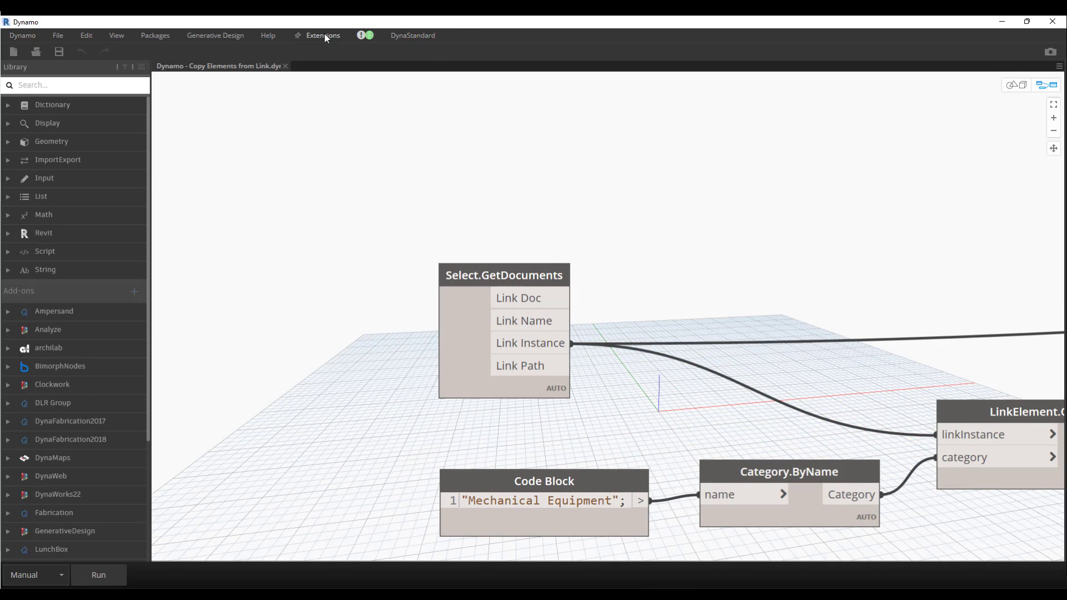
Open the graph's Properties and Workspace References panels from the Extensions menu.
{"action": "left_click", "coordinate": [322, 36]}
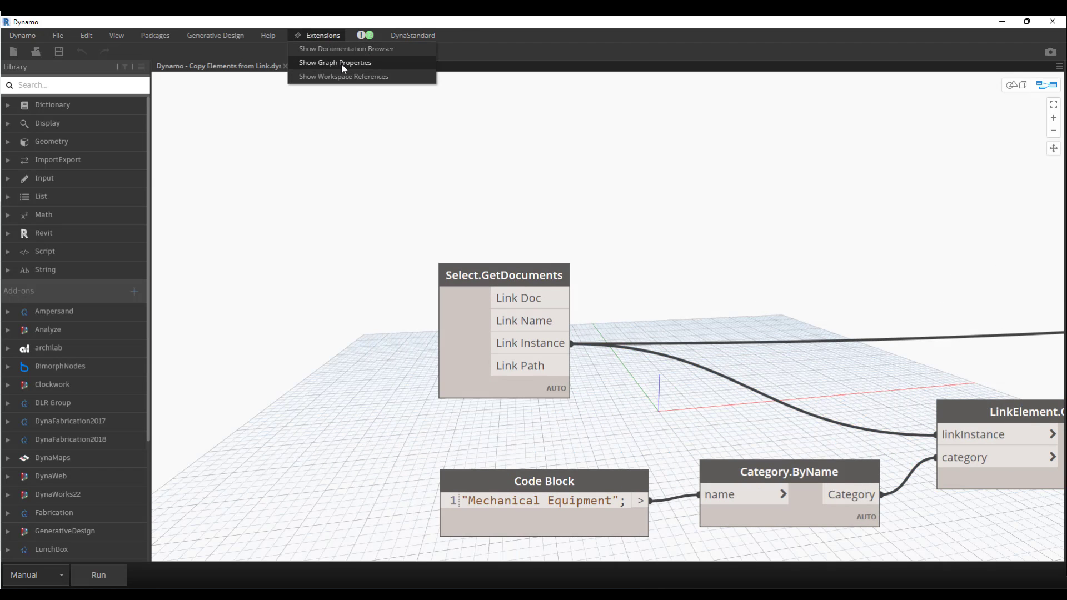
{"action": "left_click", "coordinate": [335, 63]}
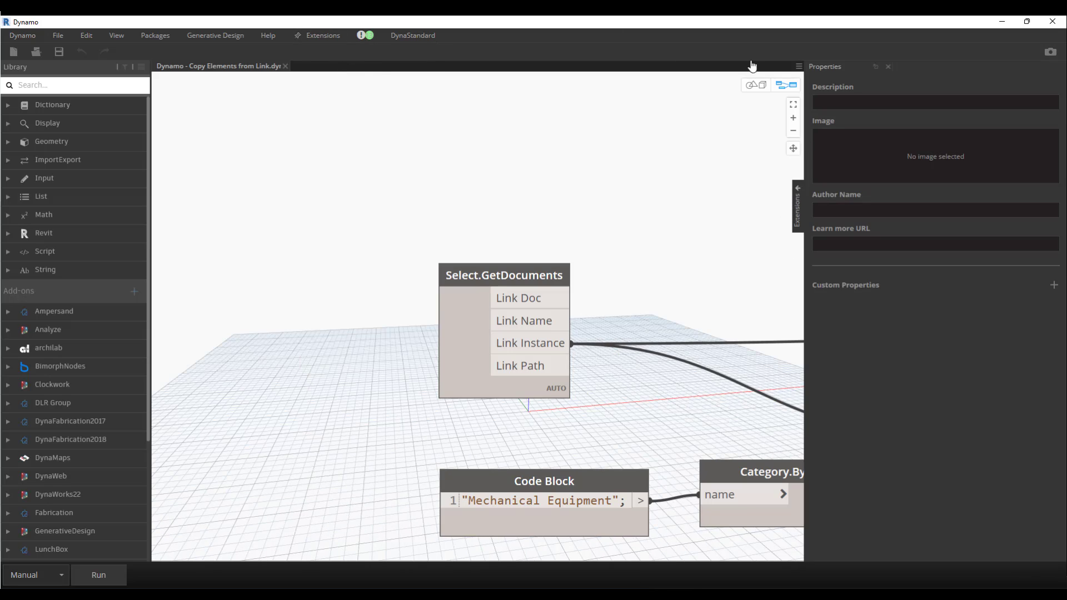
{"action": "mouse_move", "coordinate": [315, 53]}
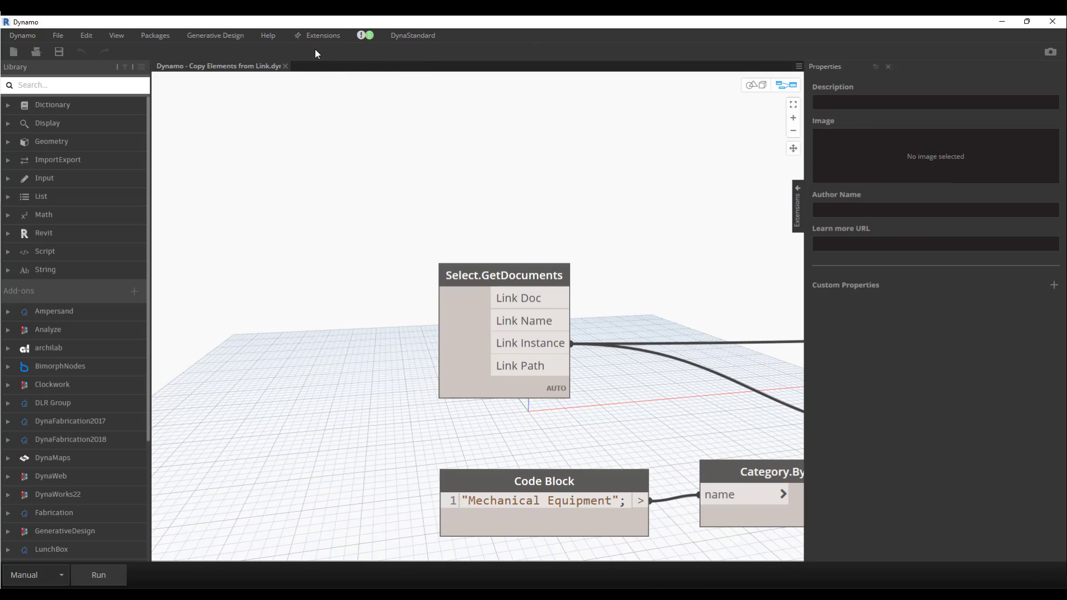
{"action": "left_click", "coordinate": [322, 35]}
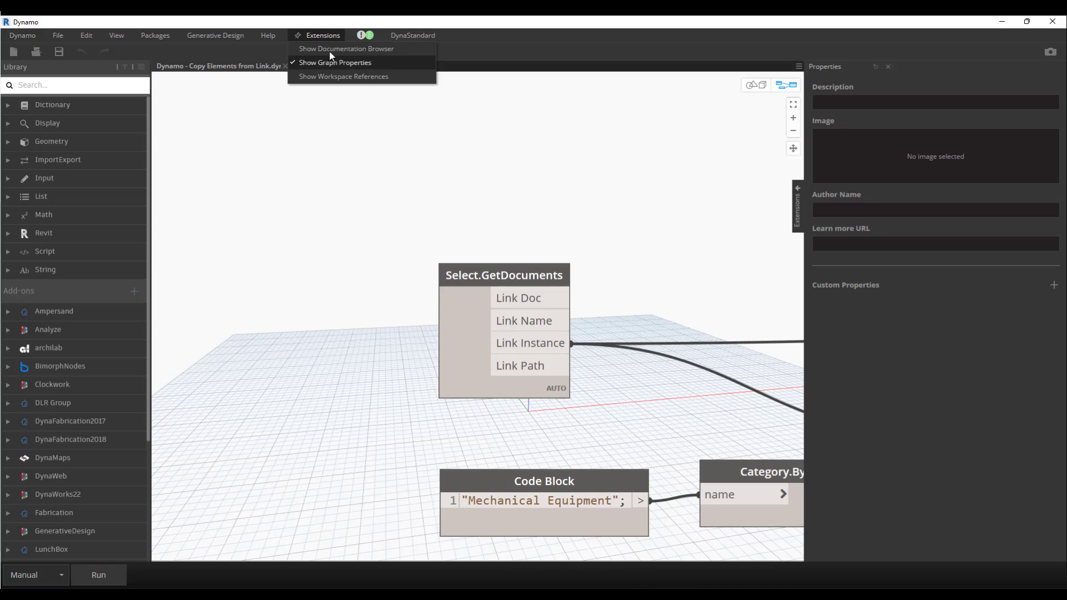
{"action": "left_click", "coordinate": [343, 76]}
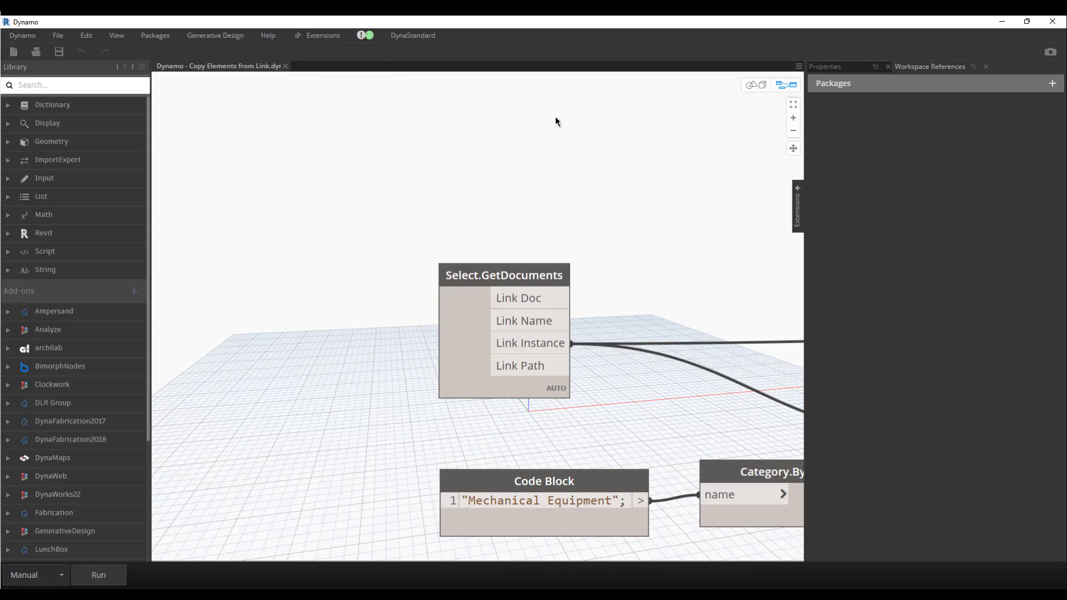
Review the empty graph property fields, cancel the image picker, then show package references.
{"action": "left_click", "coordinate": [824, 66]}
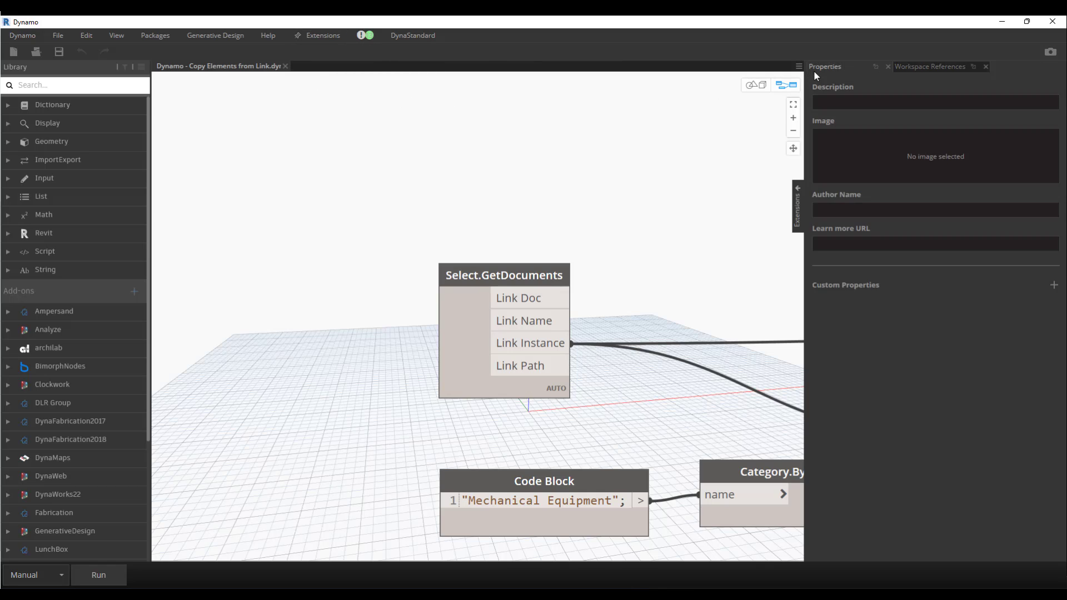
{"action": "mouse_move", "coordinate": [892, 120]}
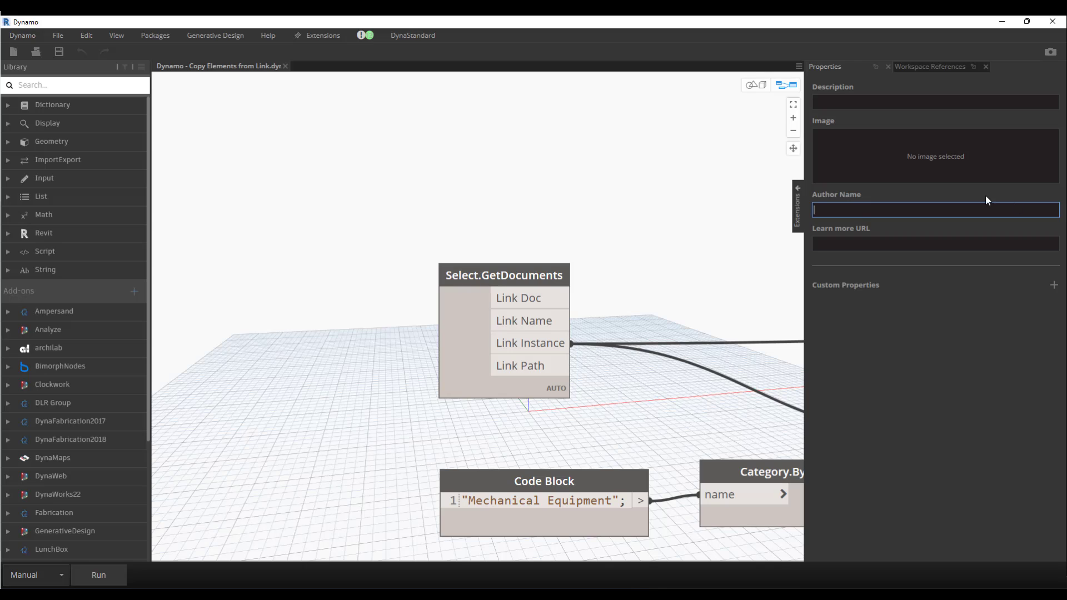
{"action": "mouse_move", "coordinate": [914, 266]}
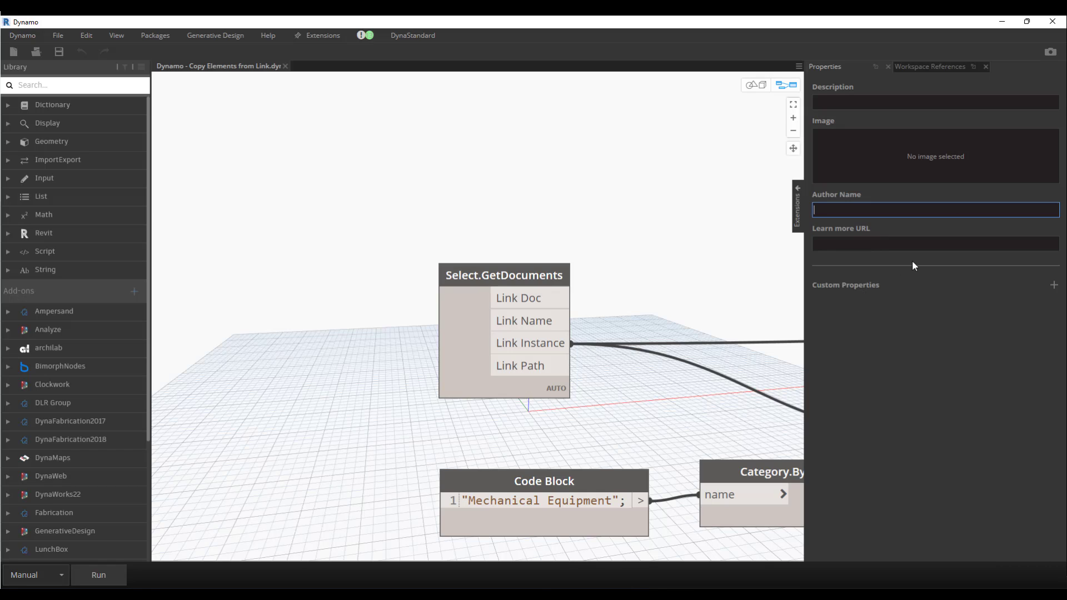
{"action": "left_click", "coordinate": [934, 102]}
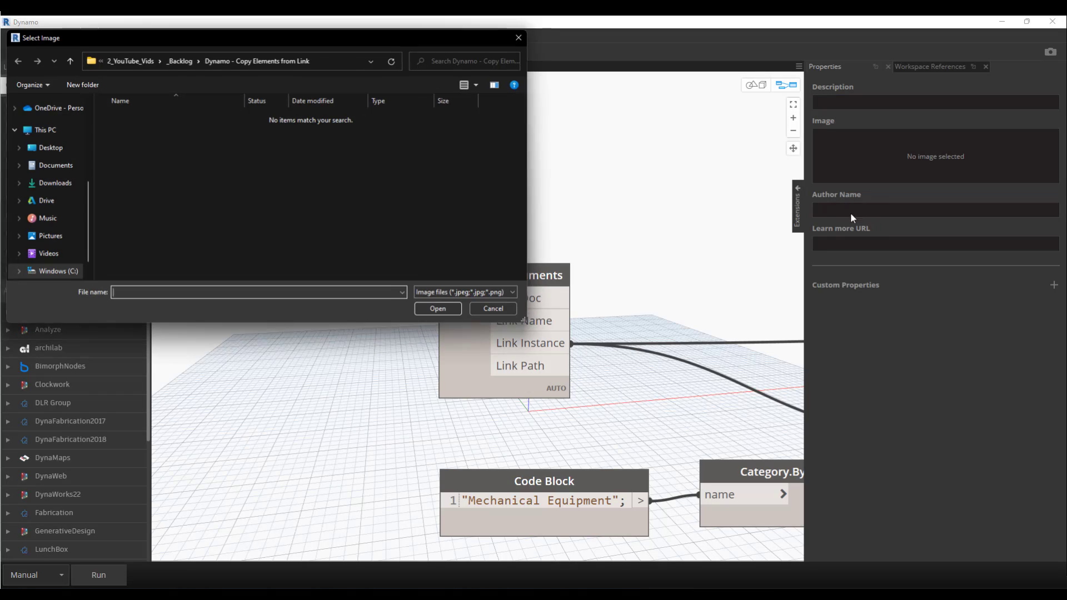
{"action": "left_click", "coordinate": [493, 308]}
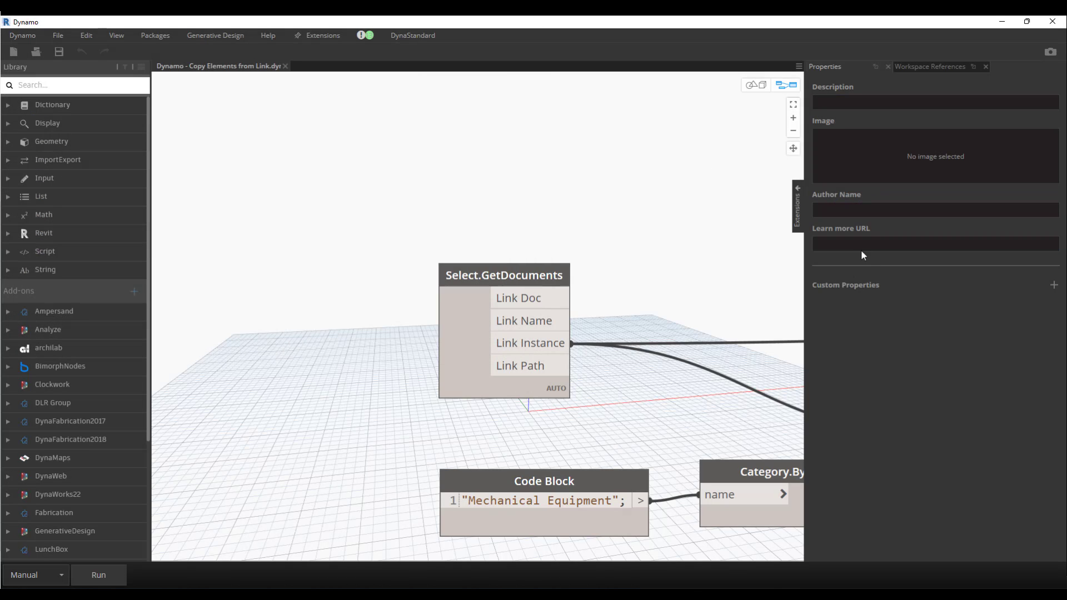
{"action": "left_click", "coordinate": [935, 244]}
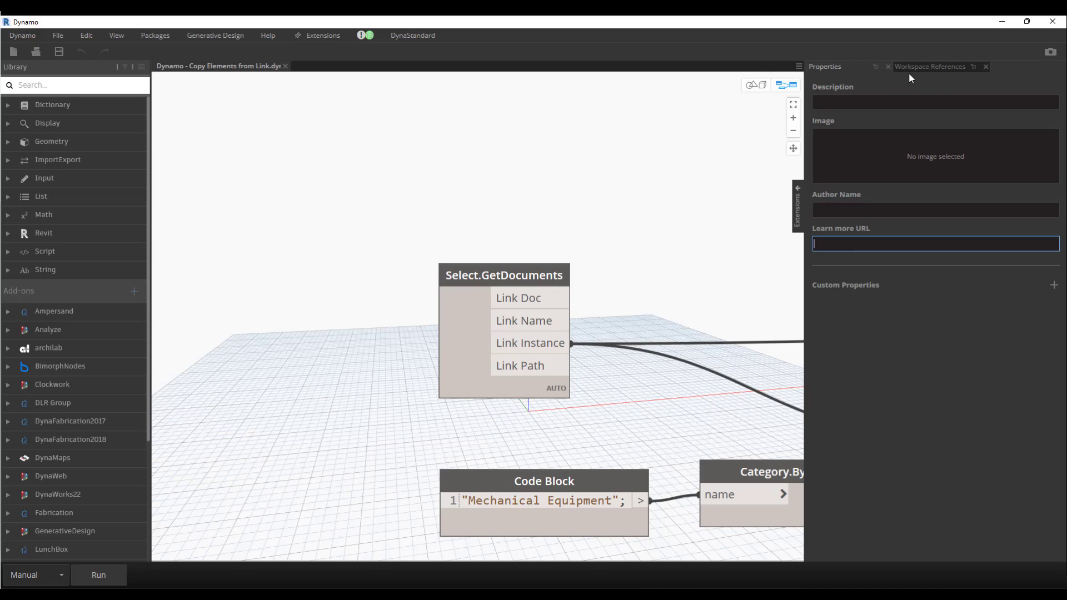
{"action": "left_click", "coordinate": [929, 65]}
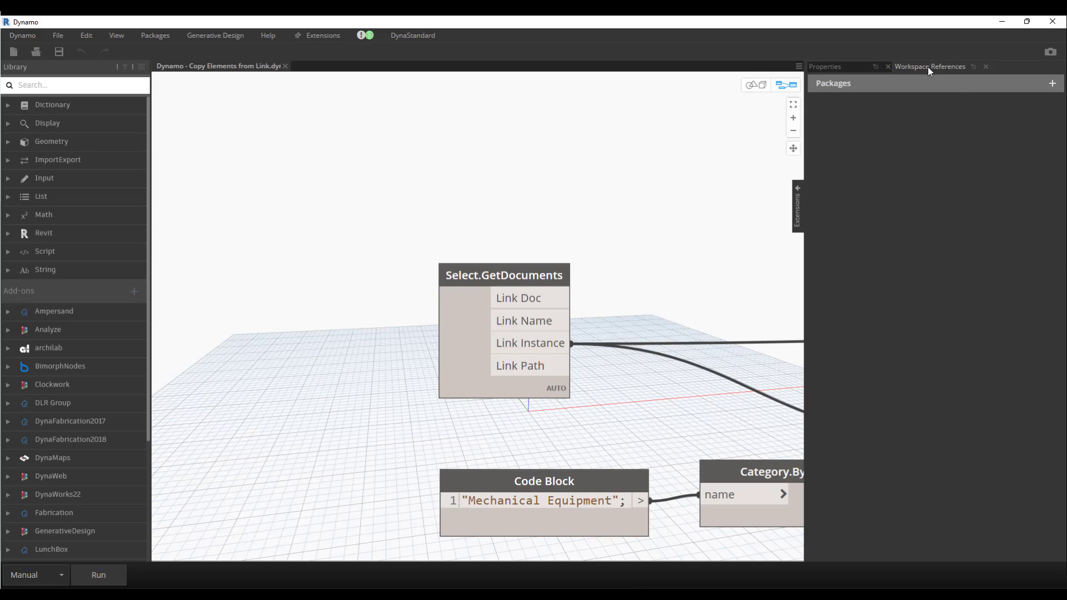
{"action": "mouse_move", "coordinate": [1008, 90]}
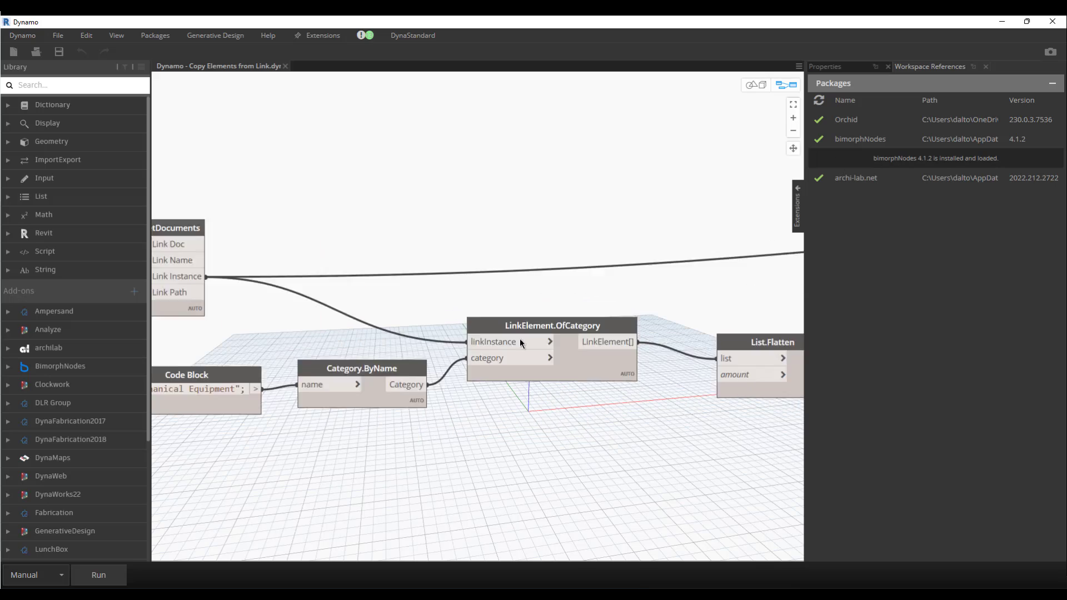
{"action": "right_click", "coordinate": [545, 329]}
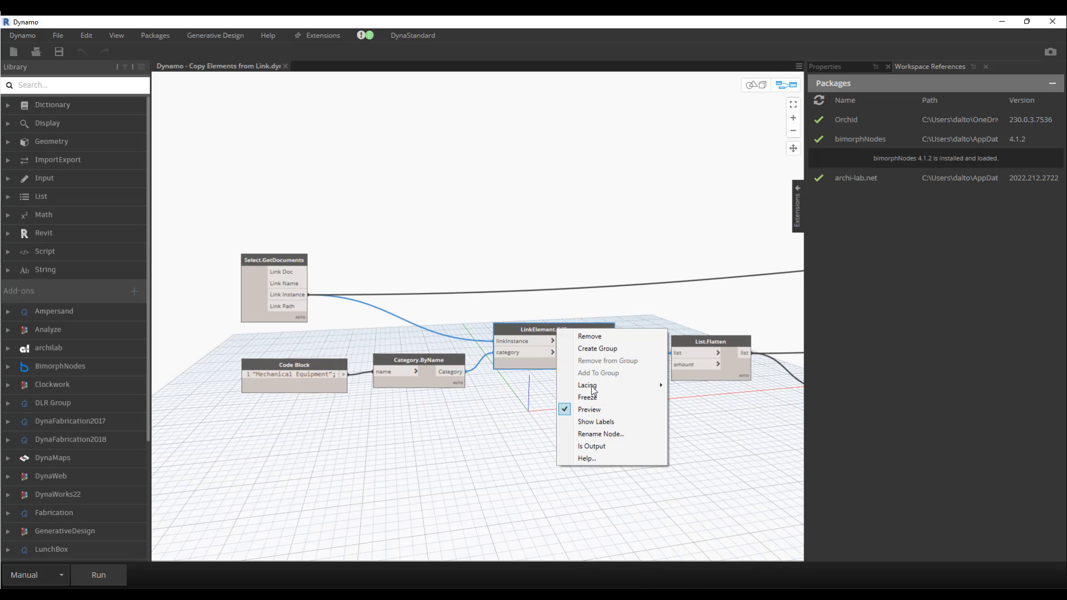
{"action": "mouse_move", "coordinate": [596, 459]}
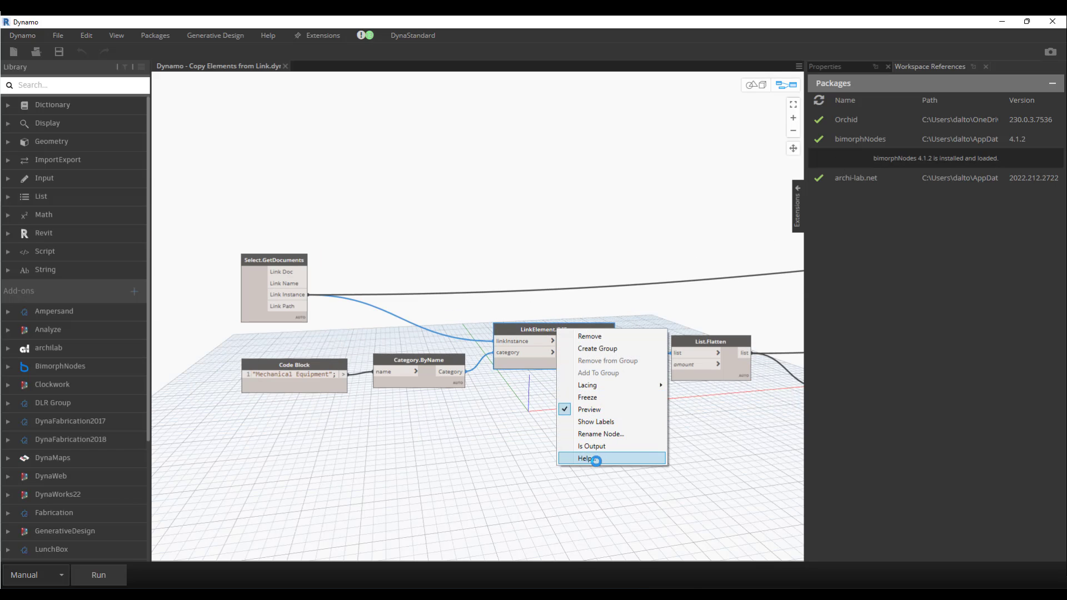
{"action": "left_click", "coordinate": [586, 458]}
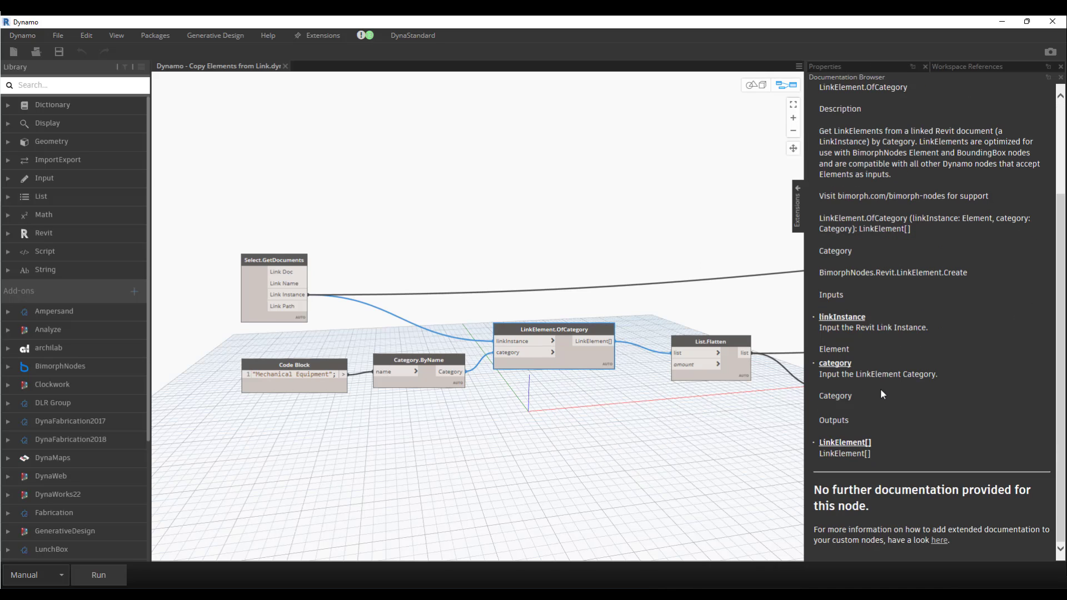
{"action": "mouse_move", "coordinate": [920, 362]}
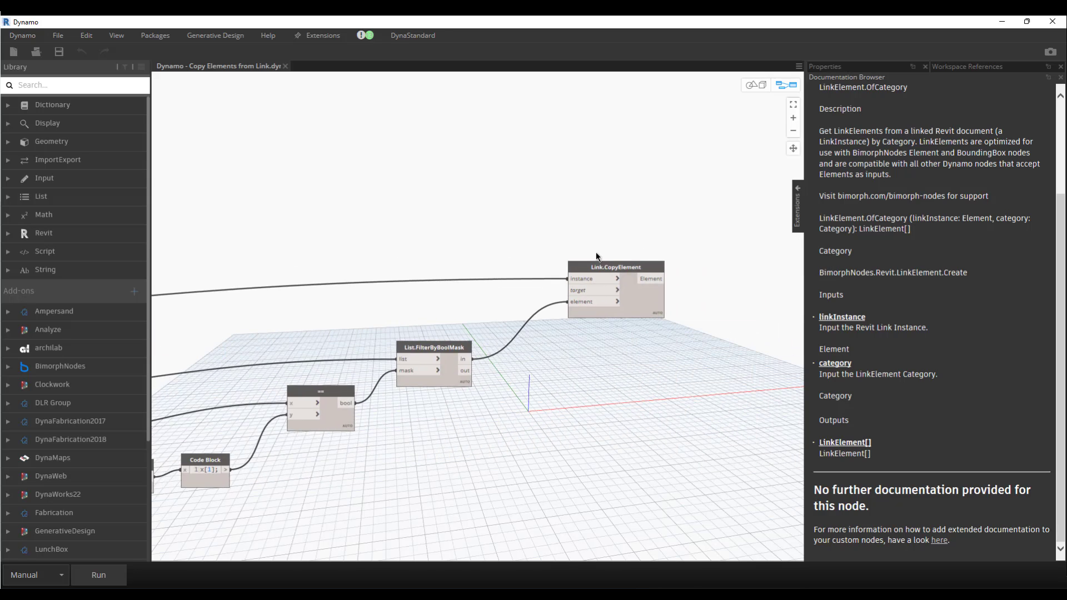
Add a note reading 'Orchid' above the Link.CopyElement node.
{"action": "right_click", "coordinate": [615, 279]}
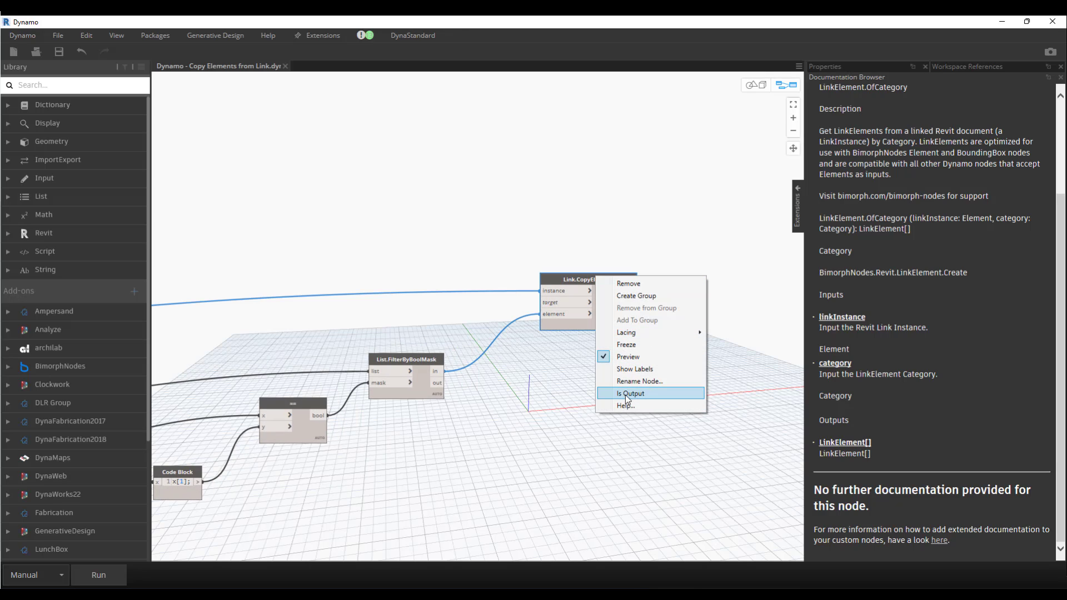
{"action": "mouse_move", "coordinate": [625, 405]}
{"action": "type", "text": "Or"}
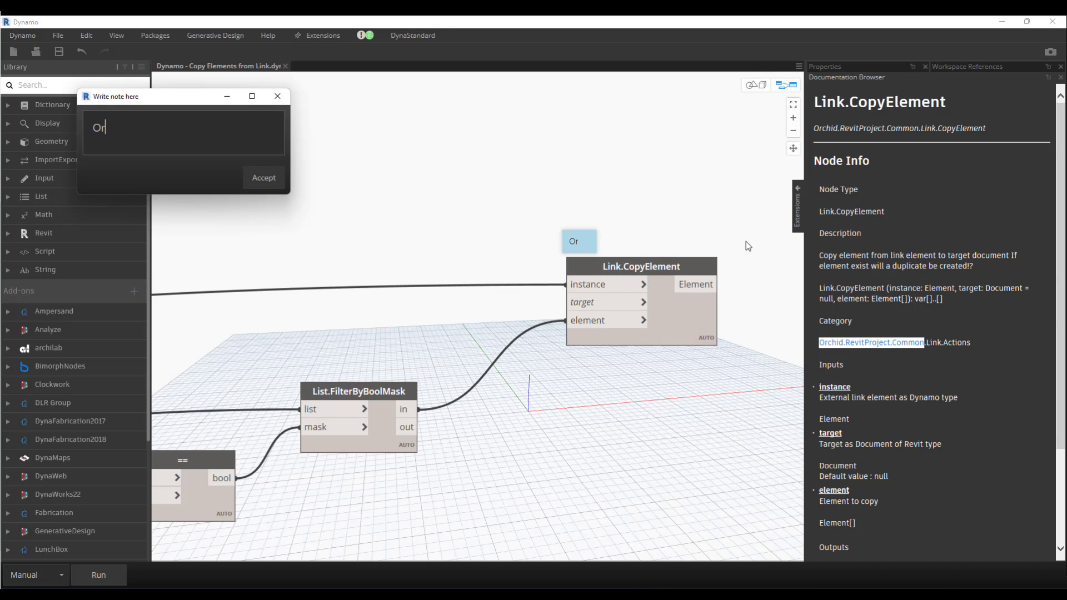
{"action": "type", "text": "chid"}
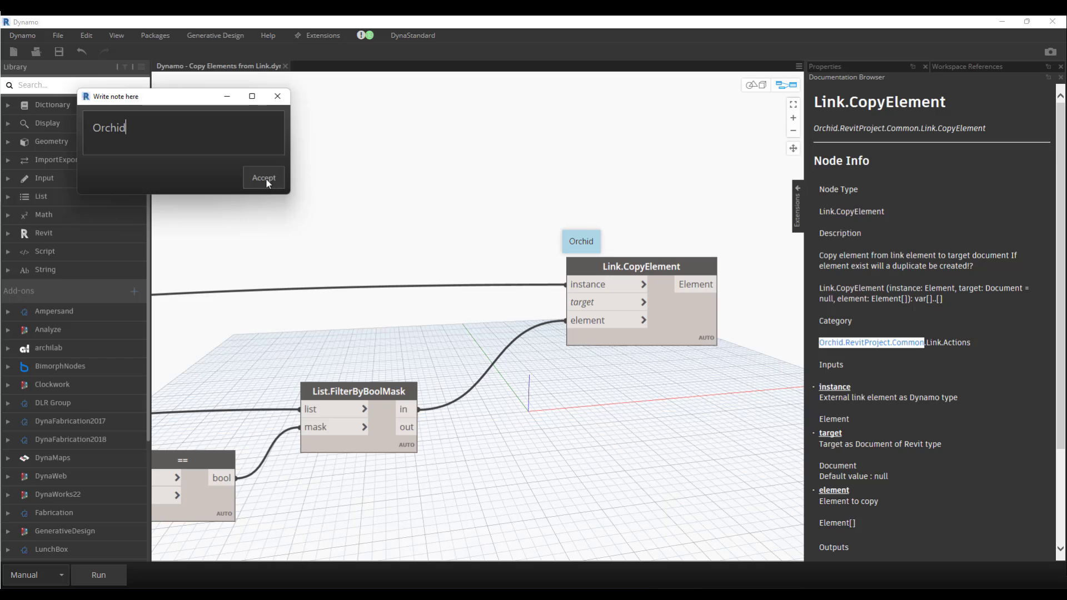
{"action": "left_click", "coordinate": [263, 178]}
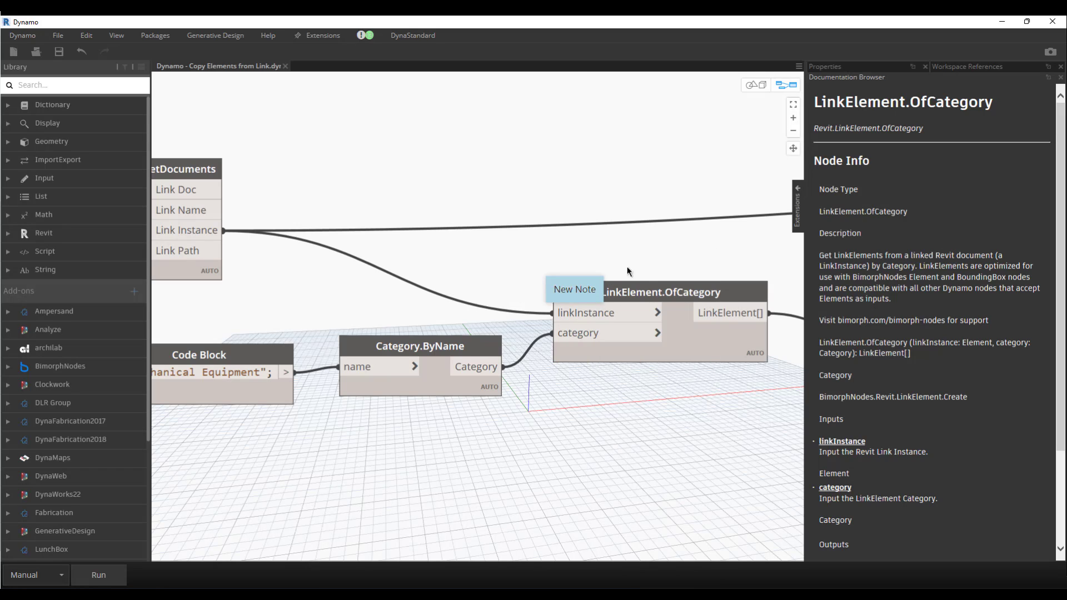
Edit the note above LinkElement.OfCategory to read 'BimorphNodes'.
{"action": "double_click", "coordinate": [574, 289]}
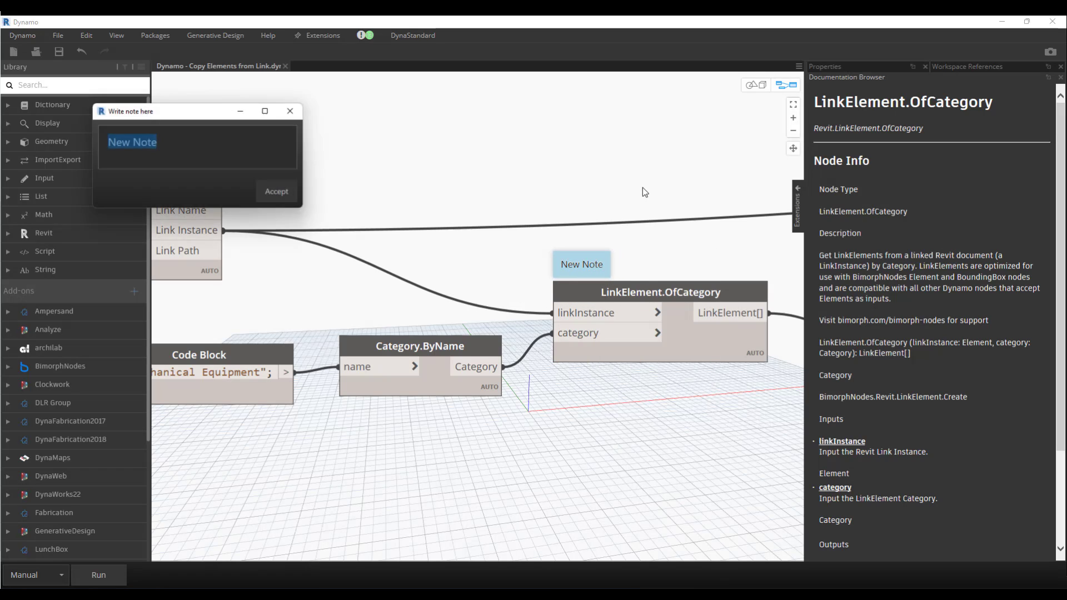
{"action": "type", "text": "BIM"}
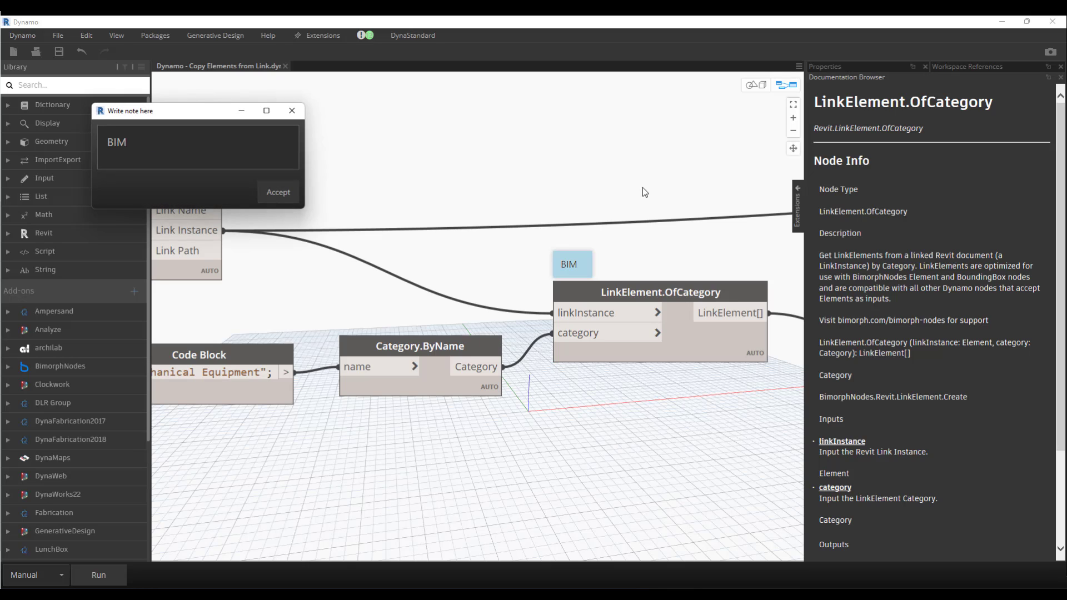
{"action": "type", "text": "Bo"}
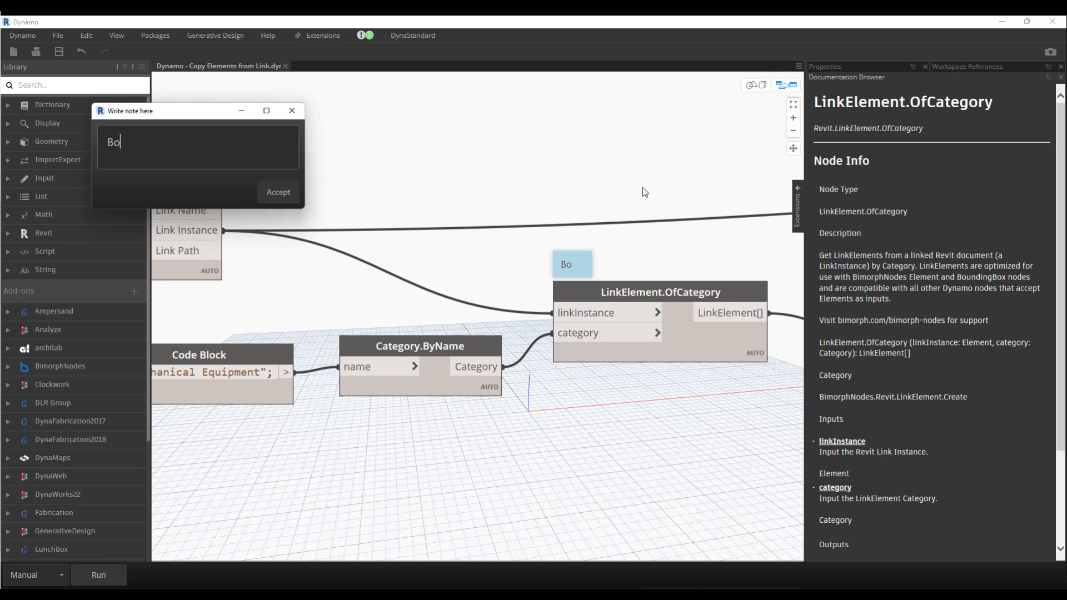
{"action": "type", "text": "im"}
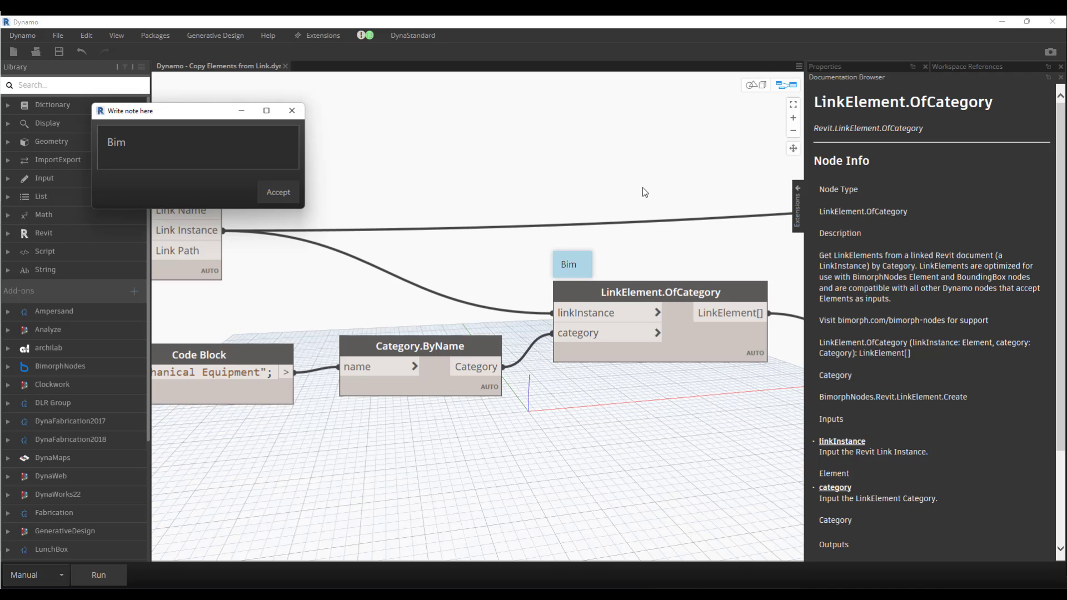
{"action": "type", "text": "op"}
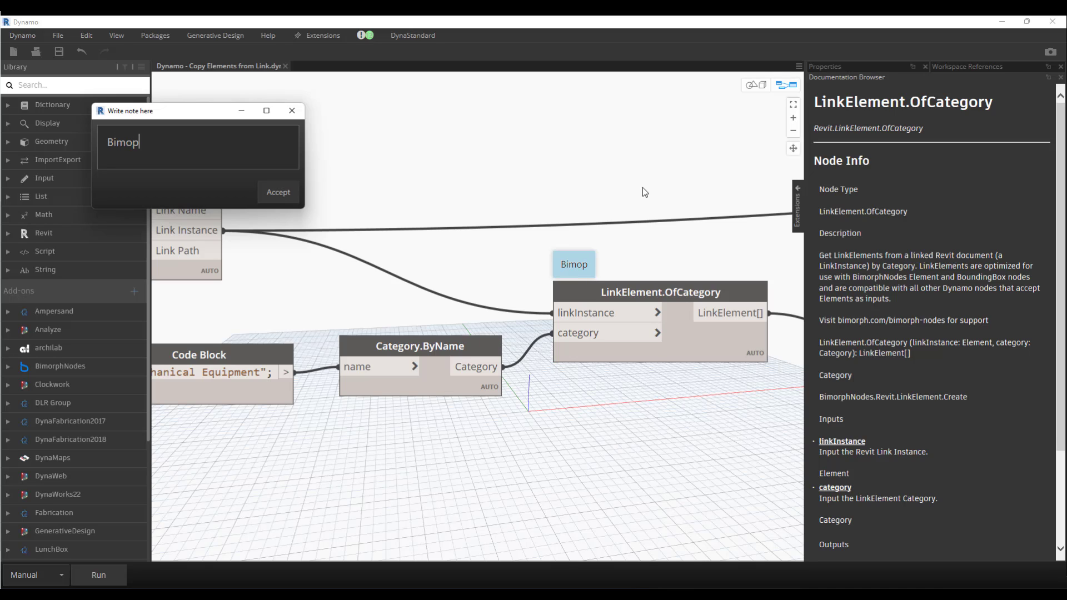
{"action": "type", "text": "h"}
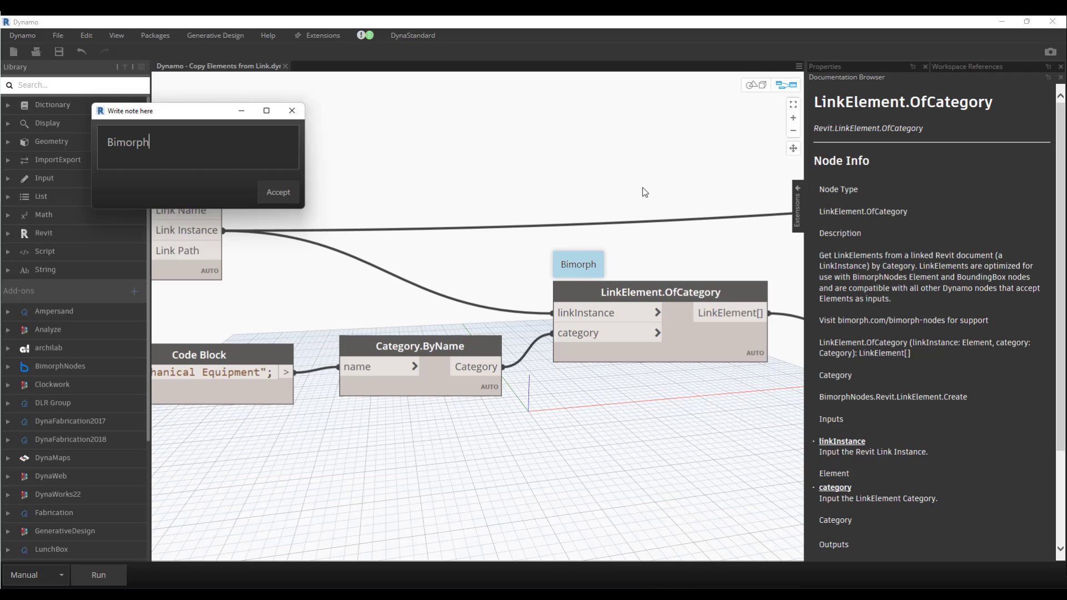
{"action": "type", "text": "Nodes"}
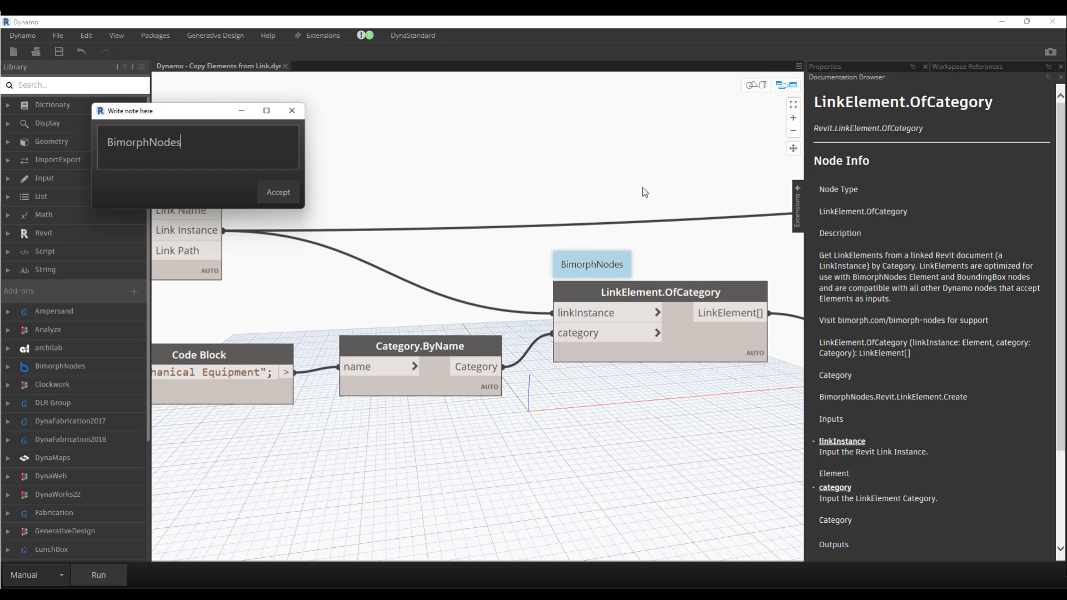
{"action": "mouse_move", "coordinate": [586, 264]}
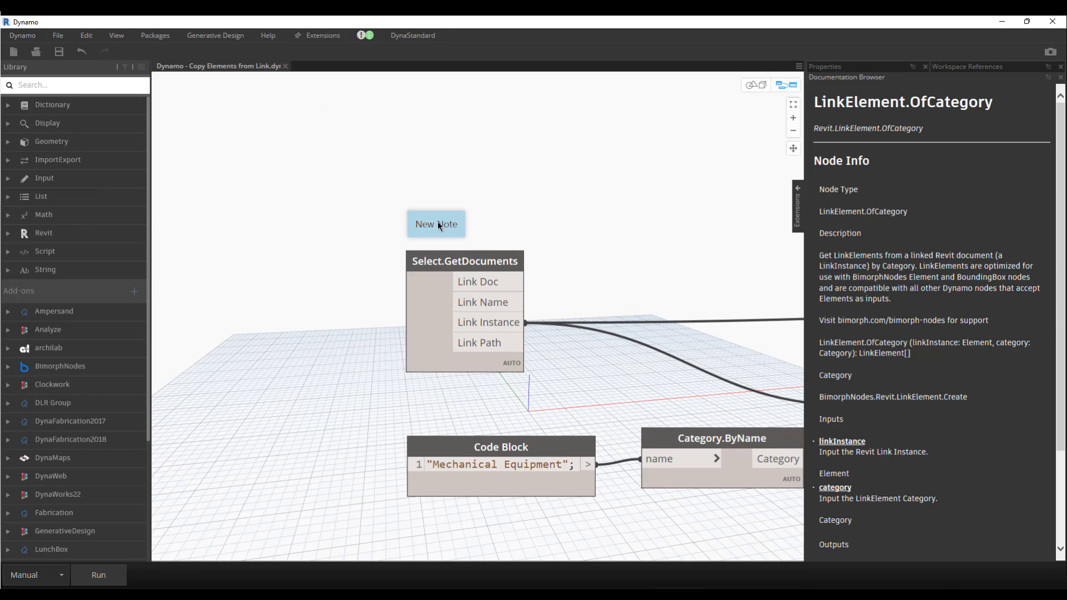
Edit the note above Select.GetDocuments to read 'Archilab' and accept it.
{"action": "double_click", "coordinate": [436, 224]}
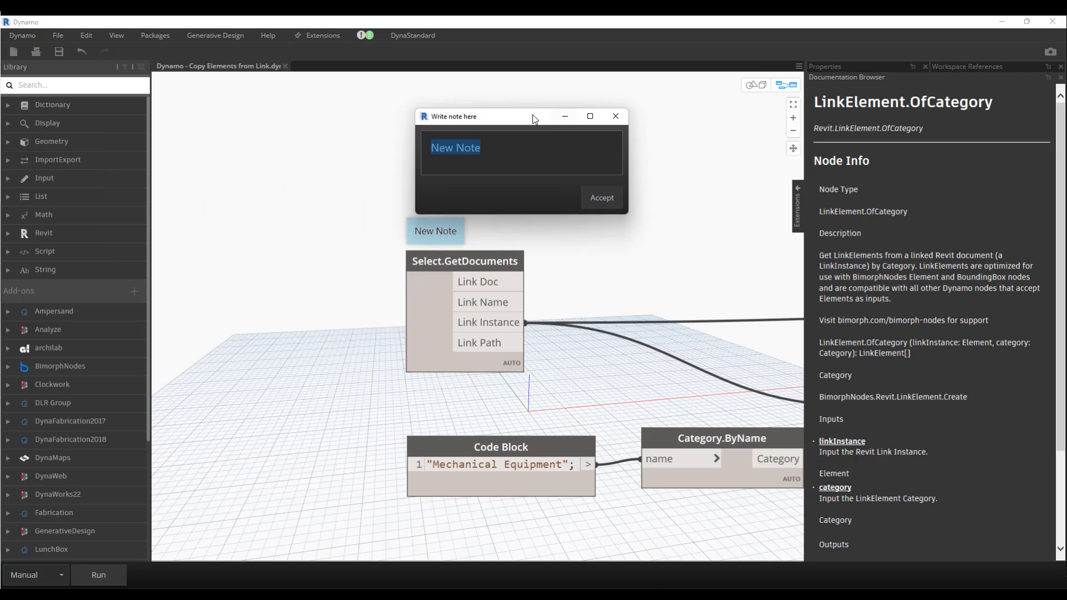
{"action": "type", "text": "Arch"}
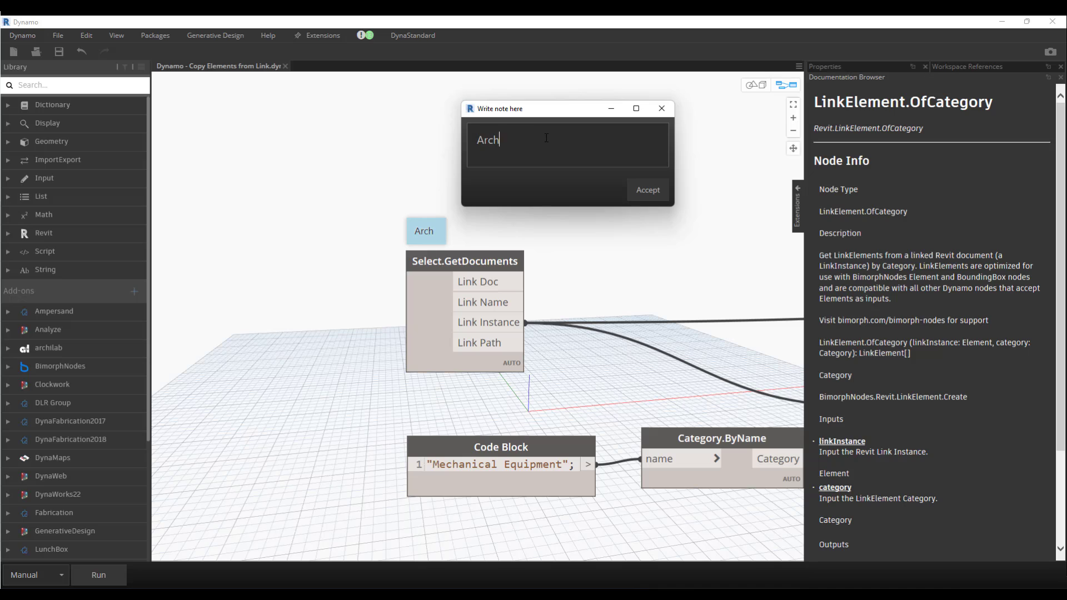
{"action": "type", "text": "ilab"}
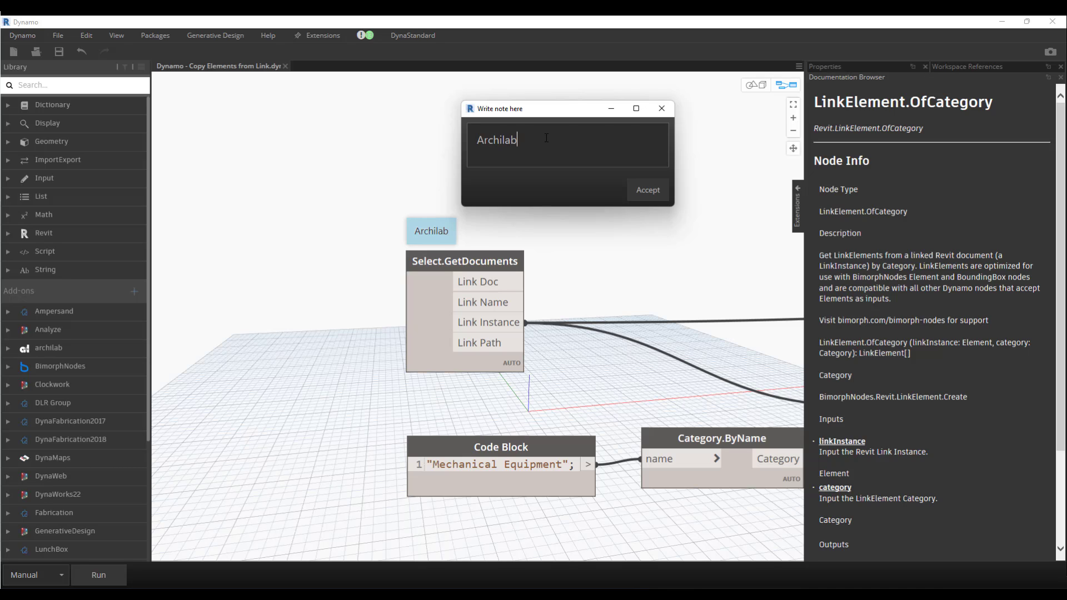
{"action": "left_click", "coordinate": [647, 189]}
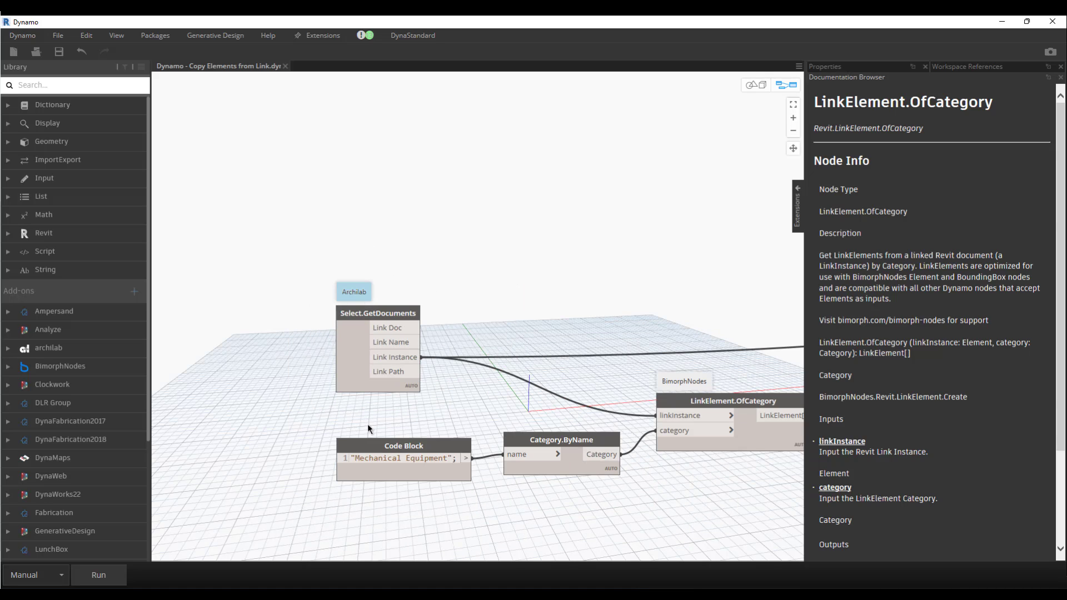
{"action": "mouse_move", "coordinate": [610, 298]}
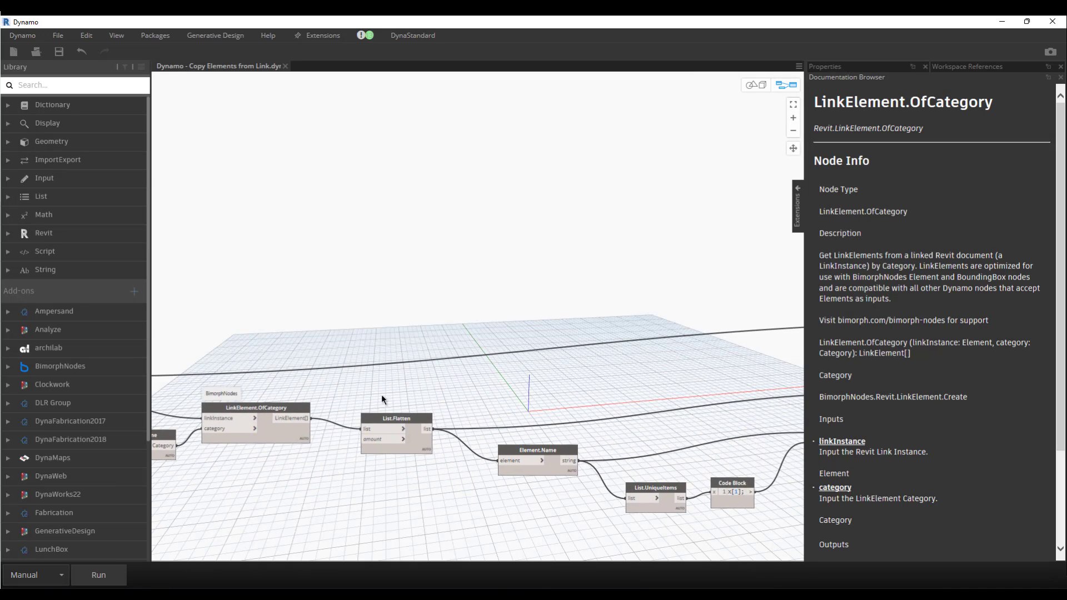
{"action": "mouse_move", "coordinate": [397, 382]}
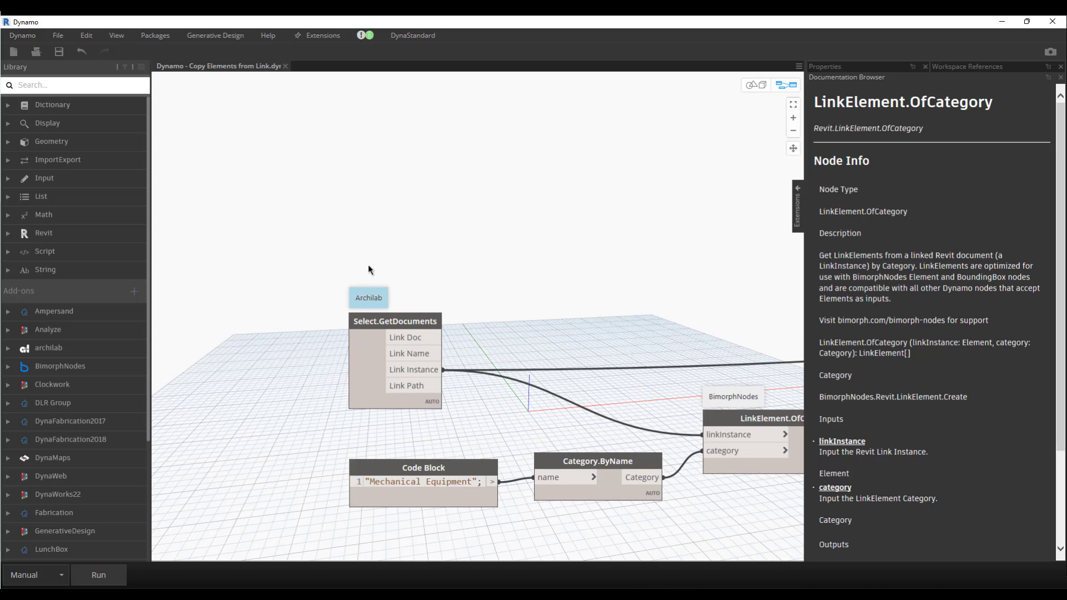
{"action": "mouse_move", "coordinate": [374, 242]}
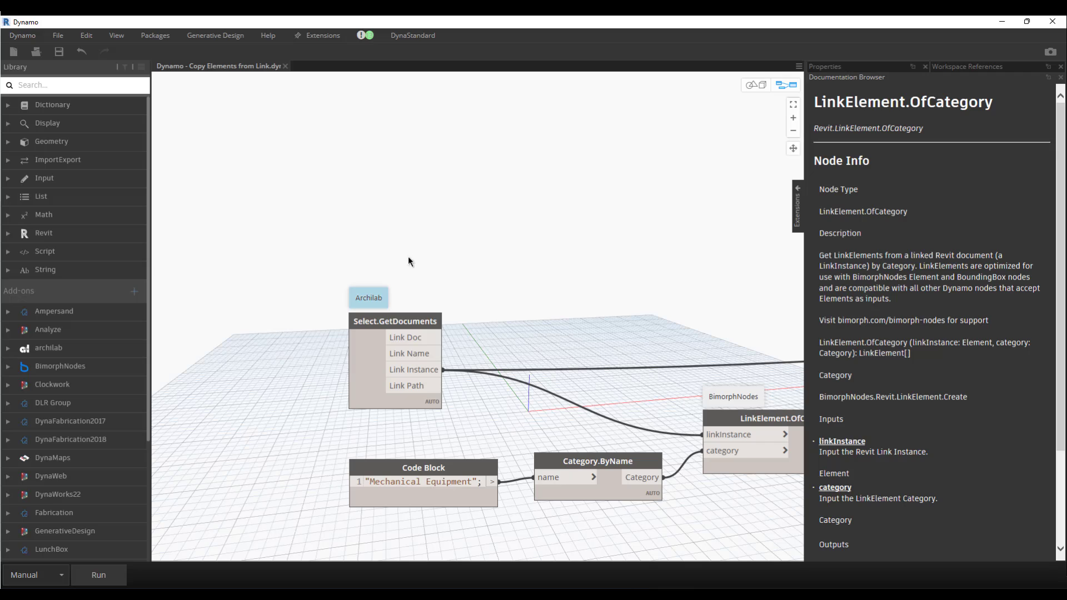
{"action": "right_click", "coordinate": [515, 230]}
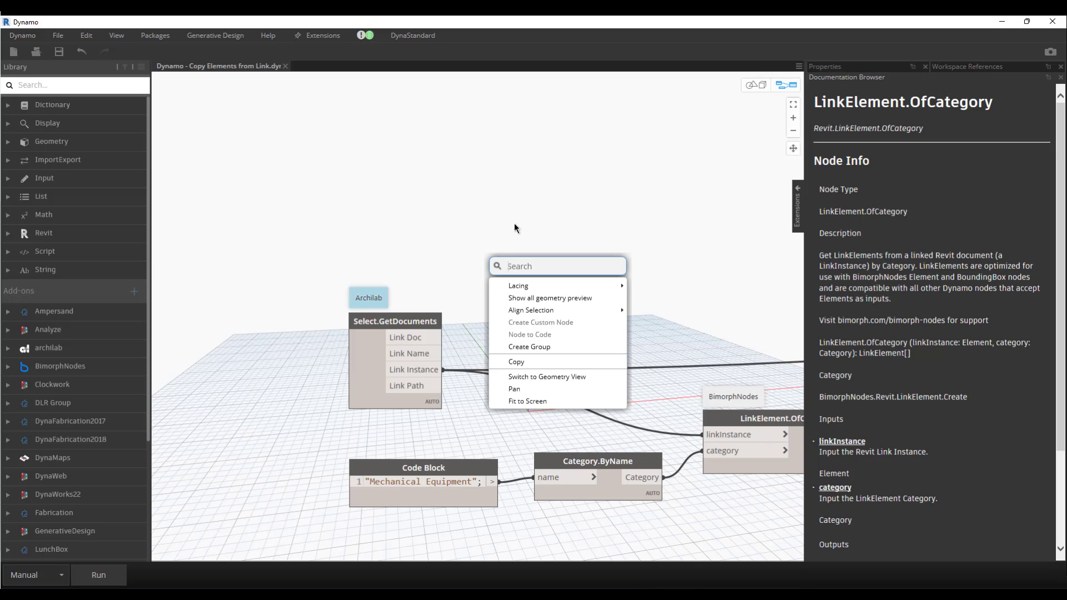
{"action": "mouse_move", "coordinate": [522, 370]}
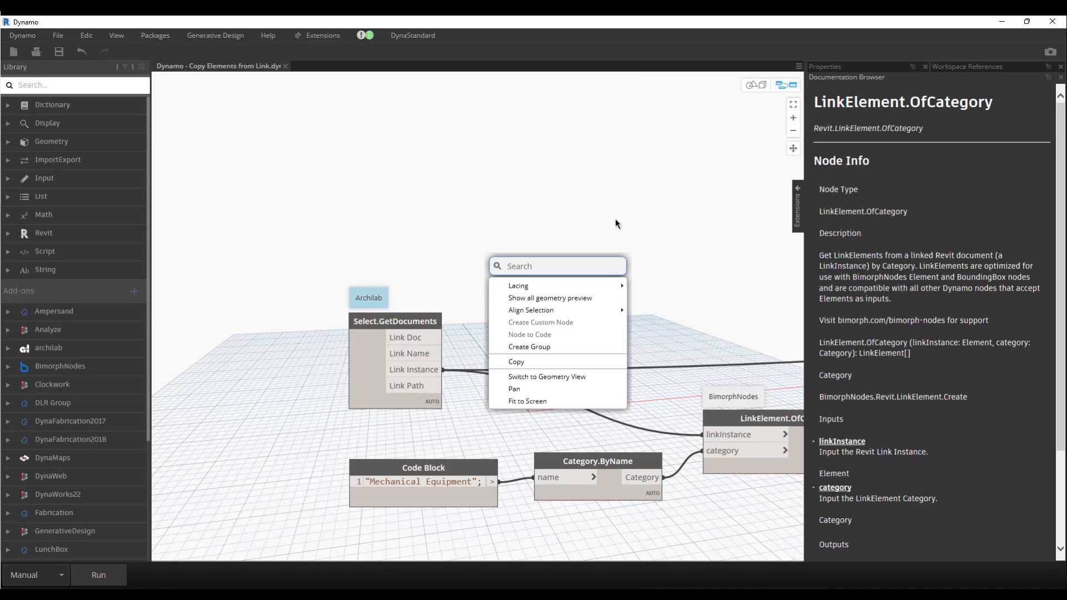
{"action": "mouse_move", "coordinate": [550, 298]}
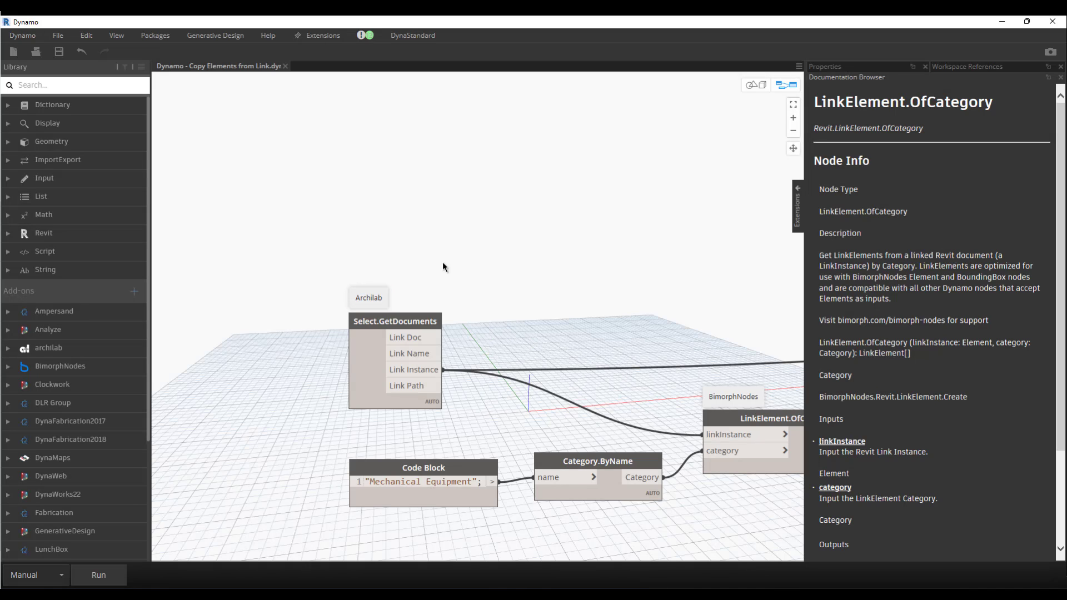
{"action": "mouse_move", "coordinate": [374, 275]}
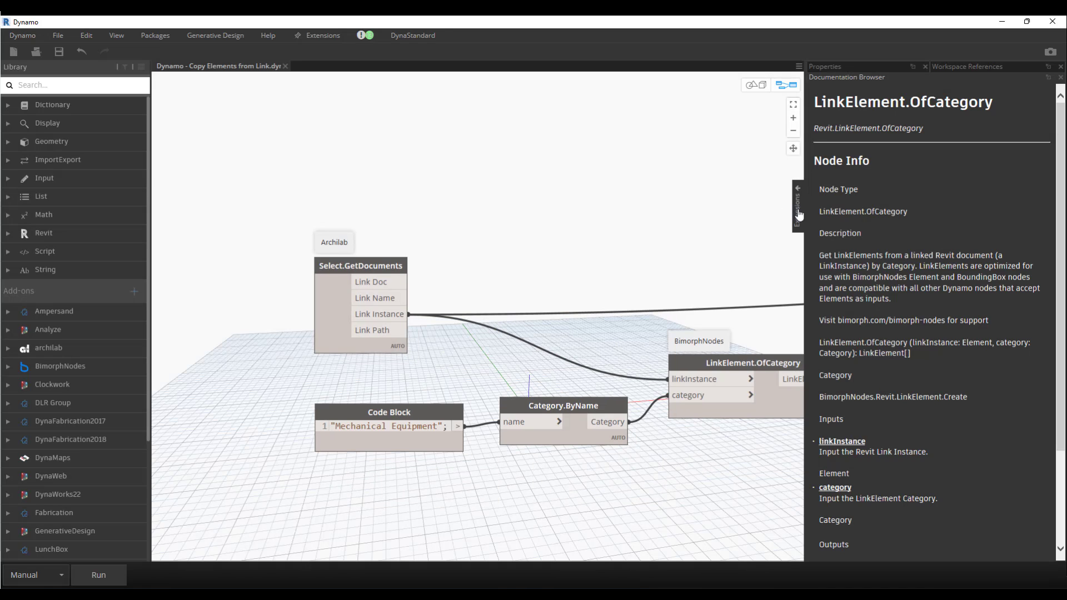
Collapse the Documentation Browser, inspect Select.GetDocuments and Link.CopyElement, and zoom out over the graph.
{"action": "left_click", "coordinate": [923, 66]}
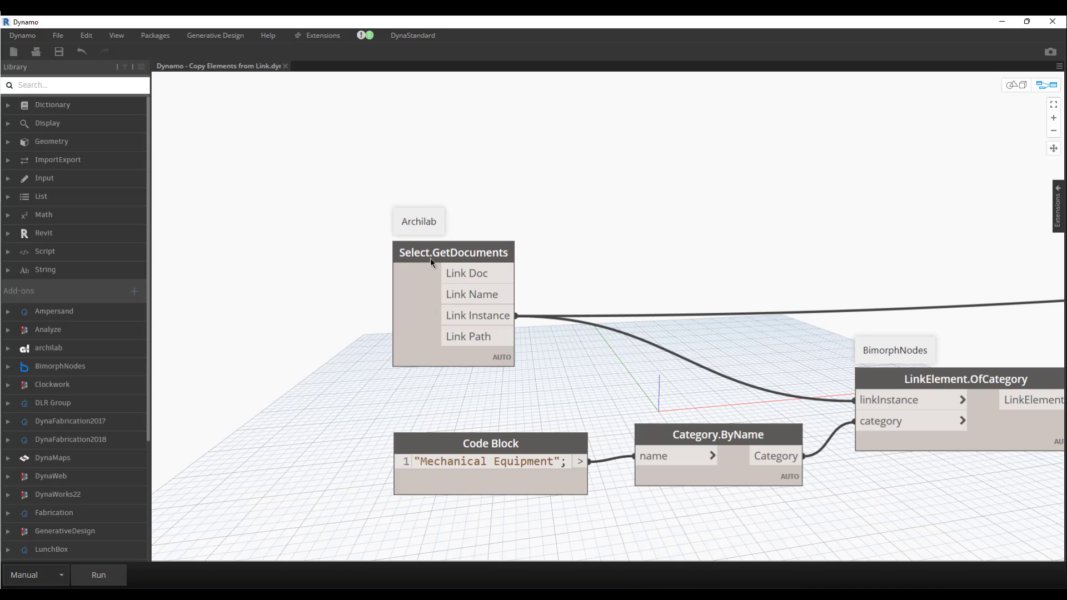
{"action": "mouse_move", "coordinate": [506, 254]}
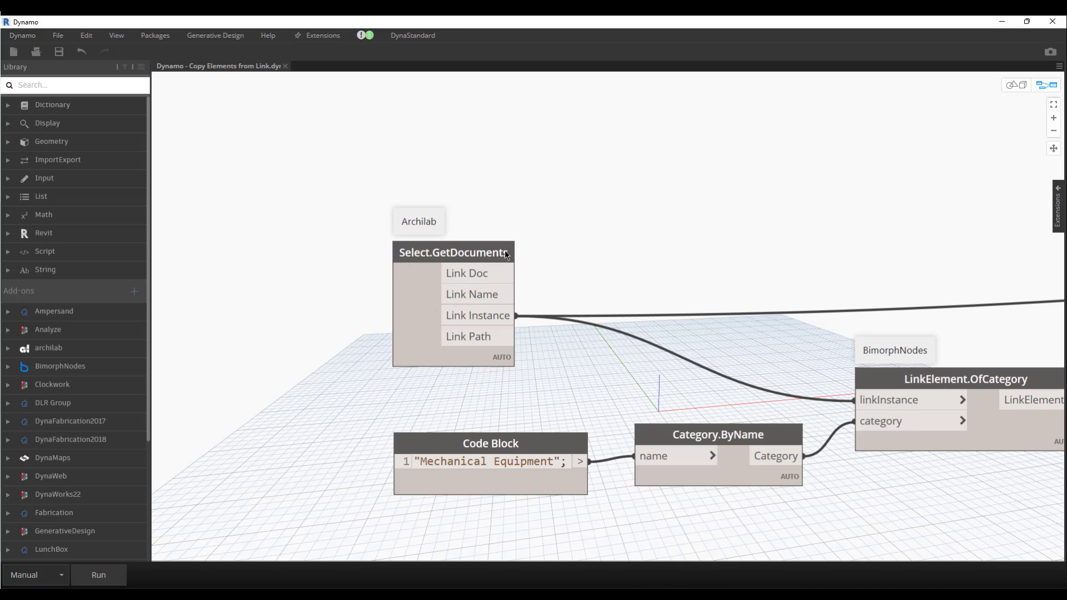
{"action": "left_click", "coordinate": [453, 252]}
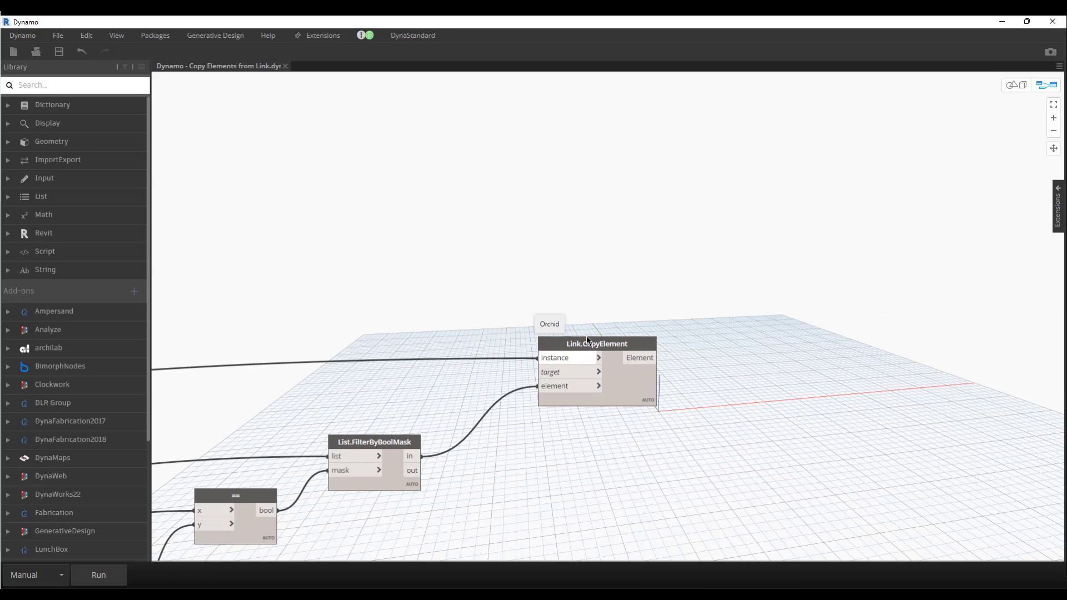
{"action": "left_click", "coordinate": [597, 343]}
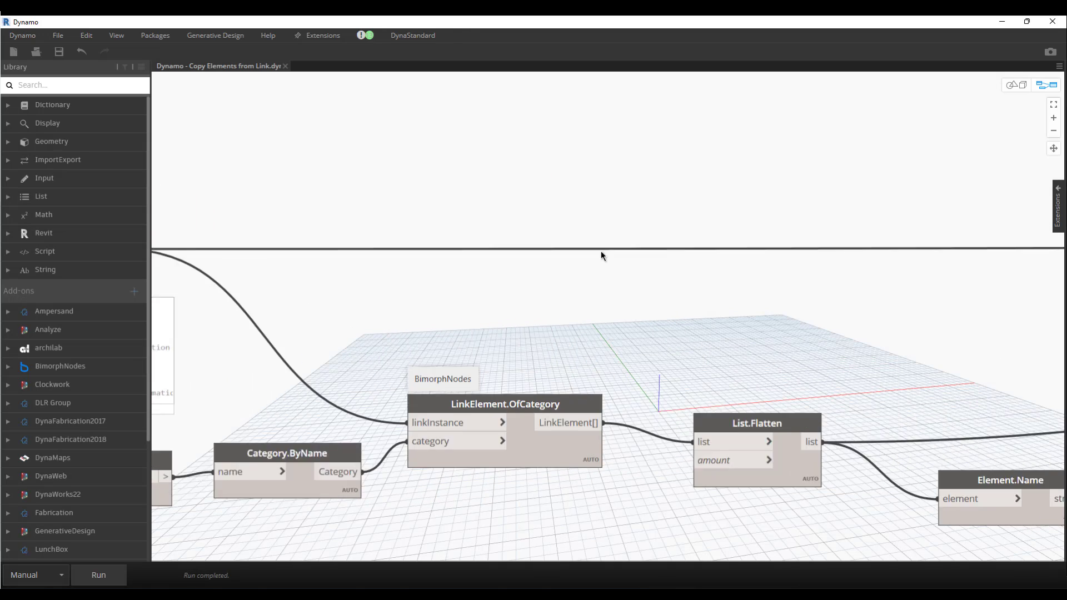
{"action": "scroll", "scroll_direction": "down", "scroll_amount": 3}
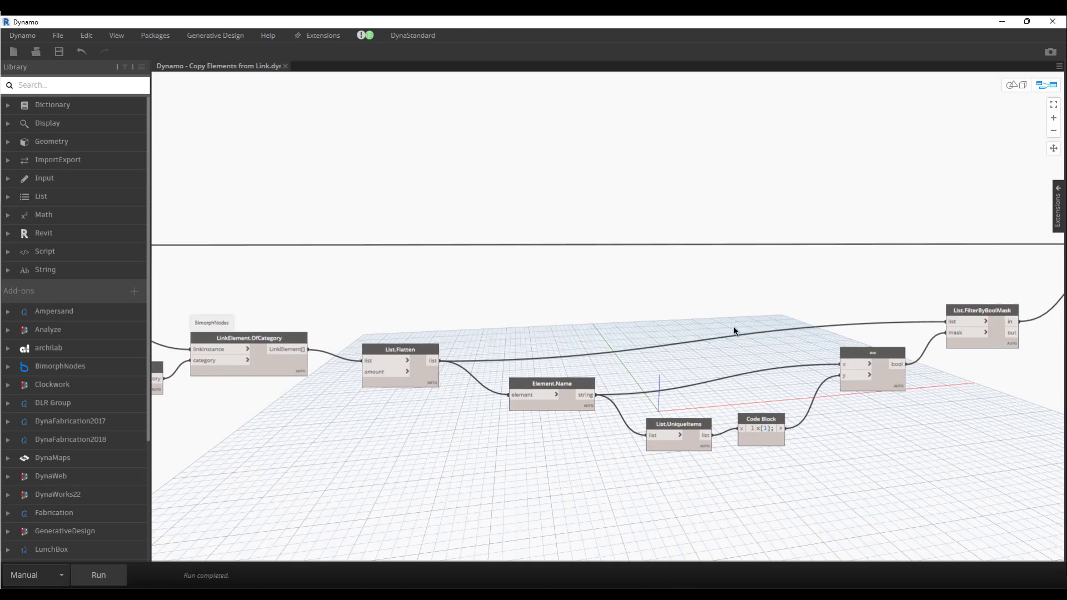
{"action": "mouse_move", "coordinate": [717, 315]}
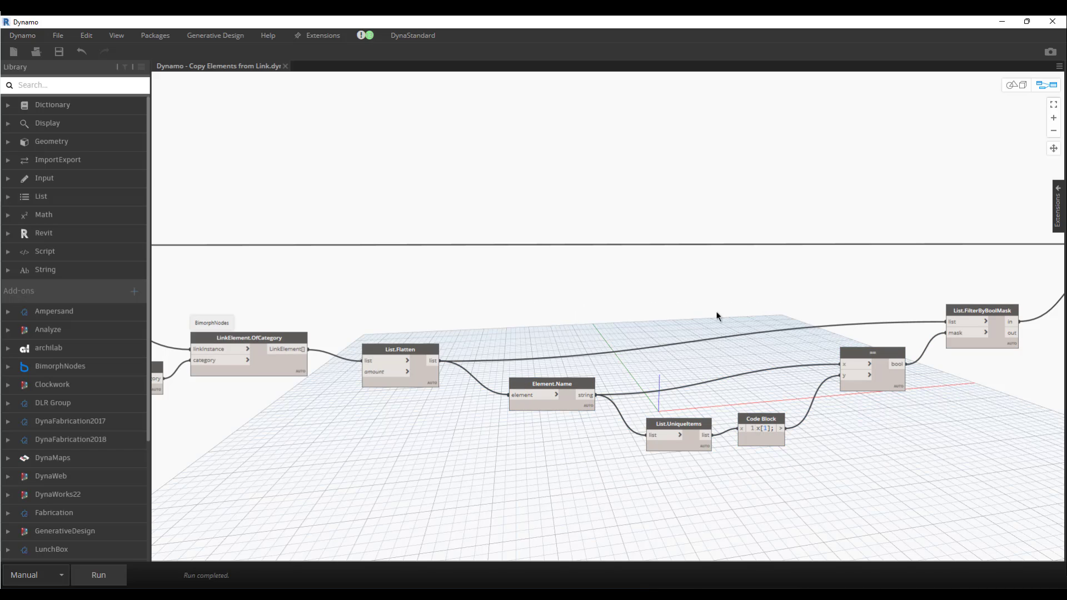
{"action": "mouse_move", "coordinate": [524, 292]}
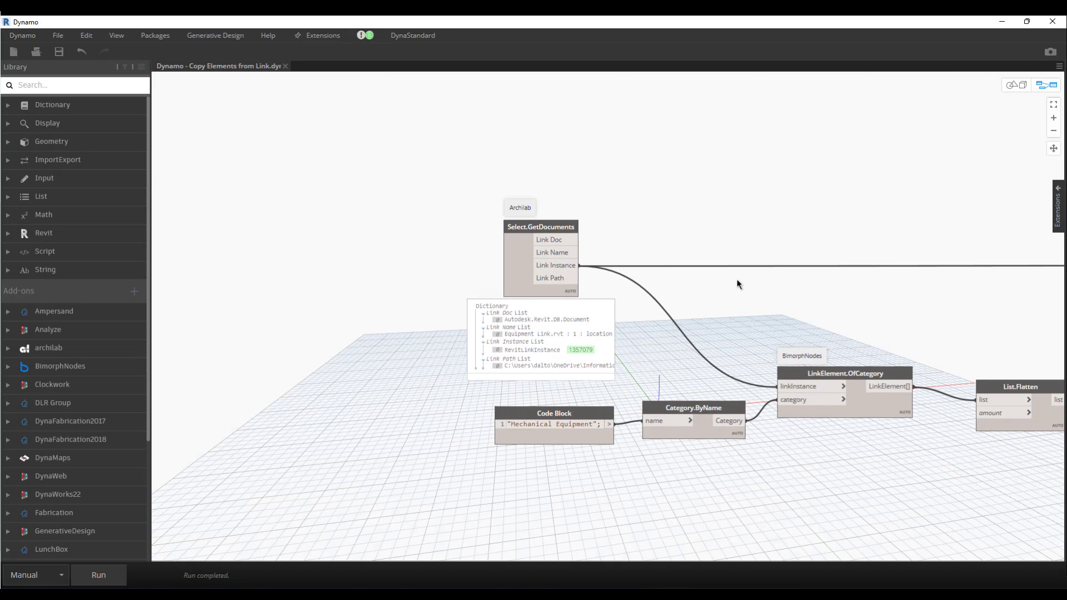
{"action": "mouse_move", "coordinate": [665, 297]}
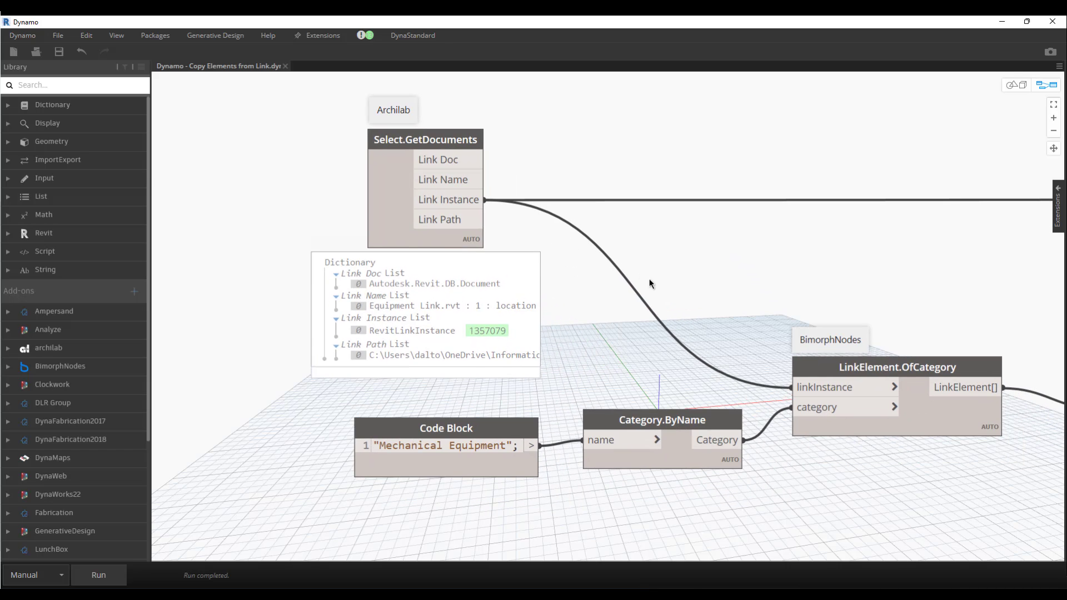
{"action": "mouse_move", "coordinate": [669, 281]}
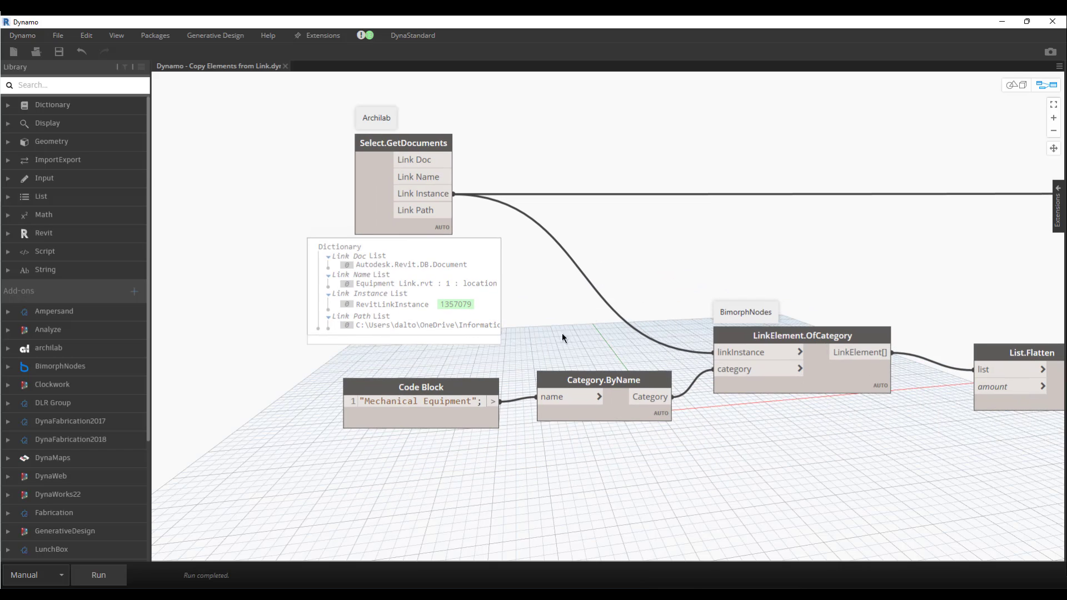
{"action": "mouse_move", "coordinate": [595, 362]}
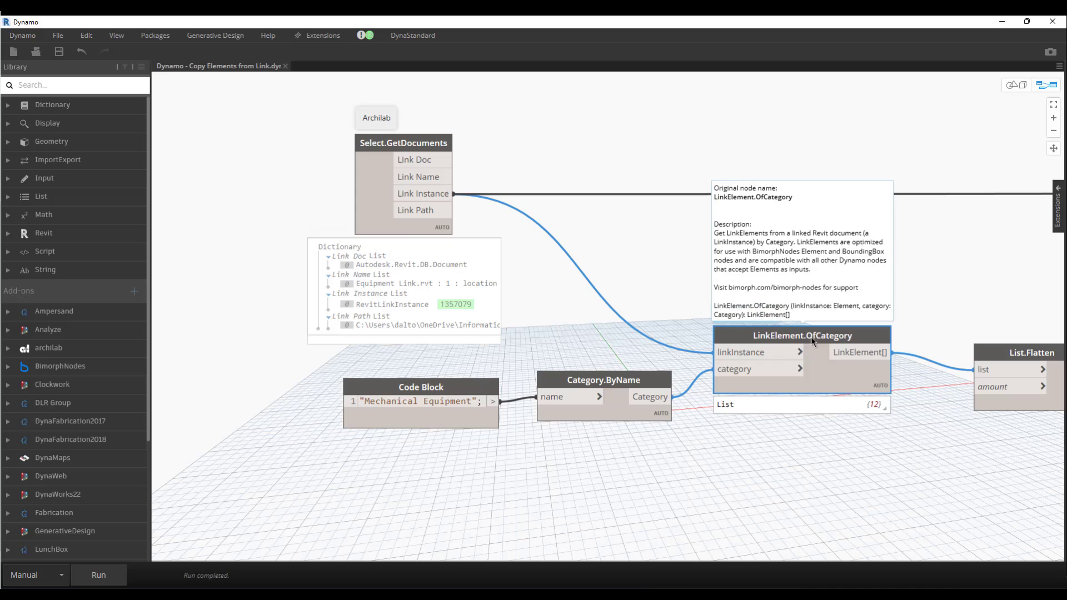
{"action": "mouse_move", "coordinate": [867, 258]}
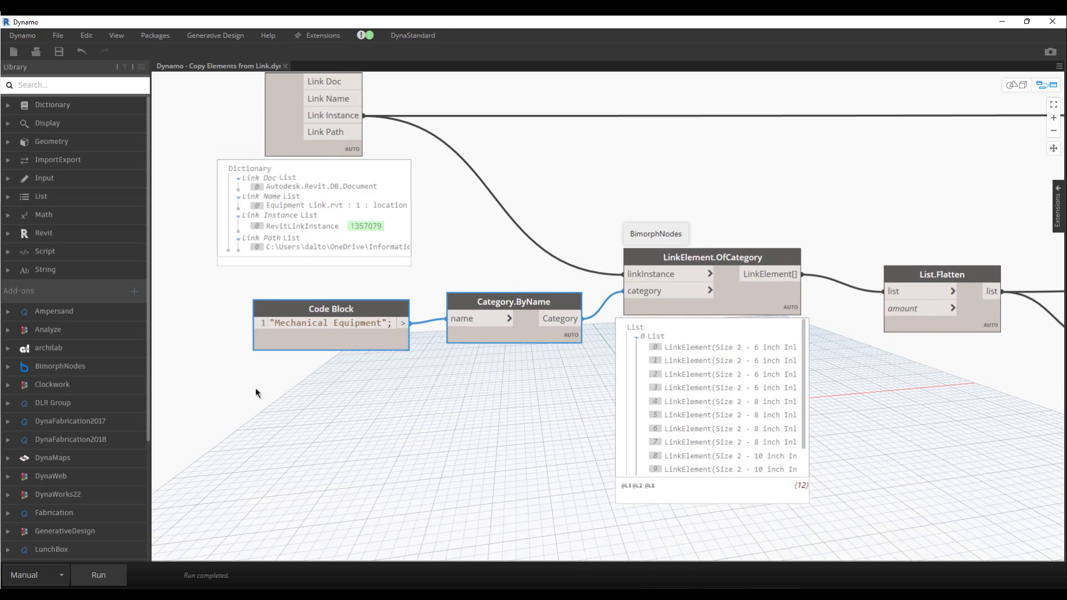
Place a Categories node from a 'cat' search and choose Mechanical Equipment in its dropdown.
{"action": "right_click", "coordinate": [341, 403]}
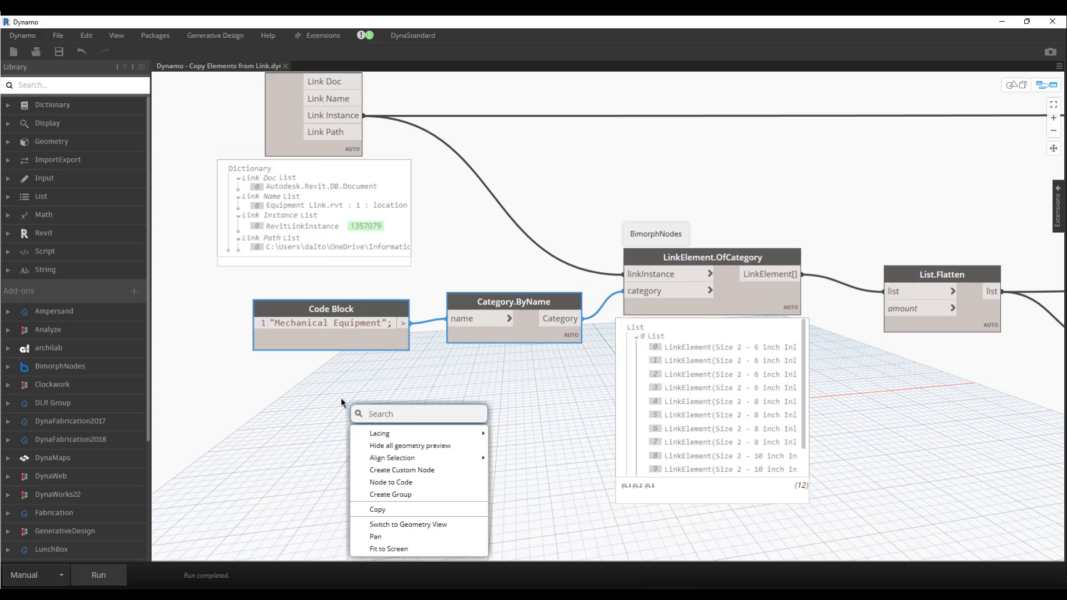
{"action": "type", "text": "cat"}
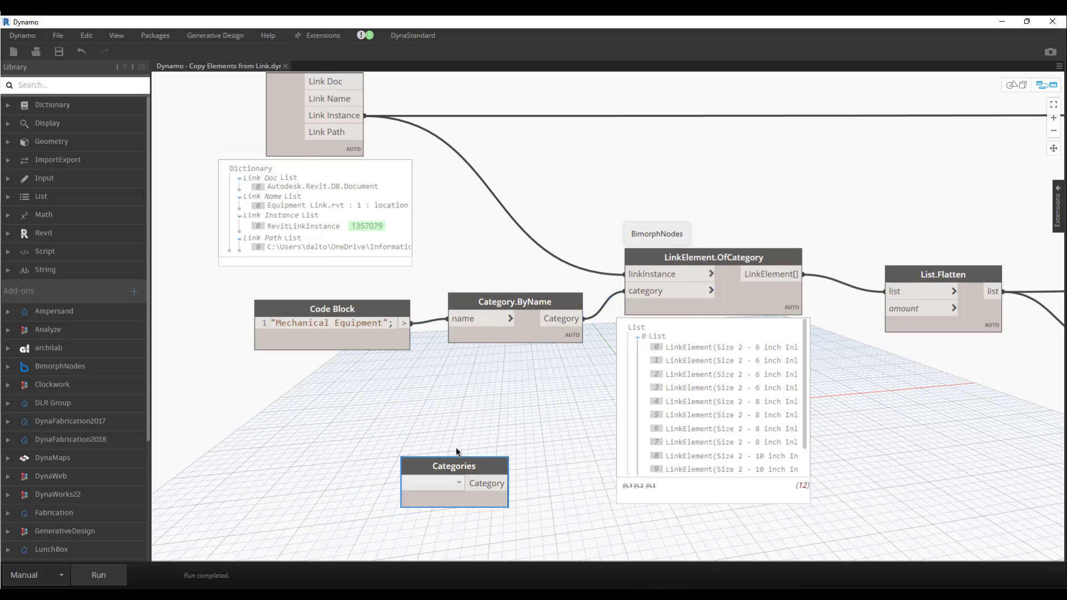
{"action": "left_click", "coordinate": [431, 483]}
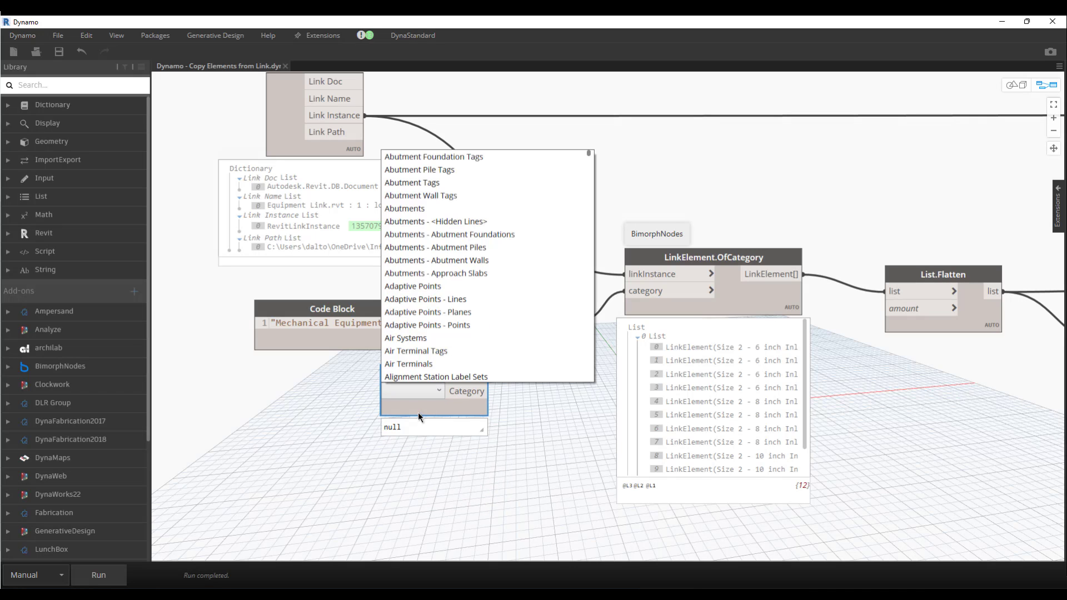
{"action": "scroll", "scroll_direction": "down", "scroll_amount": 3}
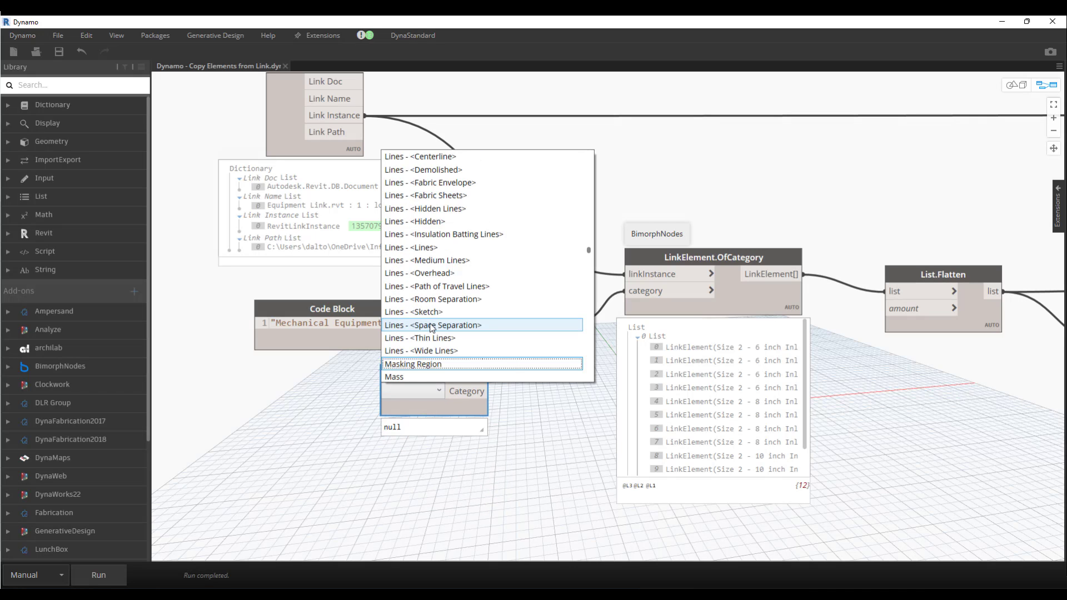
{"action": "scroll", "scroll_direction": "down", "scroll_amount": 3}
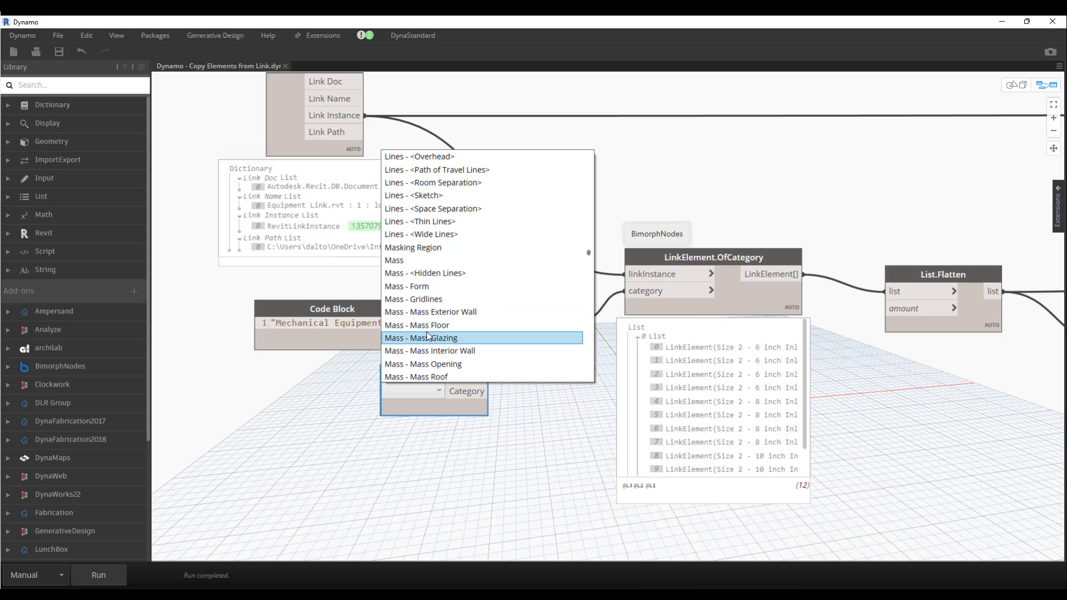
{"action": "scroll", "scroll_direction": "down", "scroll_amount": 3}
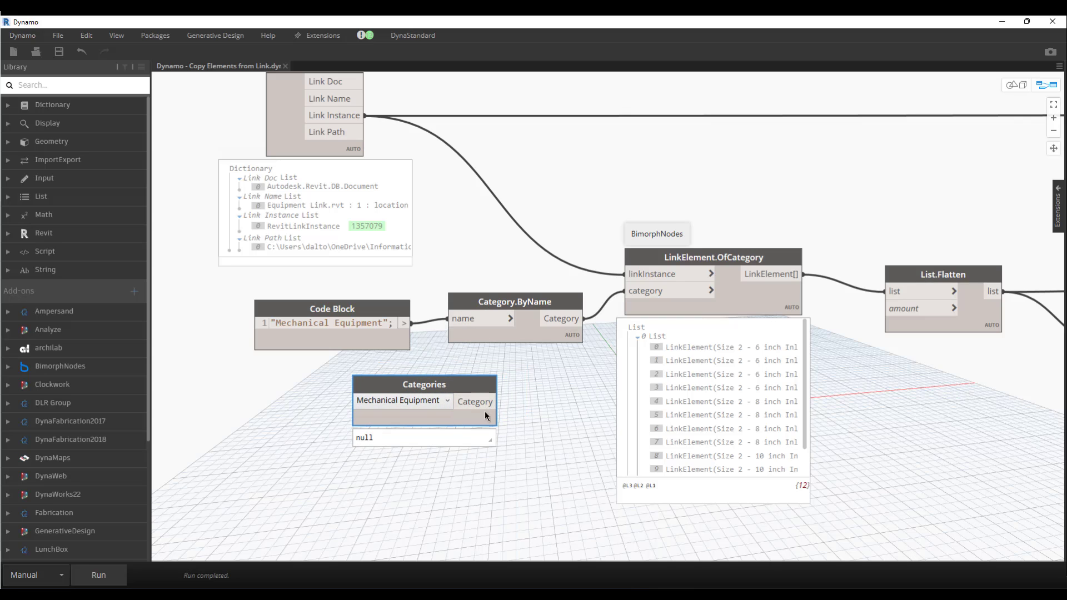
{"action": "mouse_move", "coordinate": [489, 401]}
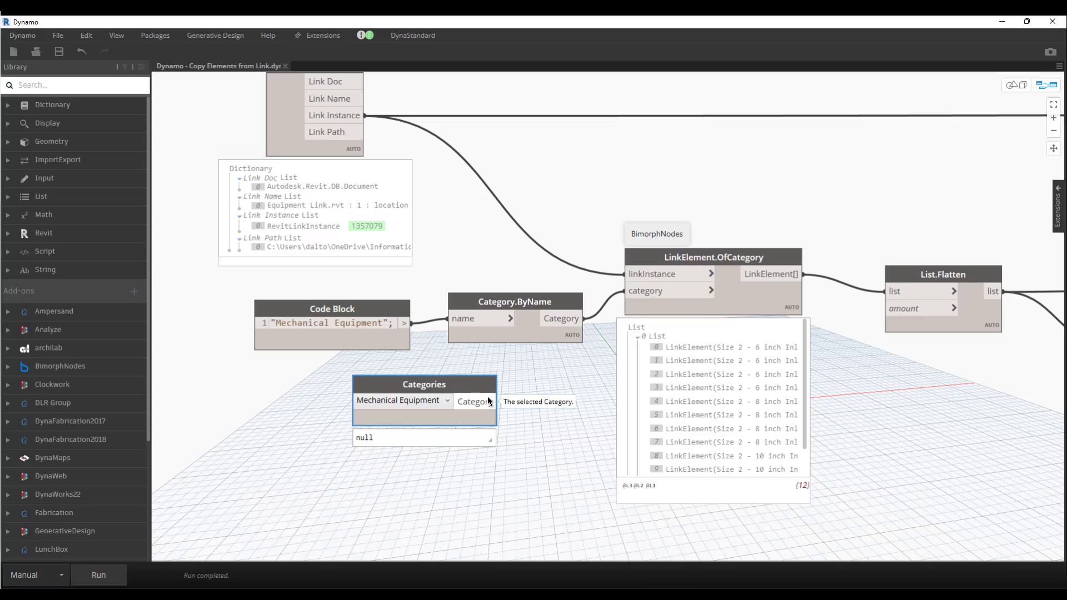
{"action": "left_click", "coordinate": [331, 323]}
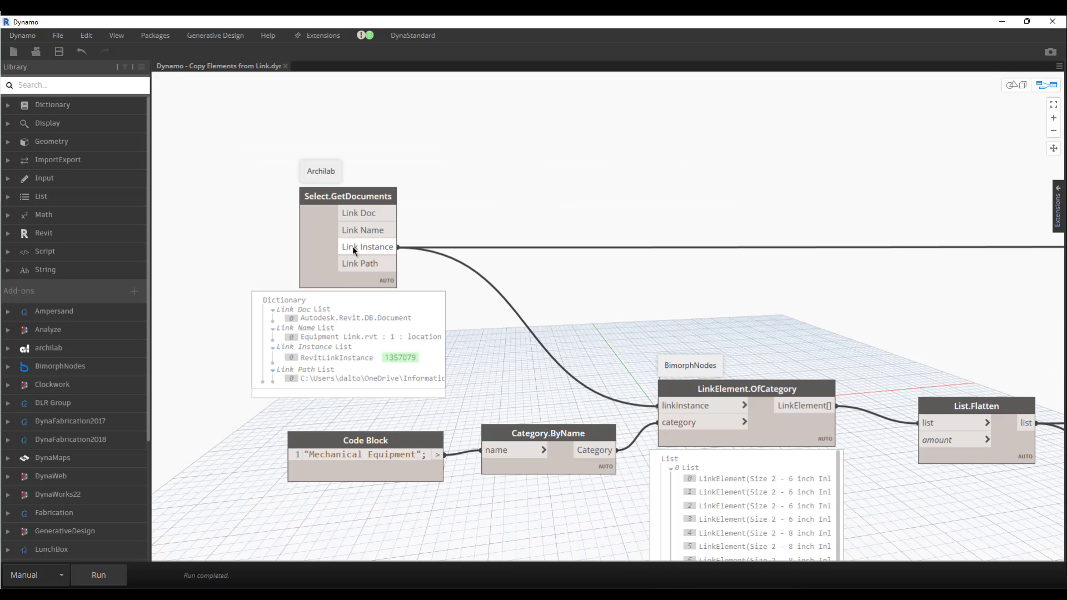
{"action": "mouse_move", "coordinate": [698, 419]}
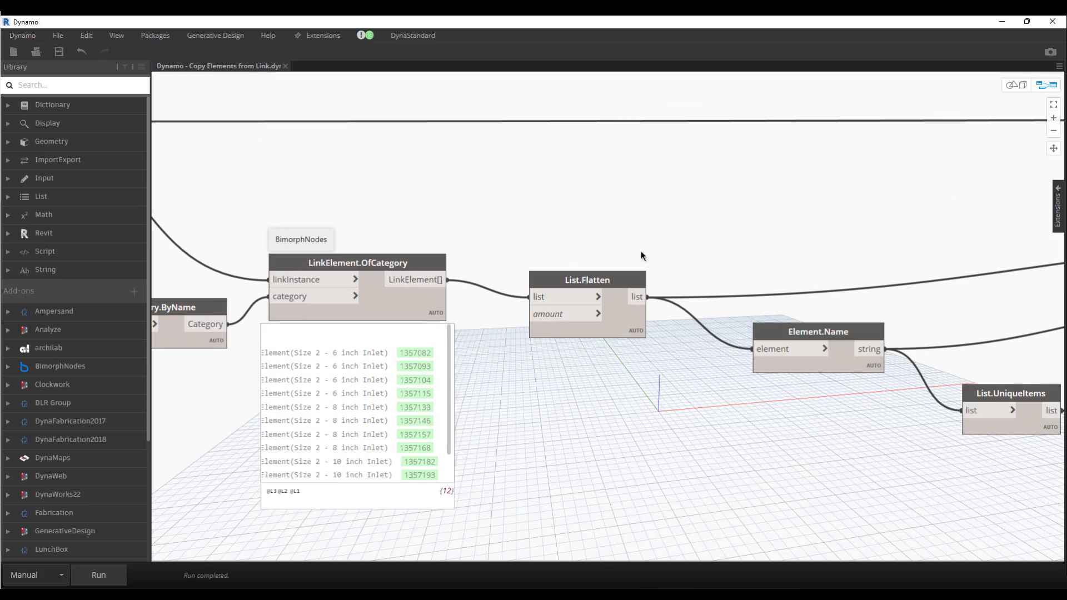
{"action": "mouse_move", "coordinate": [397, 500]}
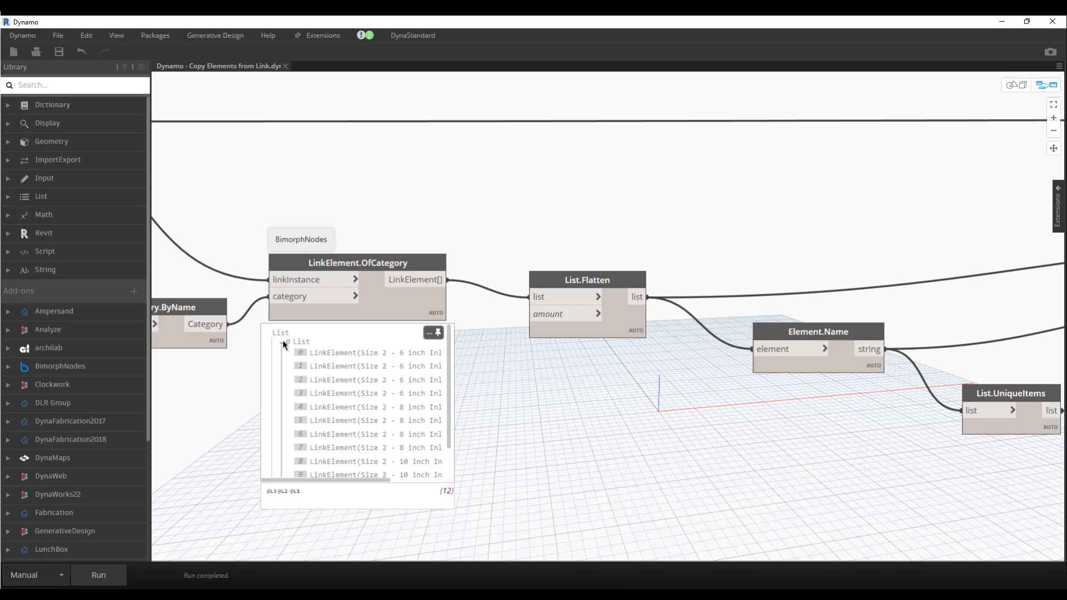
Pin List.Flatten's 12-element preview and show Element.Name's 6, 8 and 10 inch inlet names.
{"action": "left_click", "coordinate": [286, 341]}
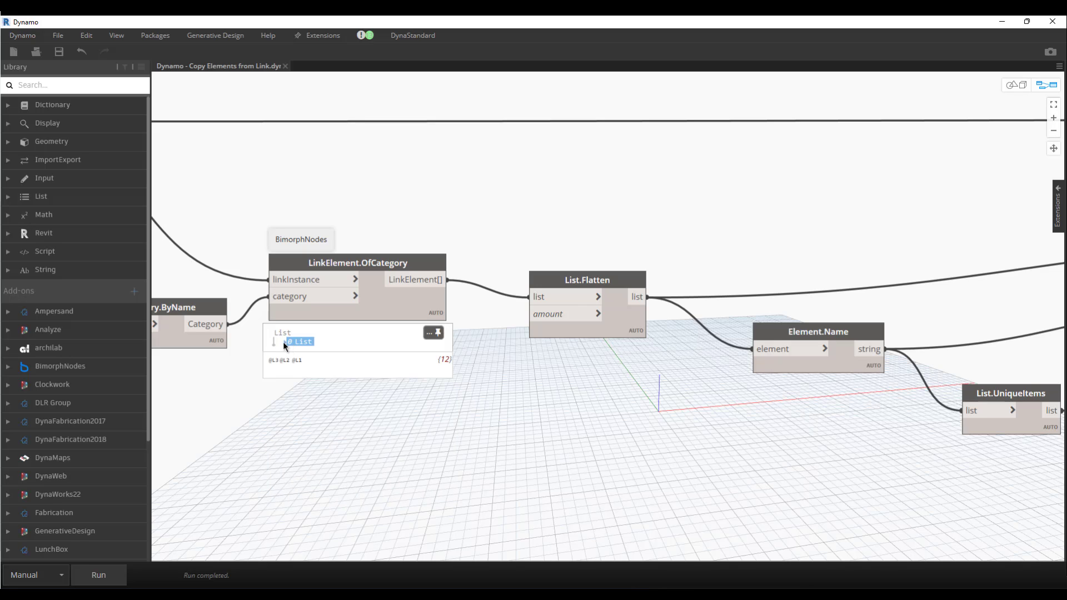
{"action": "left_click", "coordinate": [638, 350]}
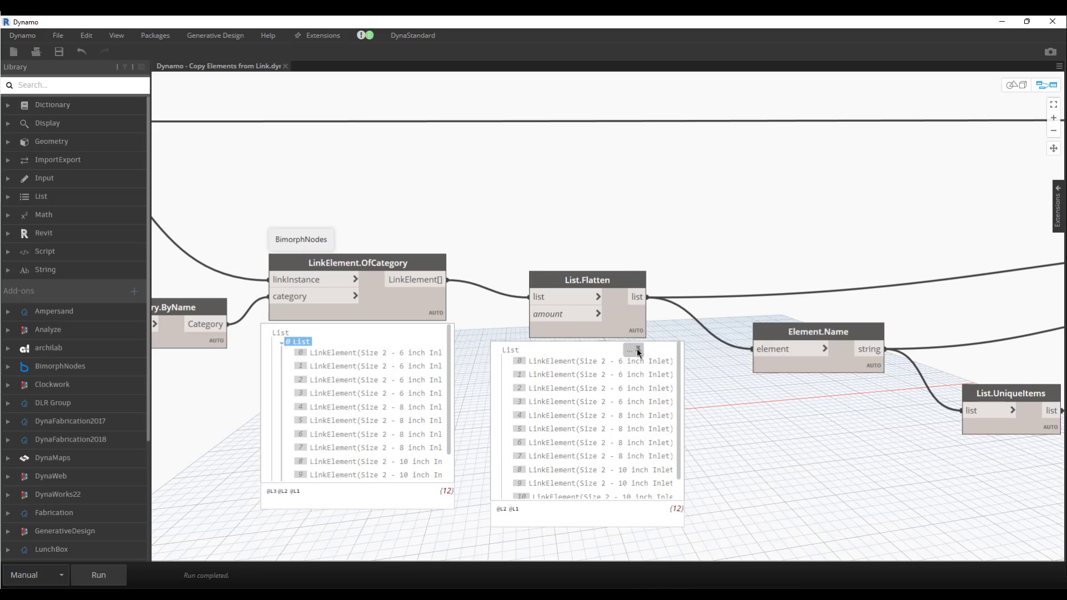
{"action": "left_click", "coordinate": [587, 280]}
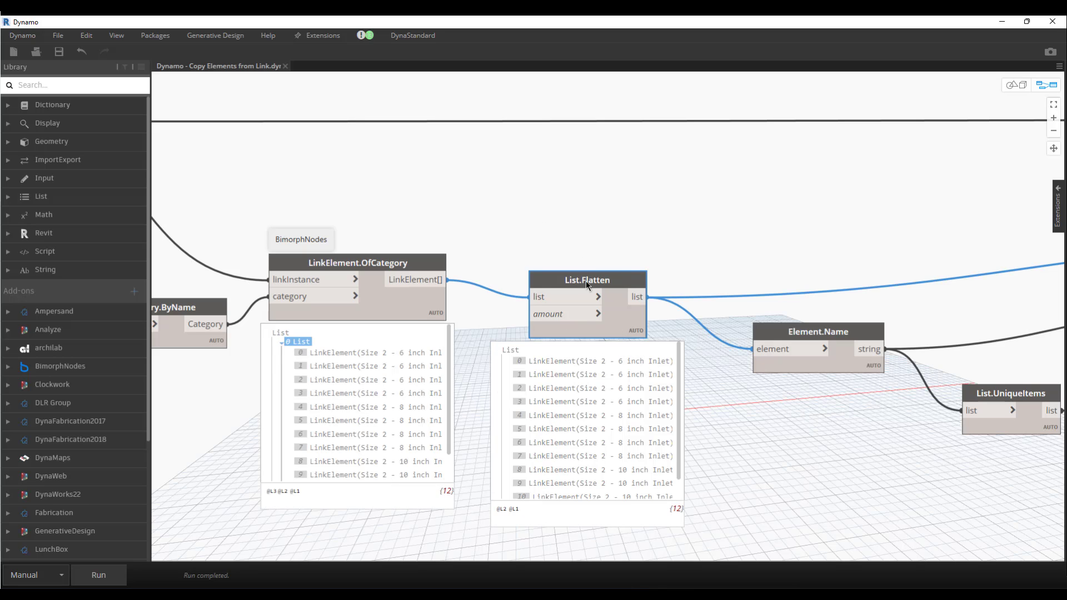
{"action": "mouse_move", "coordinate": [587, 285]}
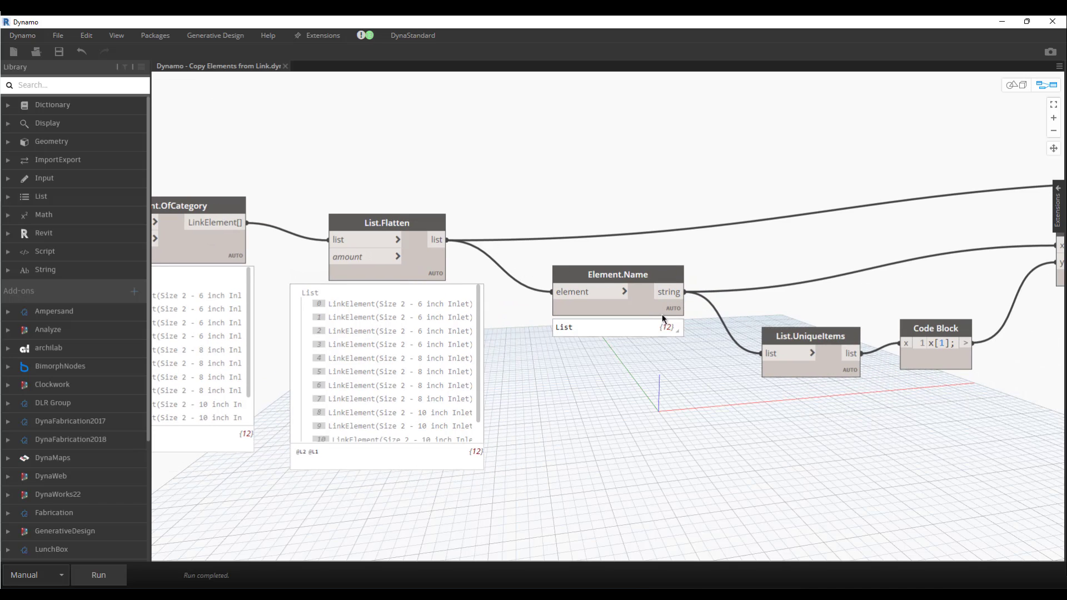
{"action": "left_click", "coordinate": [618, 274]}
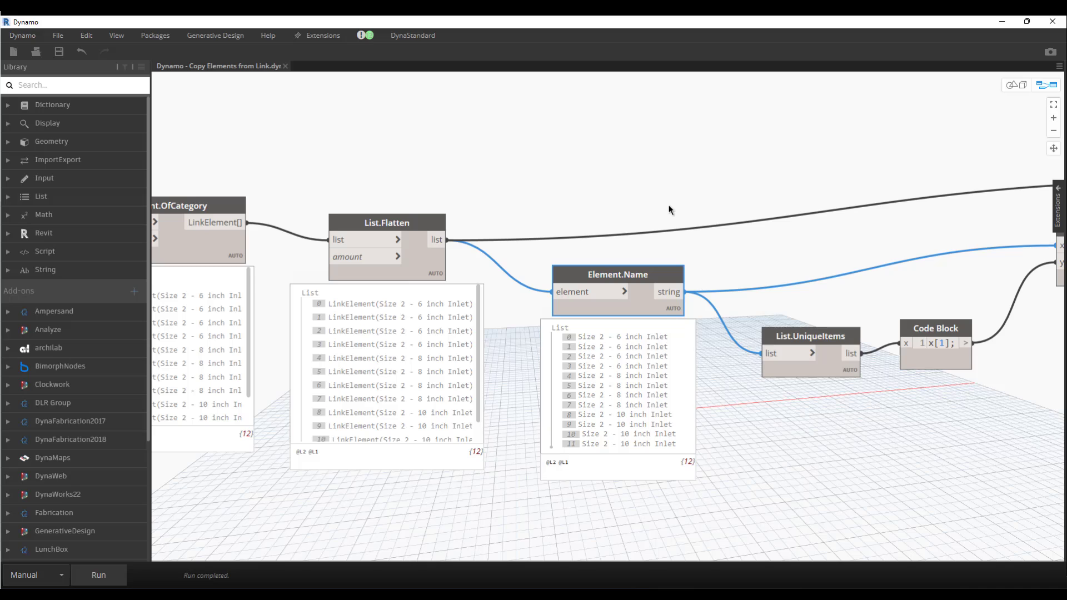
{"action": "mouse_move", "coordinate": [636, 384]}
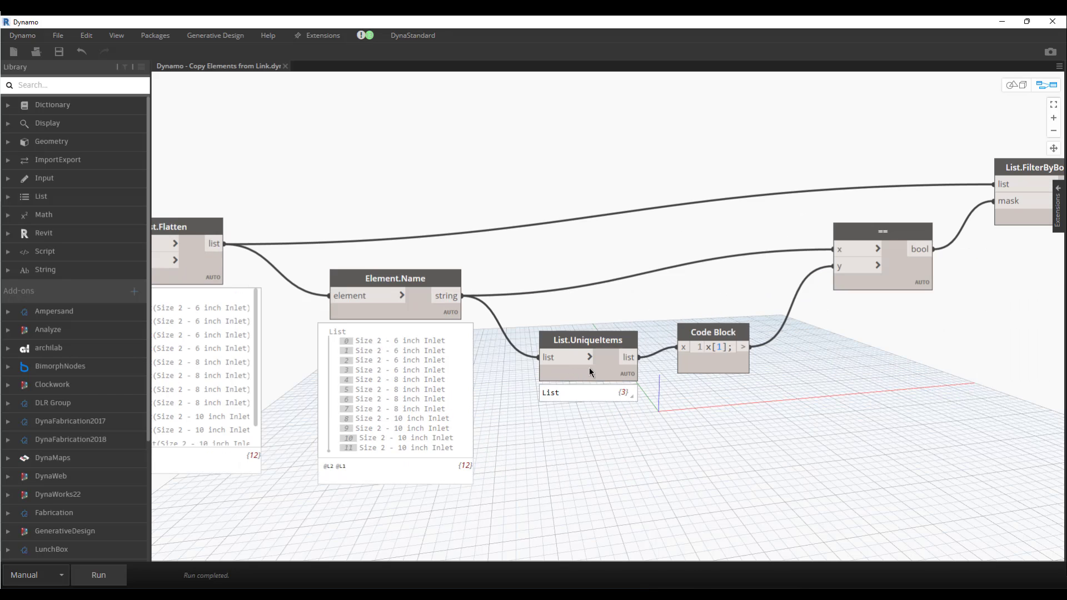
Move List.UniqueItems to reveal its three results and change the Code Block to mylist[1].
{"action": "left_click_drag", "start_coordinate": [587, 340], "coordinate": [572, 342]}
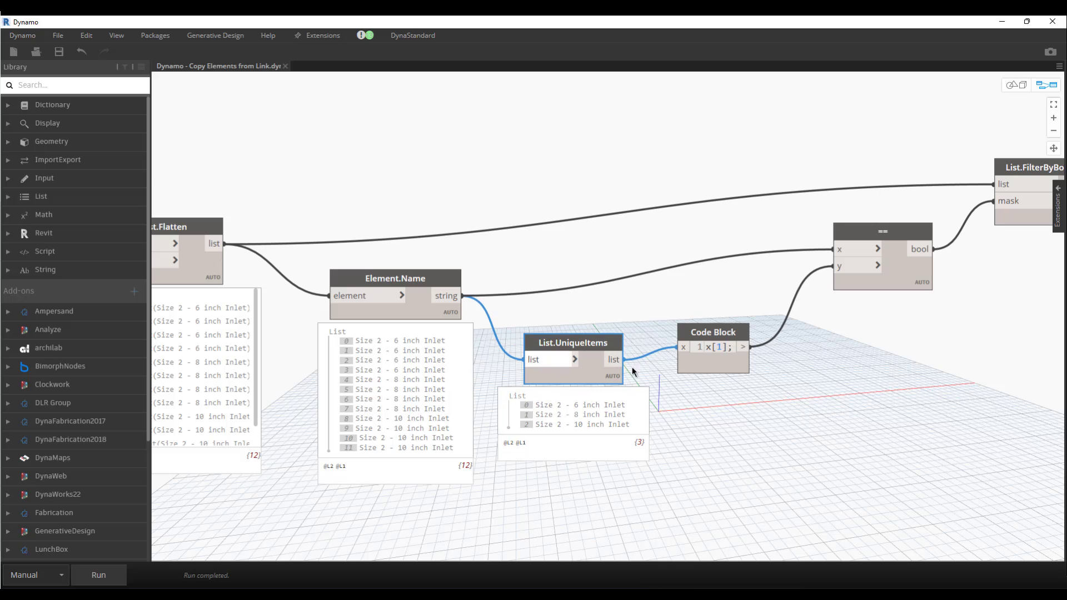
{"action": "mouse_move", "coordinate": [664, 310]}
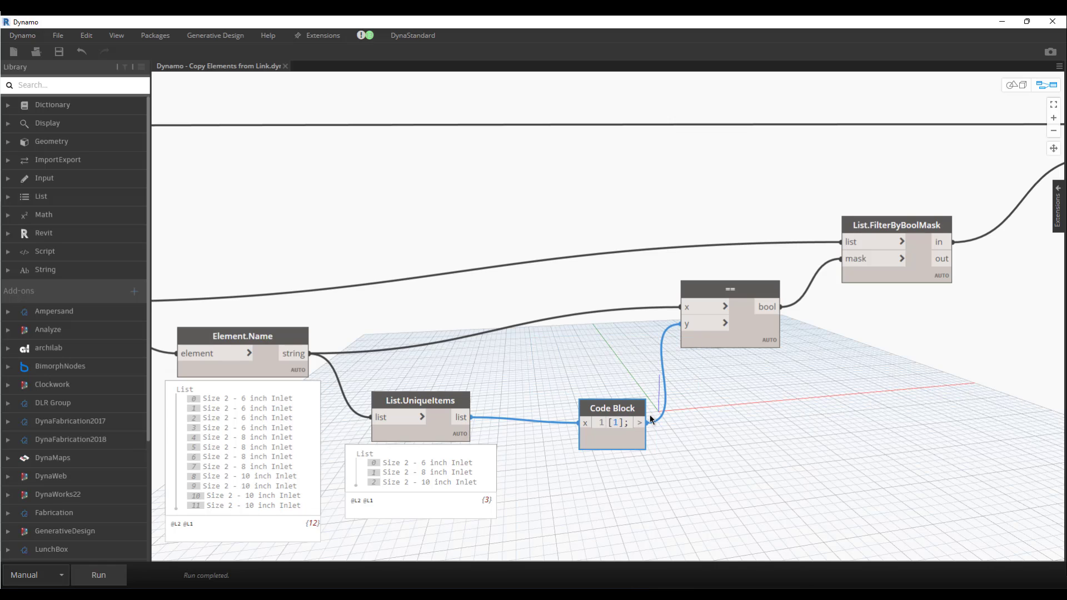
{"action": "type", "text": "list"}
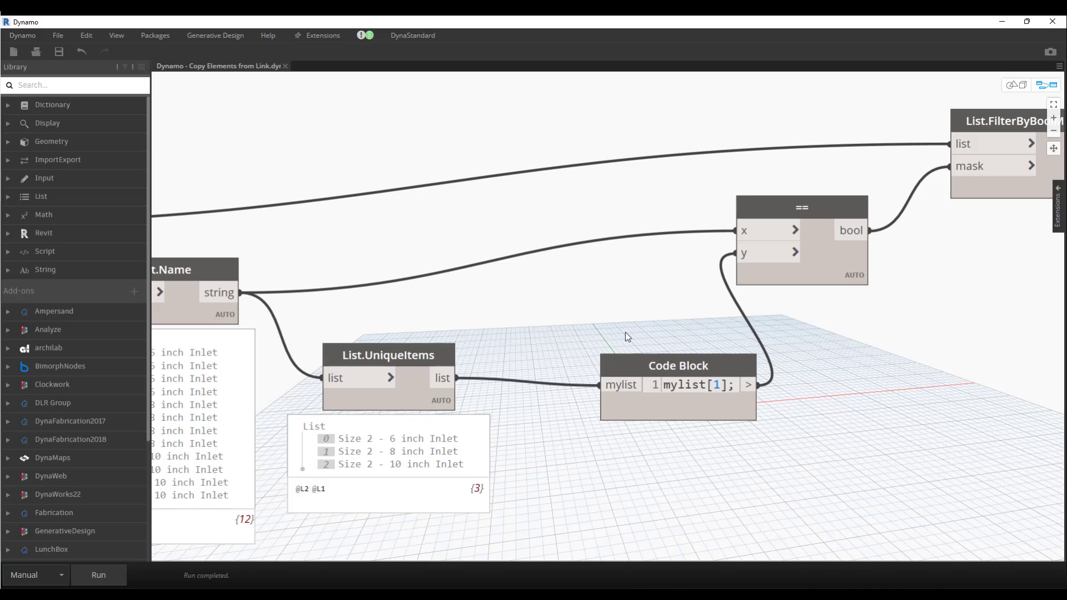
{"action": "mouse_move", "coordinate": [666, 368]}
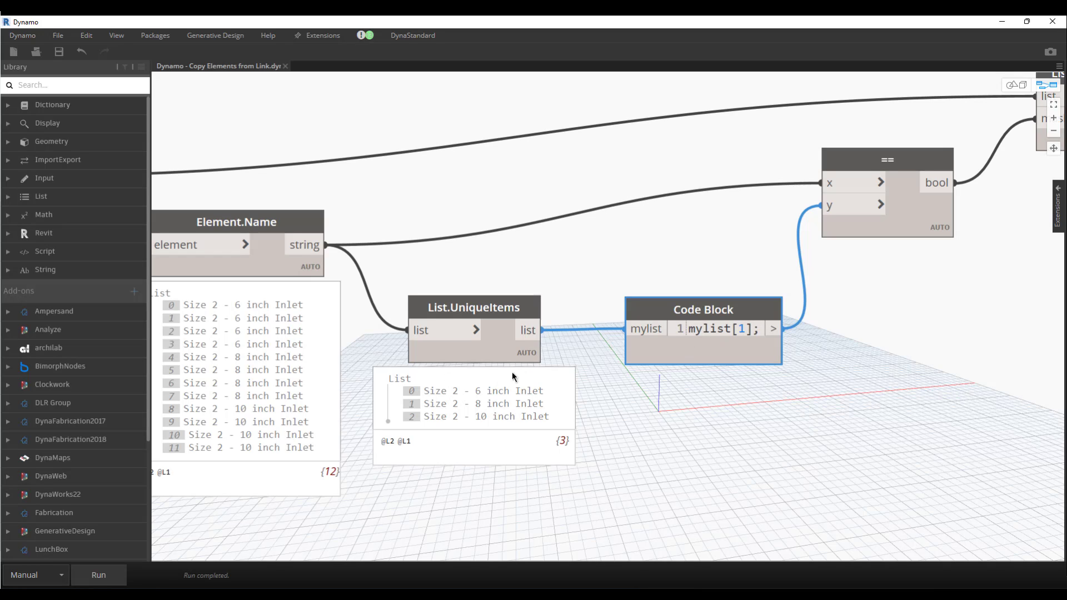
Pin the == node's boolean mask and match its true values to the 8-inch inlet names.
{"action": "left_click", "coordinate": [483, 403]}
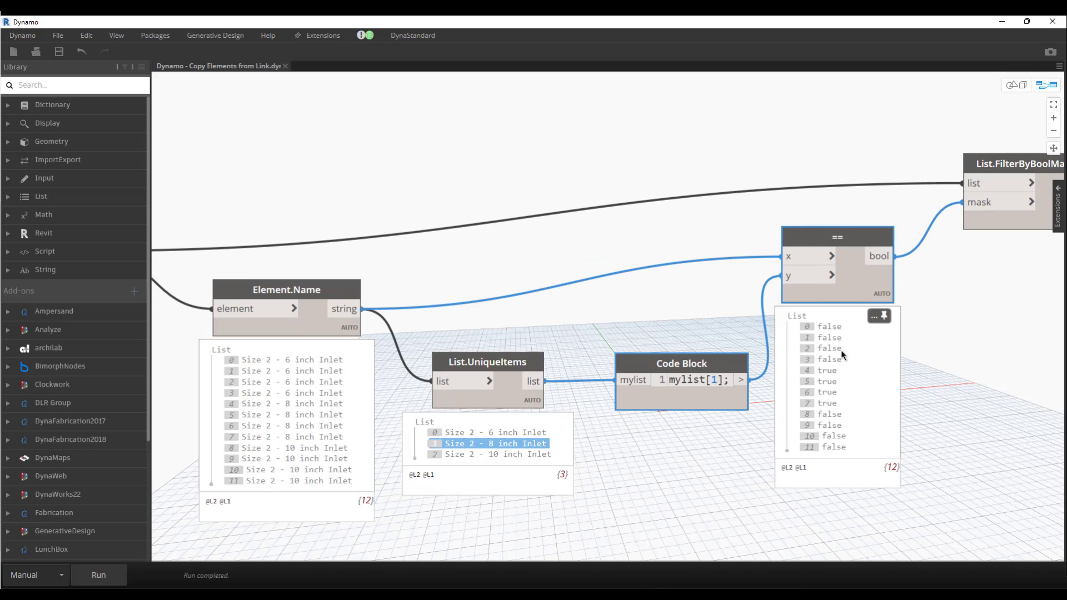
{"action": "mouse_move", "coordinate": [839, 416]}
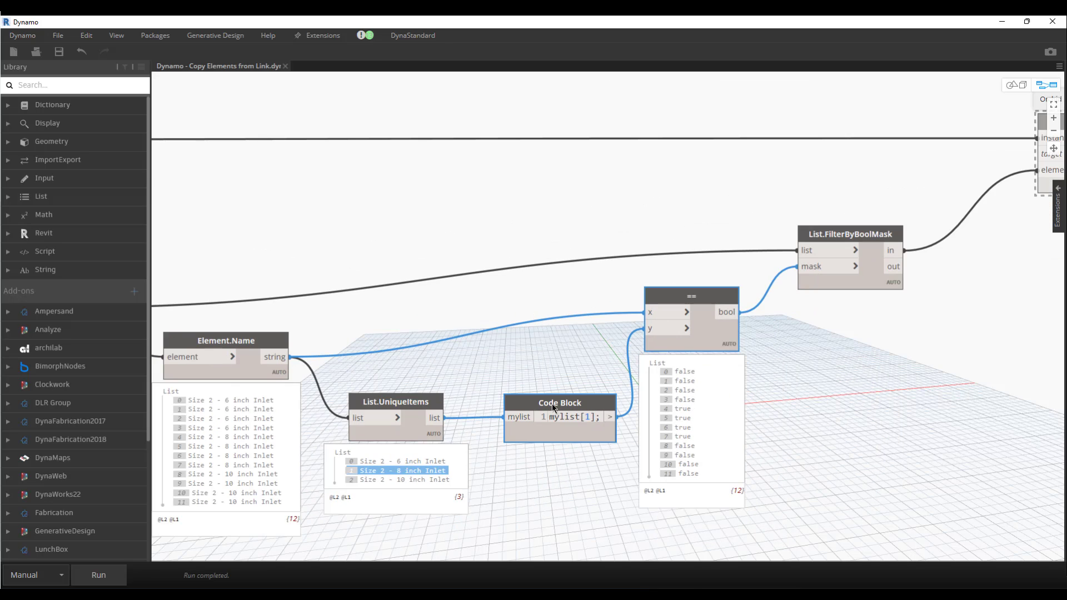
{"action": "mouse_move", "coordinate": [392, 481]}
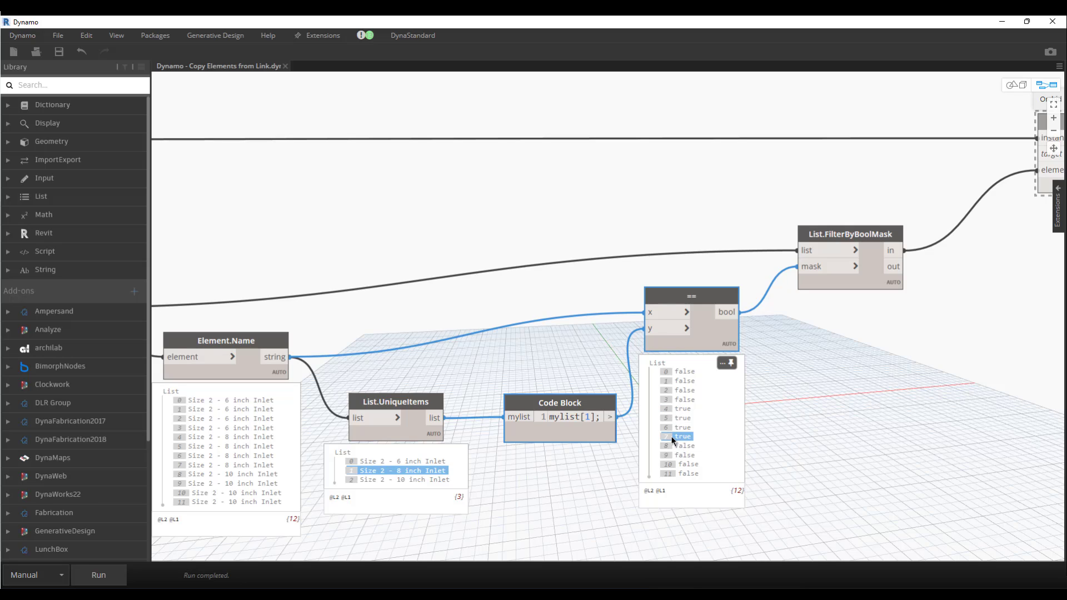
{"action": "mouse_move", "coordinate": [562, 341]}
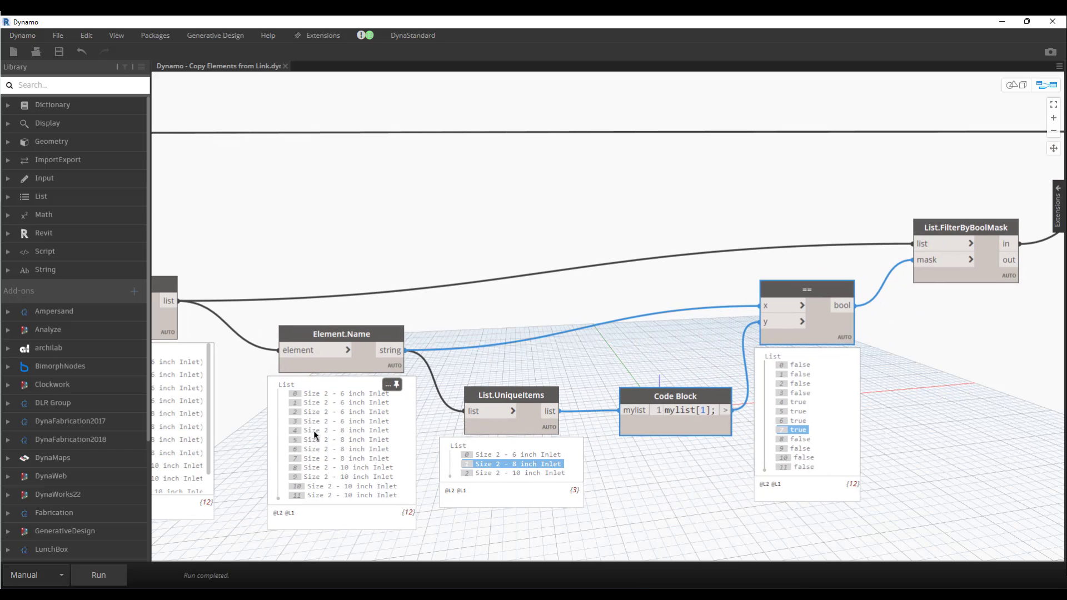
{"action": "left_click", "coordinate": [344, 458]}
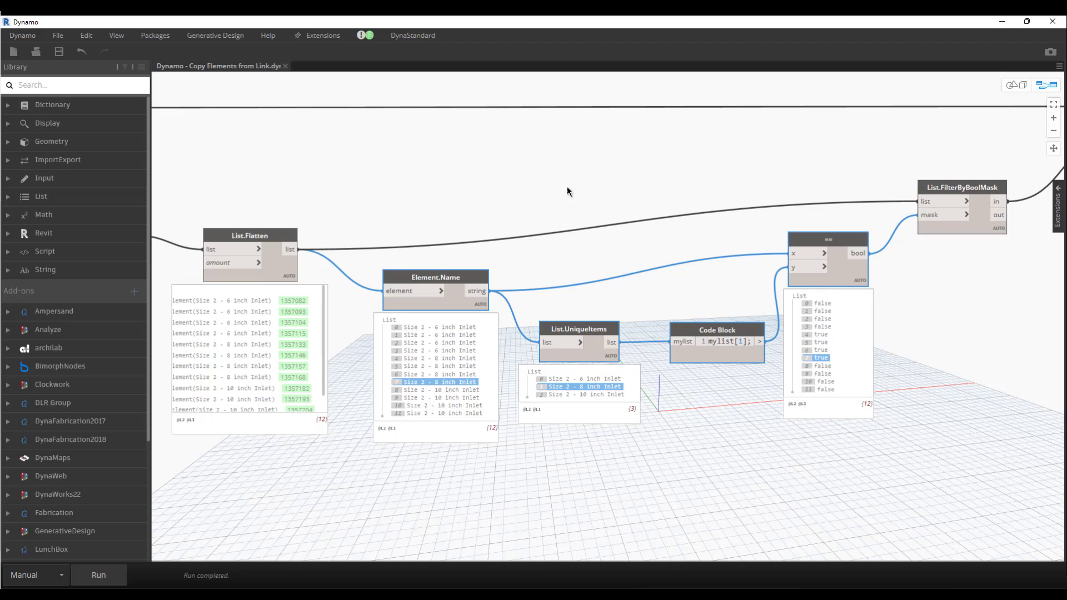
{"action": "mouse_move", "coordinate": [667, 232]}
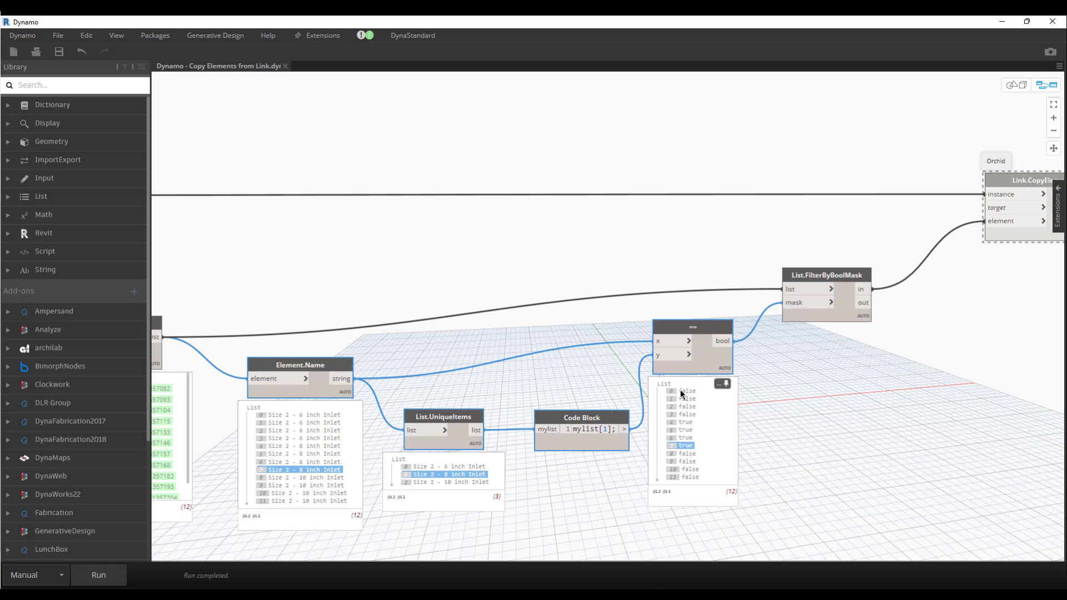
{"action": "mouse_move", "coordinate": [688, 424]}
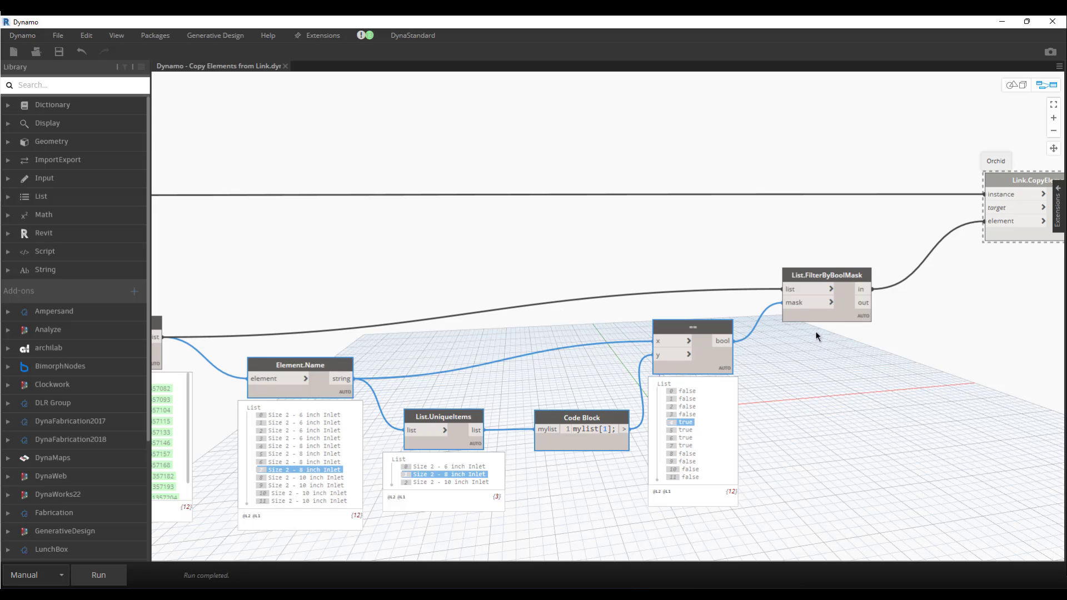
{"action": "mouse_move", "coordinate": [871, 250]}
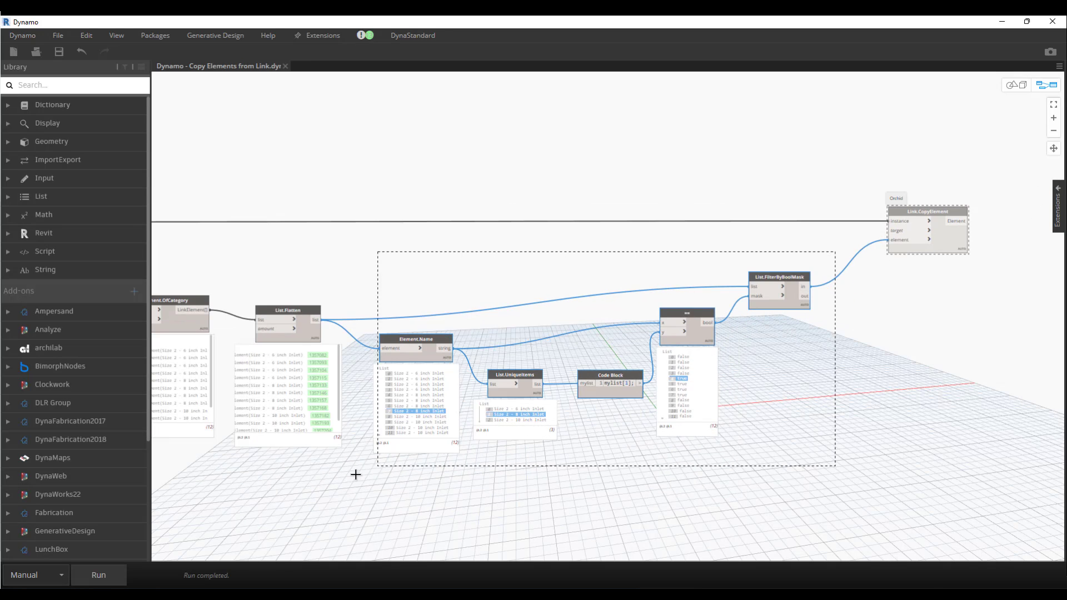
{"action": "left_click", "coordinate": [773, 260]}
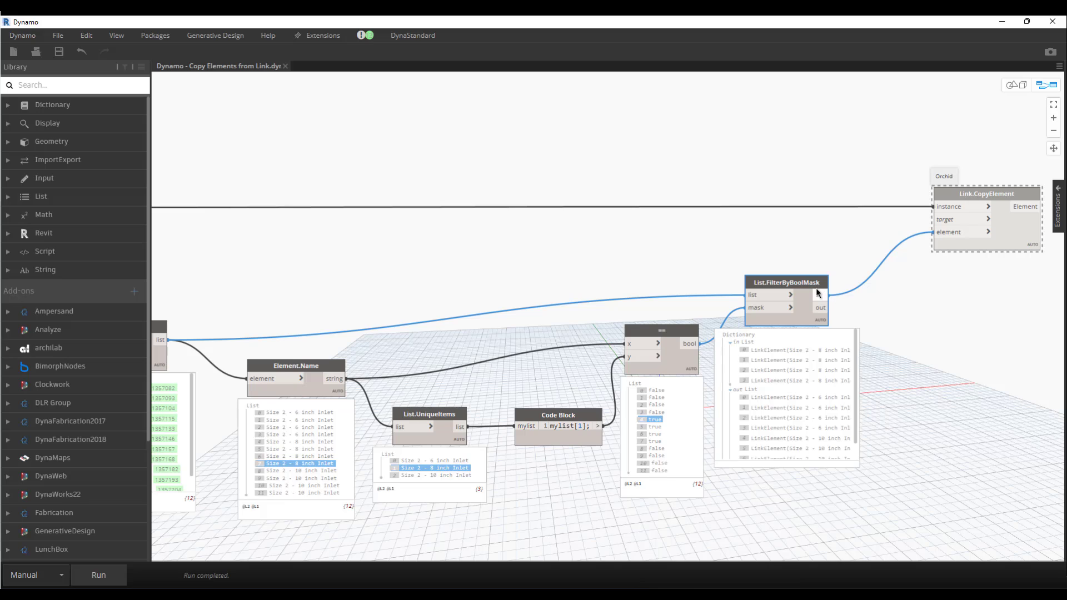
{"action": "mouse_move", "coordinate": [821, 295]}
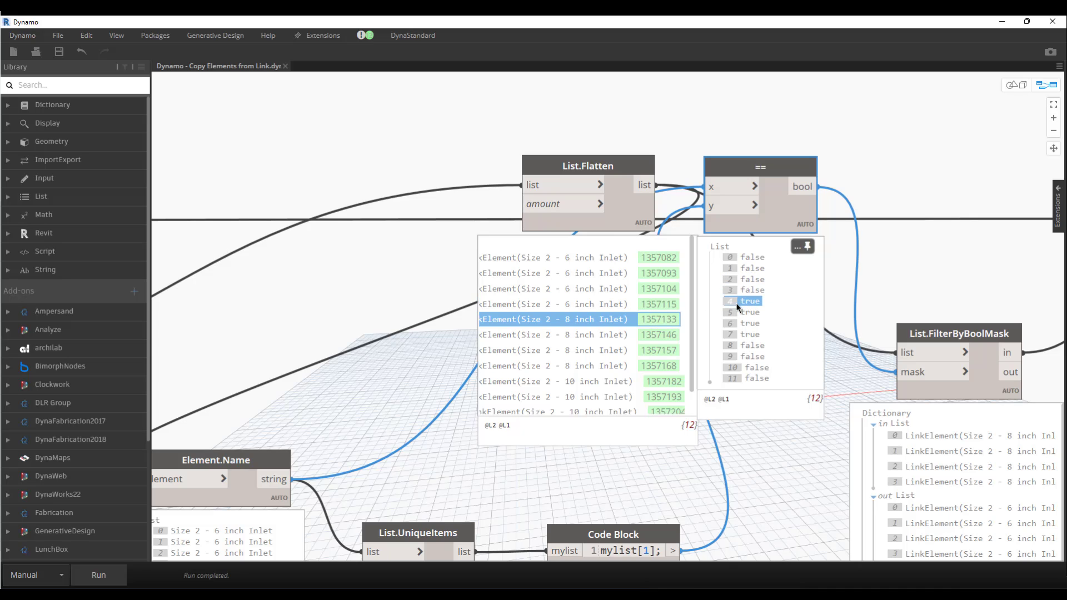
{"action": "mouse_move", "coordinate": [749, 305]}
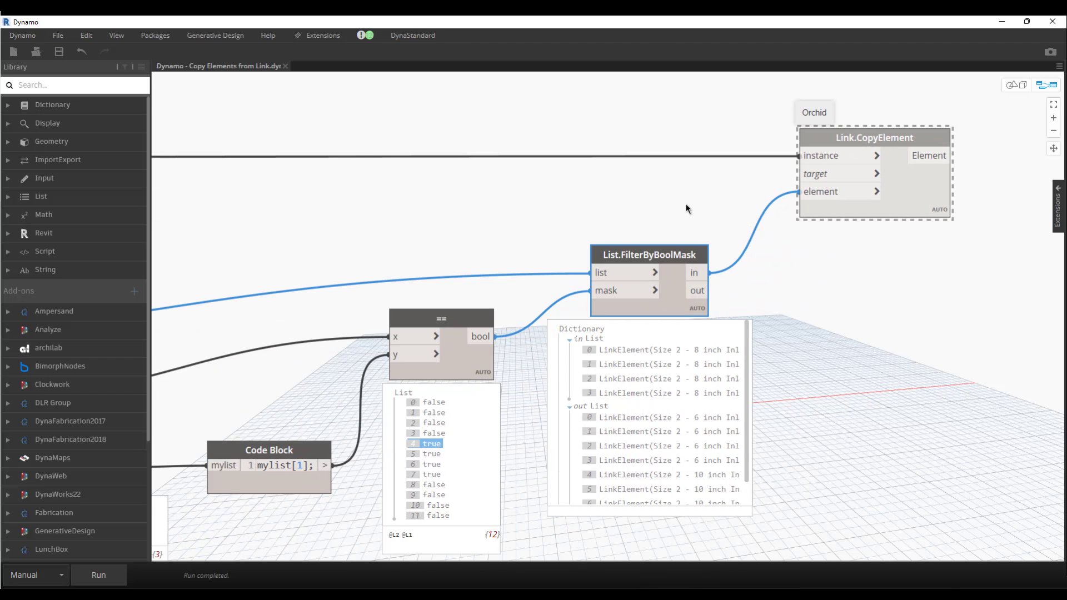
{"action": "mouse_move", "coordinate": [748, 295]}
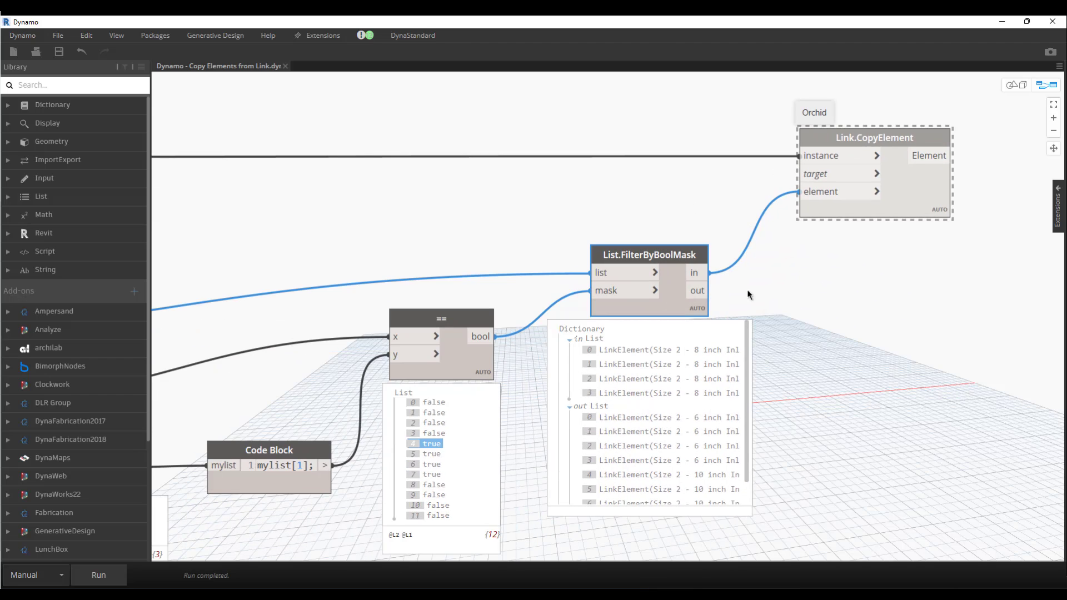
{"action": "mouse_move", "coordinate": [780, 295]}
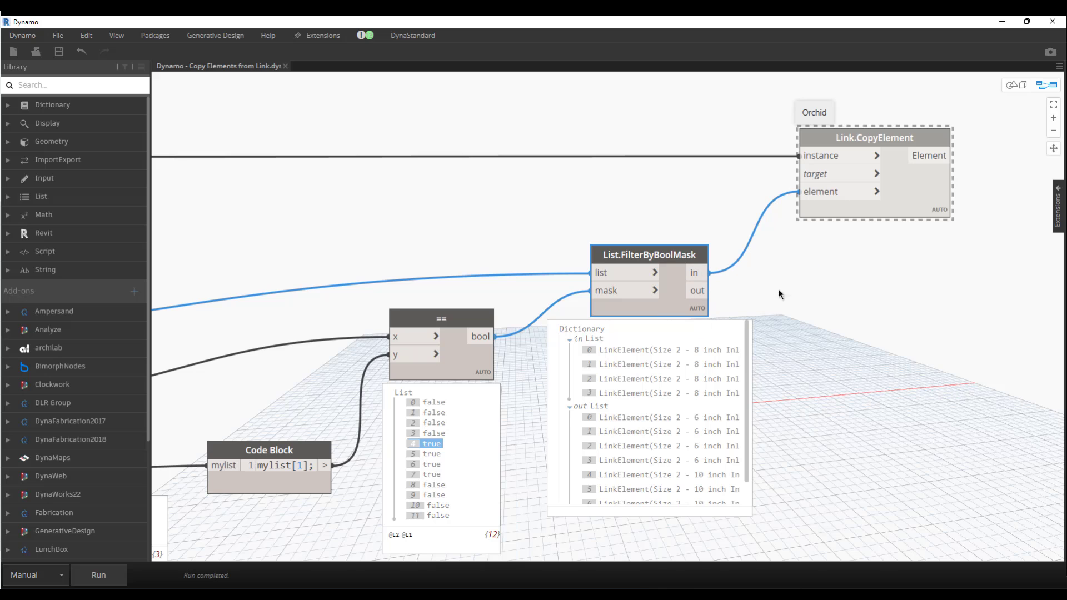
{"action": "mouse_move", "coordinate": [721, 257]}
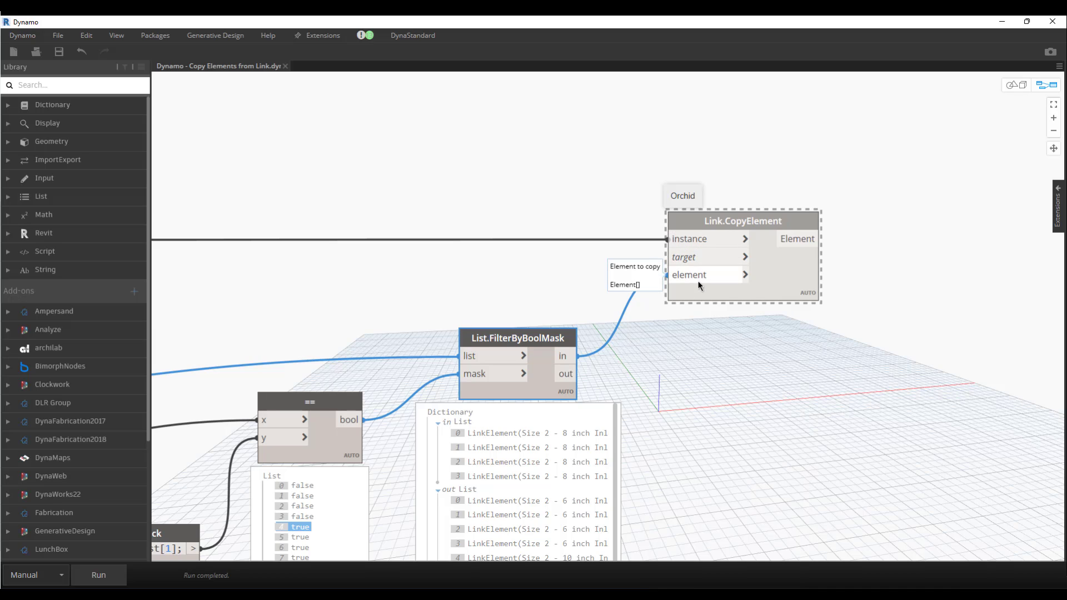
{"action": "mouse_move", "coordinate": [443, 308]}
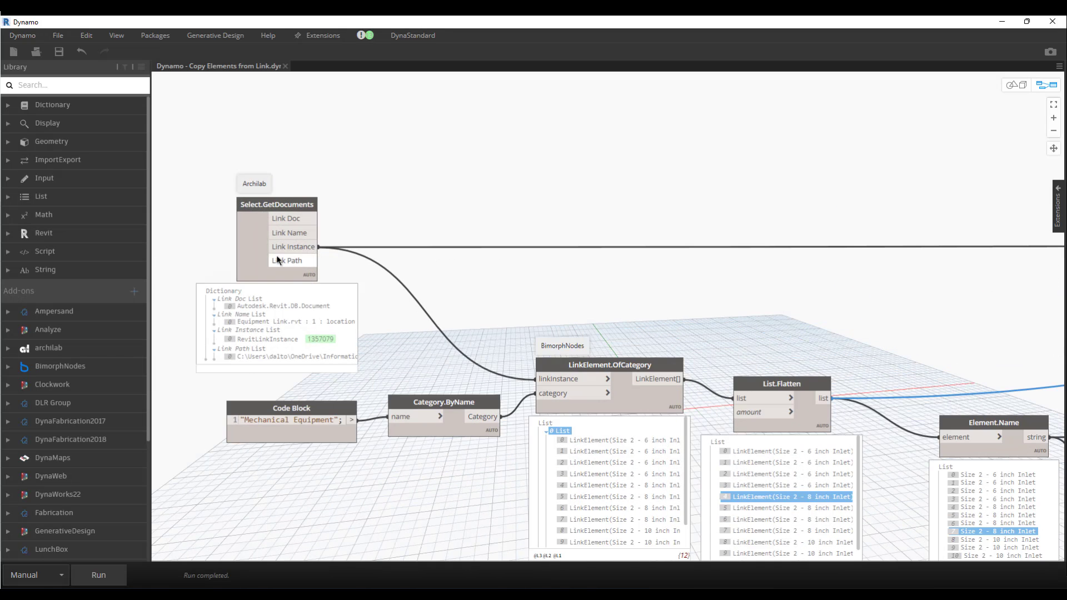
{"action": "mouse_move", "coordinate": [251, 249]}
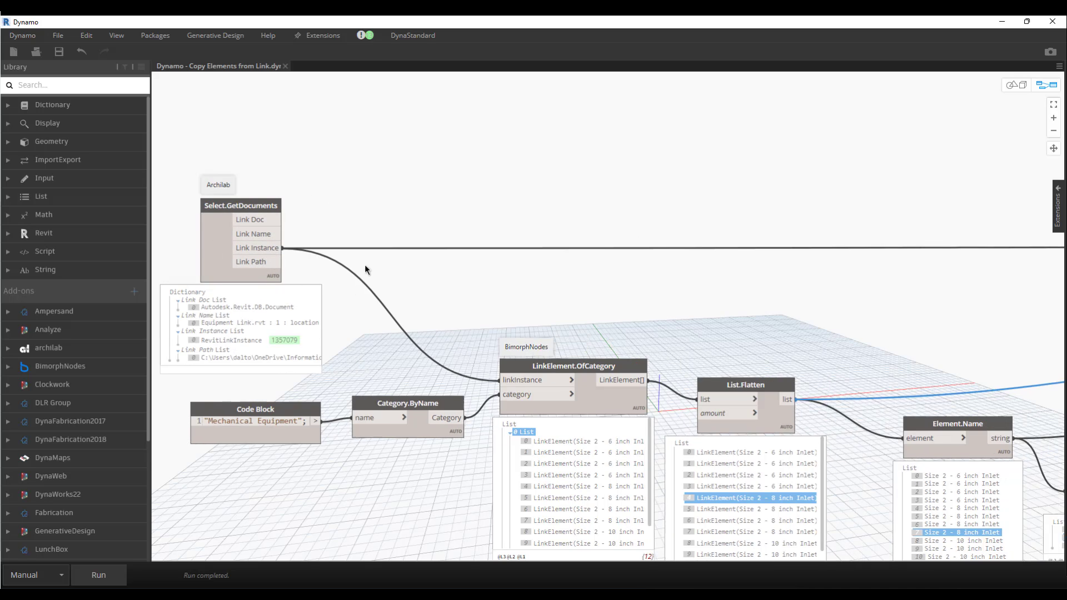
{"action": "right_click", "coordinate": [637, 274]}
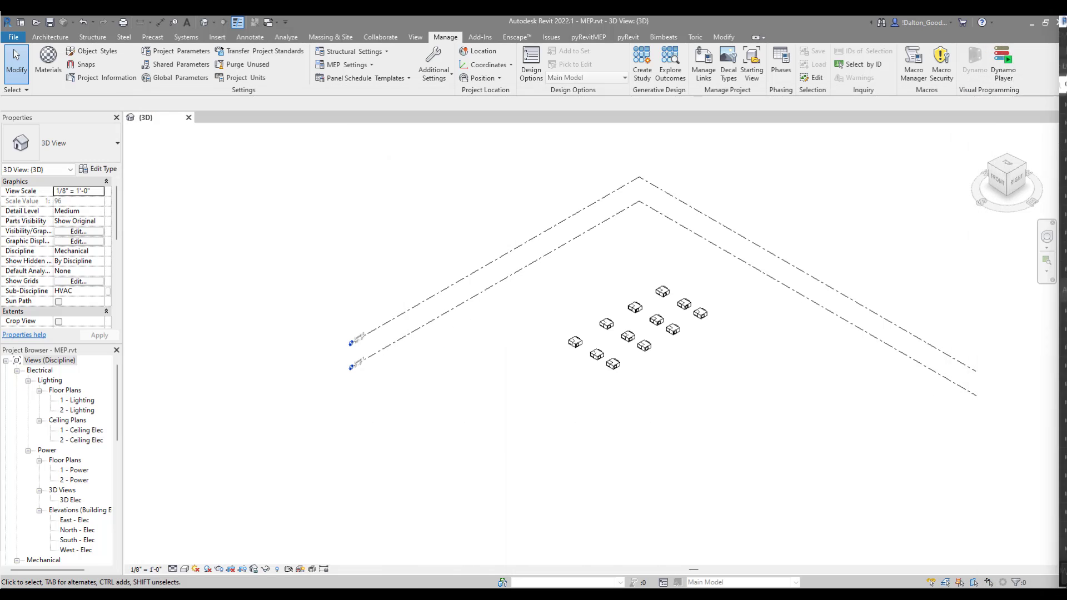
{"action": "mouse_move", "coordinate": [342, 503]}
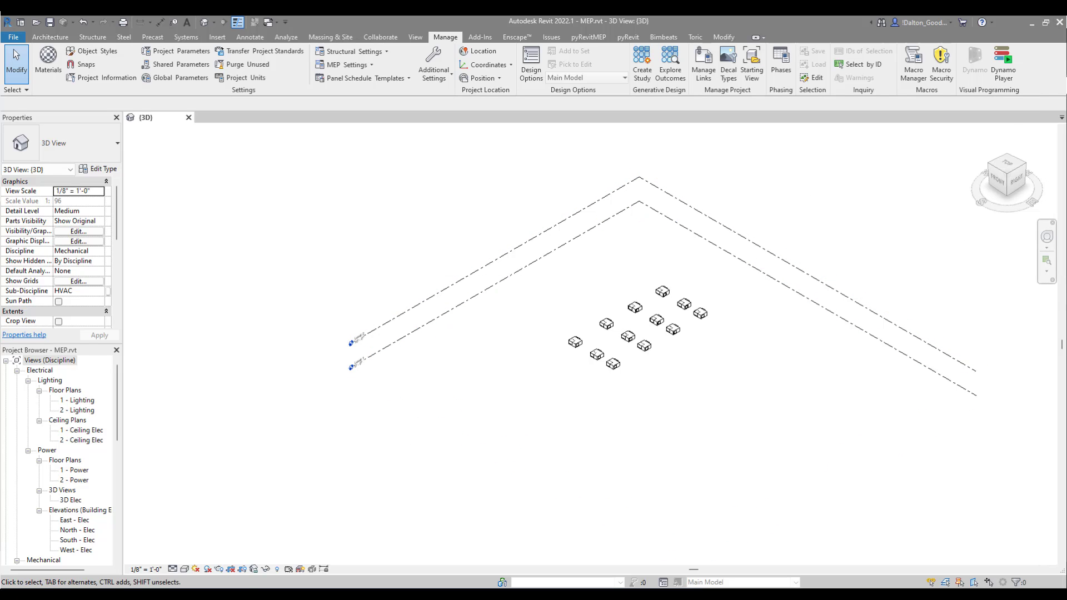
{"action": "left_click", "coordinate": [970, 56]}
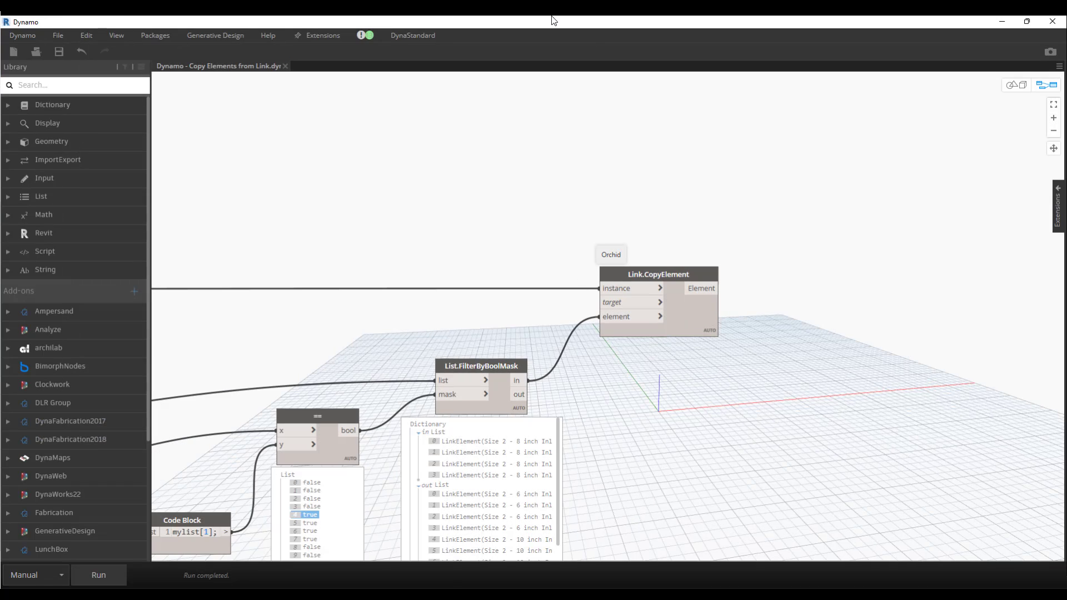
Run the graph so Link.CopyElement returns four 8-inch inlet copies, IDs 1357103–1357106.
{"action": "left_click", "coordinate": [99, 575]}
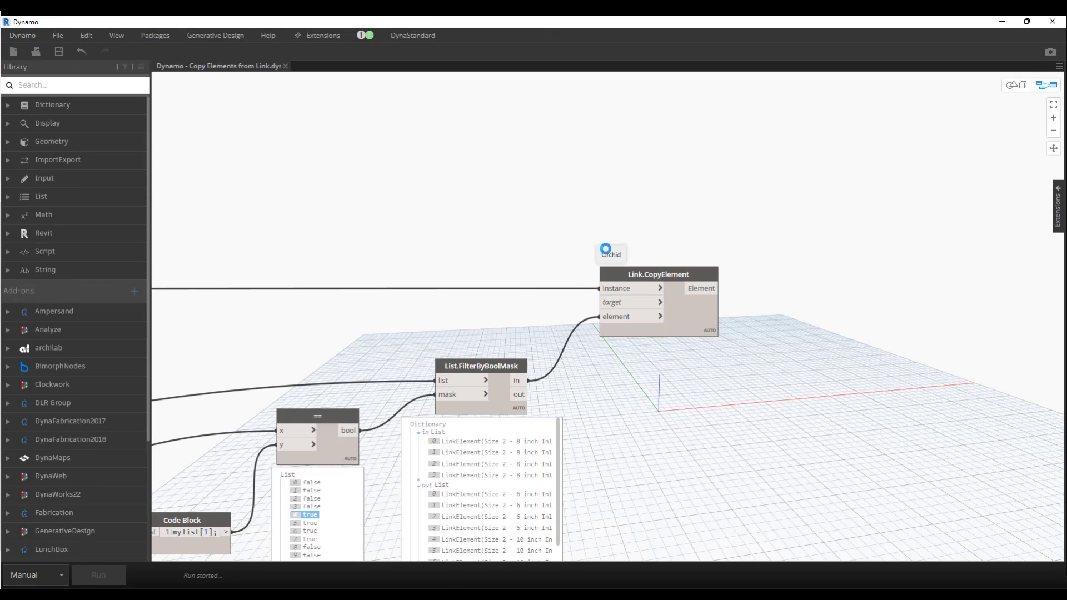
{"action": "left_click", "coordinate": [98, 575]}
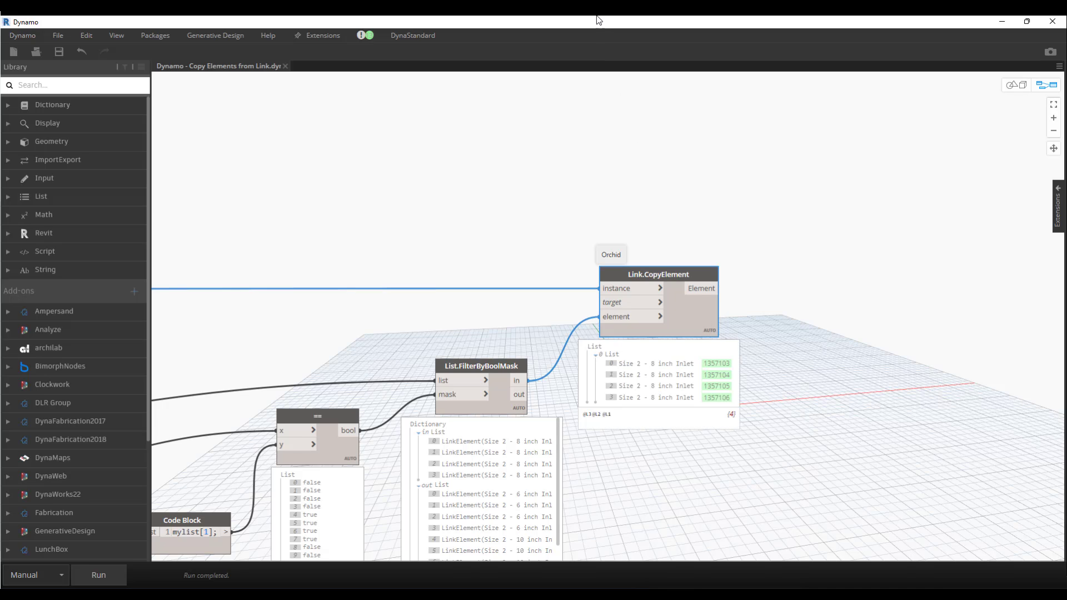
{"action": "mouse_move", "coordinate": [720, 349]}
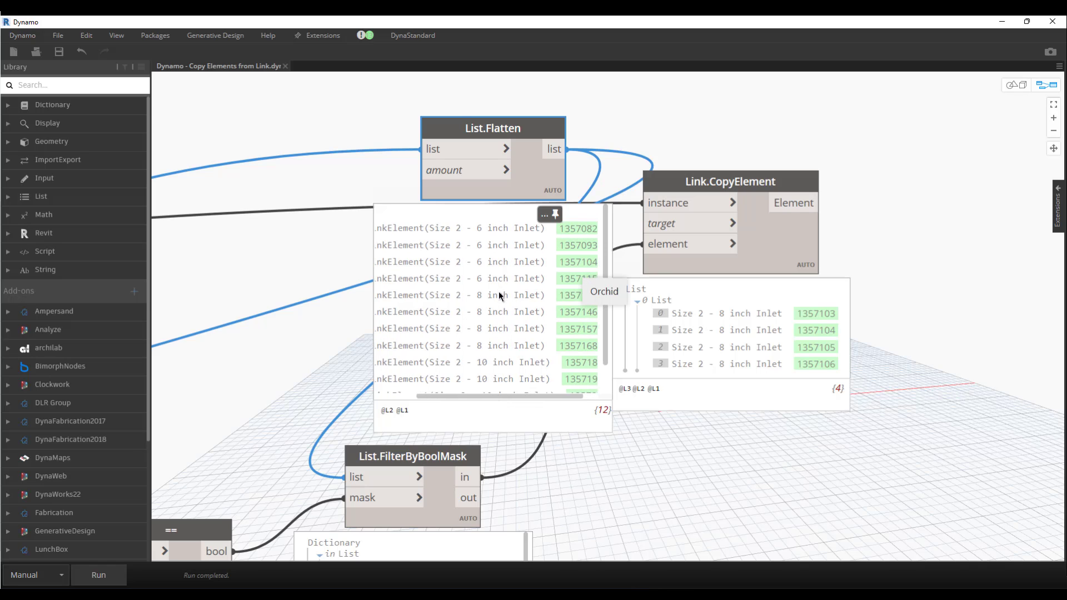
{"action": "mouse_move", "coordinate": [482, 346]}
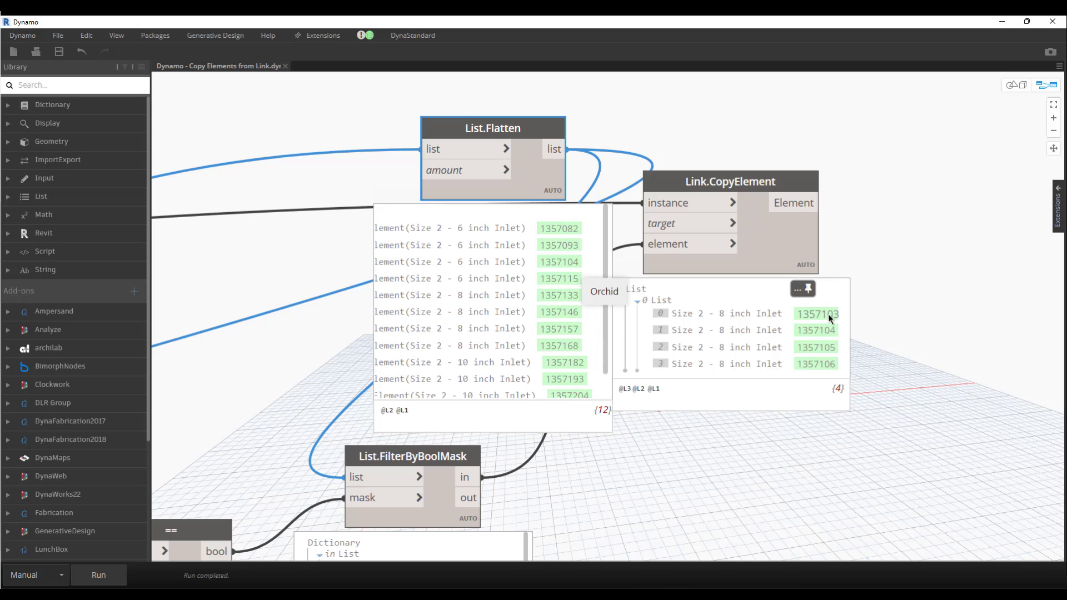
{"action": "mouse_move", "coordinate": [815, 308]}
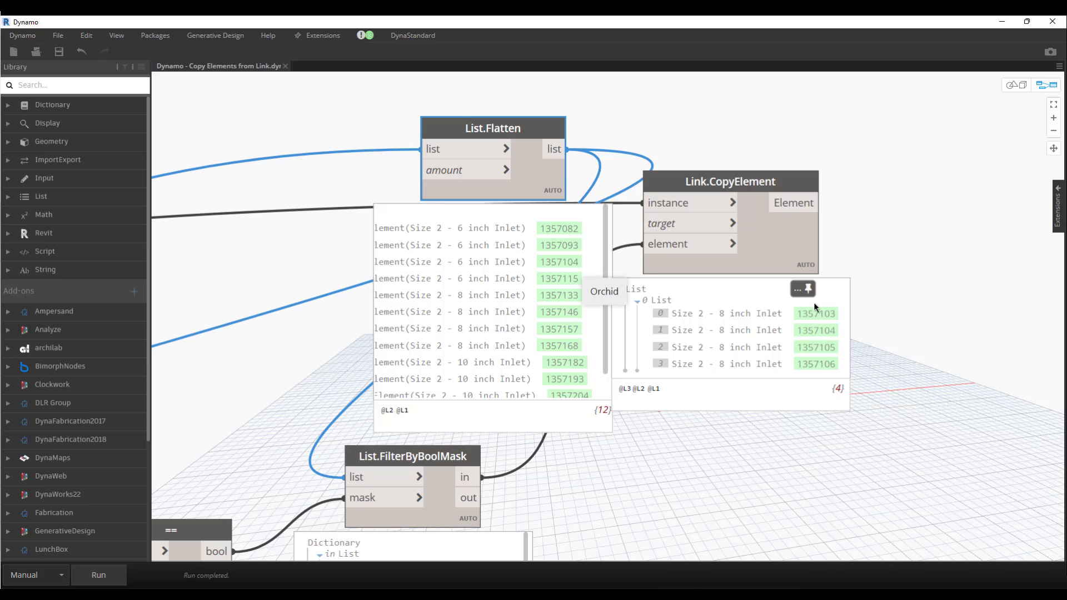
{"action": "mouse_move", "coordinate": [654, 245]}
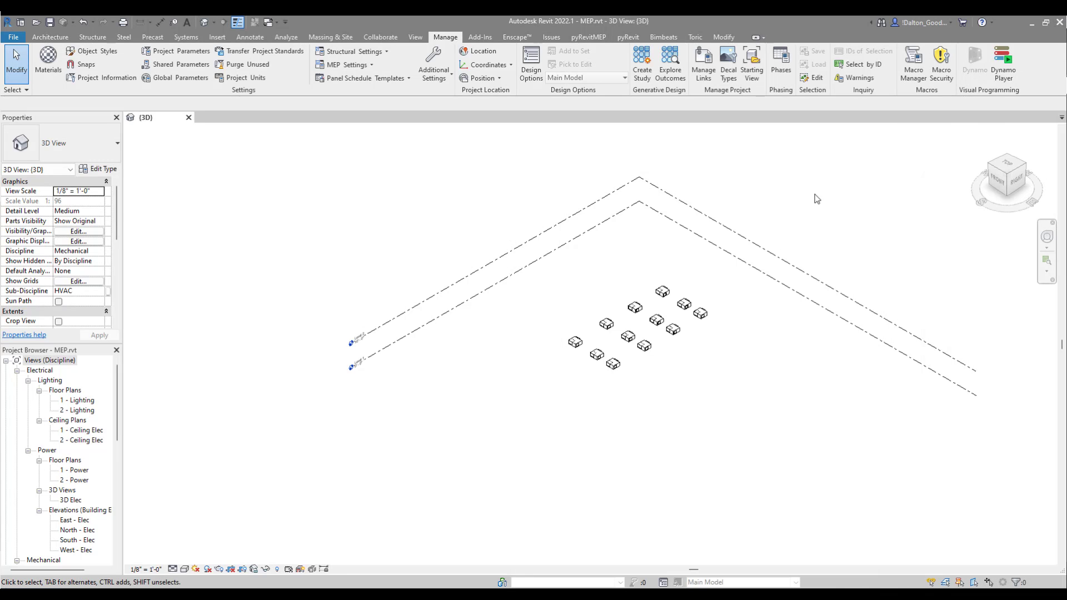
Select the linked equipment model and hide it in the current view.
{"action": "left_click_drag", "start_coordinate": [455, 272], "coordinate": [739, 473]}
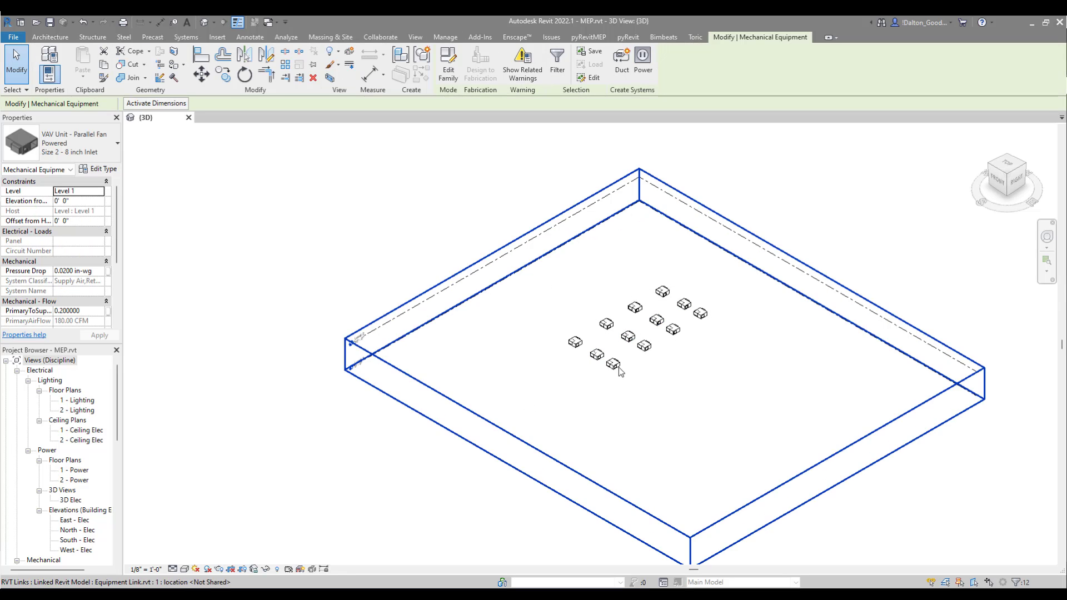
{"action": "left_click", "coordinate": [613, 364]}
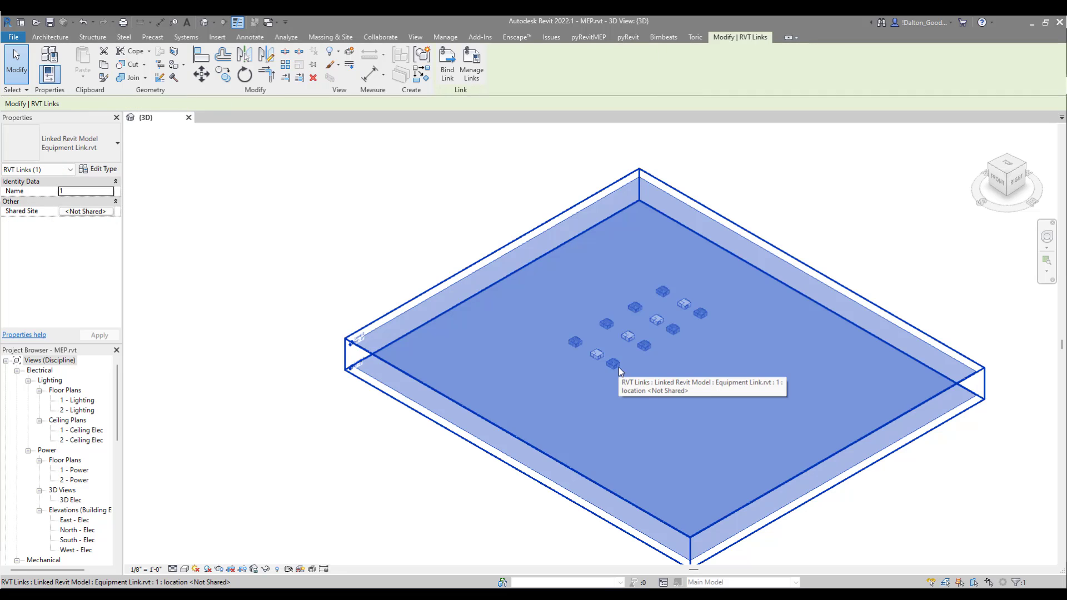
{"action": "right_click", "coordinate": [614, 369]}
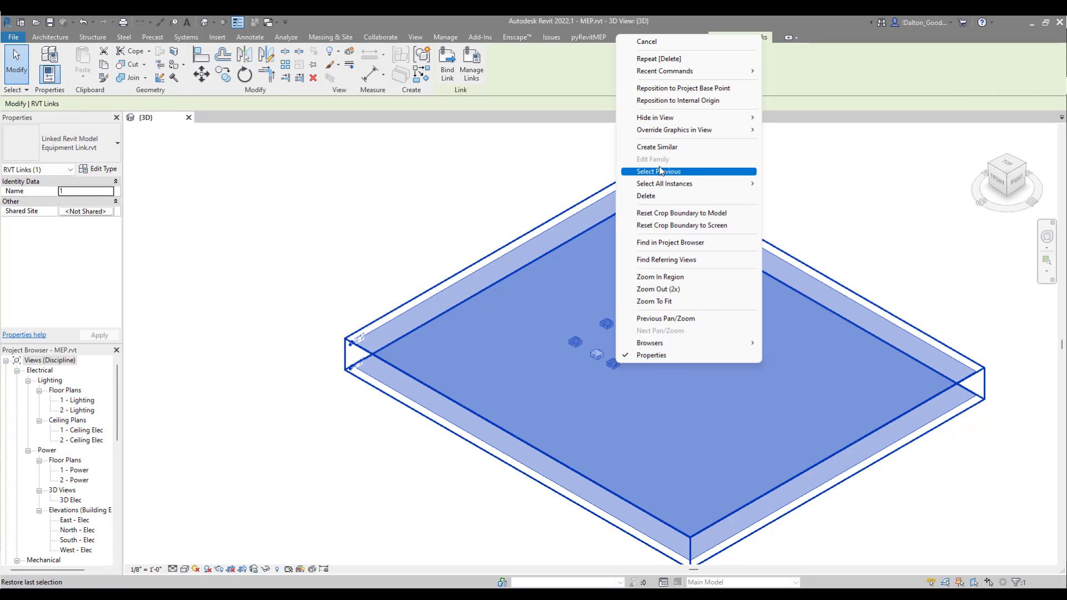
{"action": "mouse_move", "coordinate": [669, 117]}
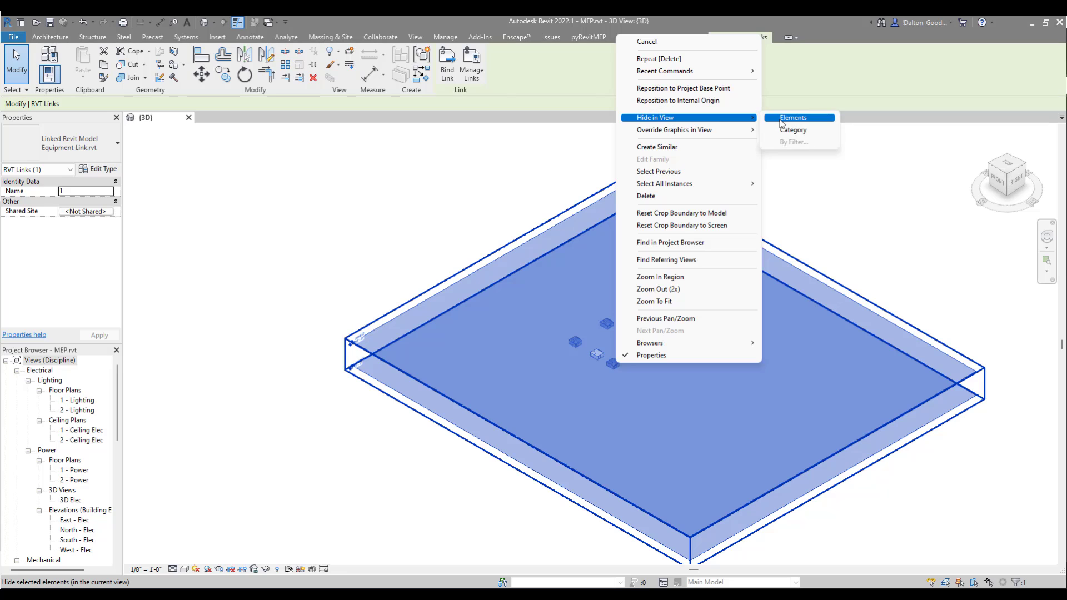
{"action": "left_click", "coordinate": [792, 117]}
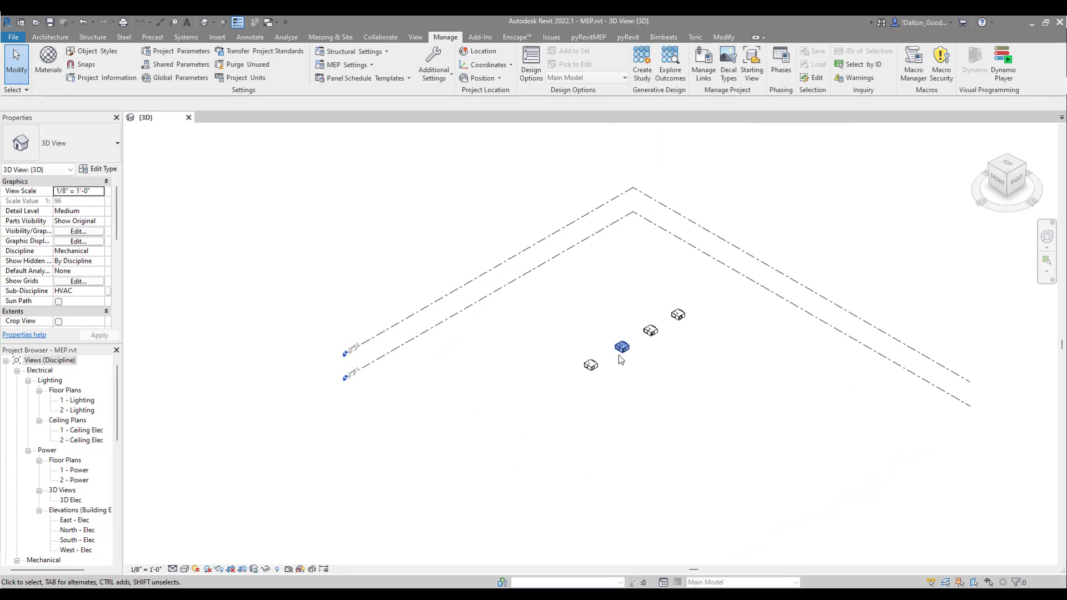
Check the remaining copied units are Size 2 – 8 inch Inlet, then return to Dynamo.
{"action": "left_click", "coordinate": [622, 346]}
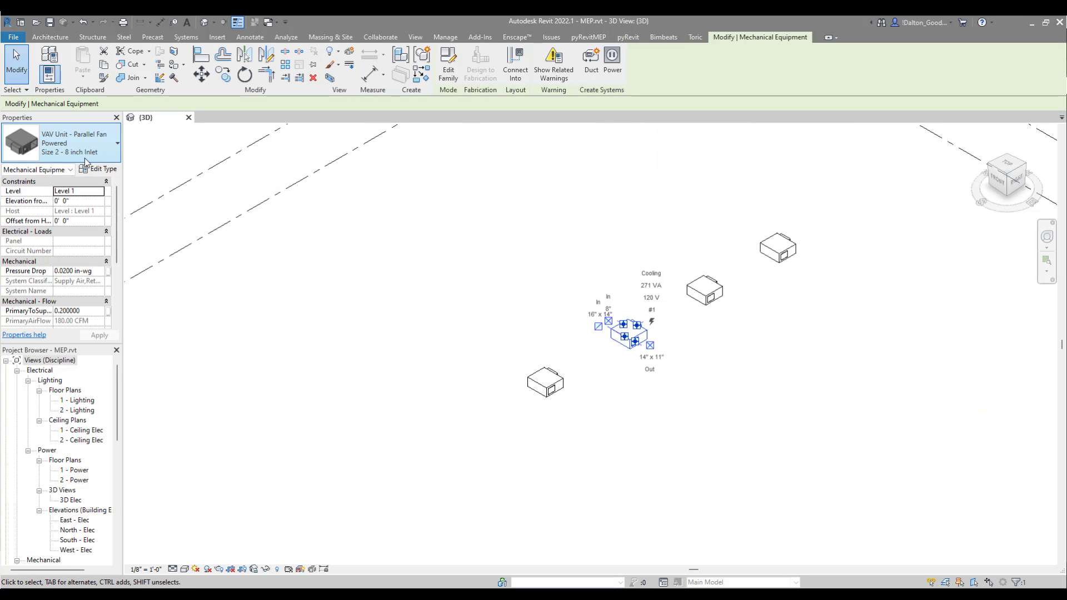
{"action": "mouse_move", "coordinate": [776, 327]}
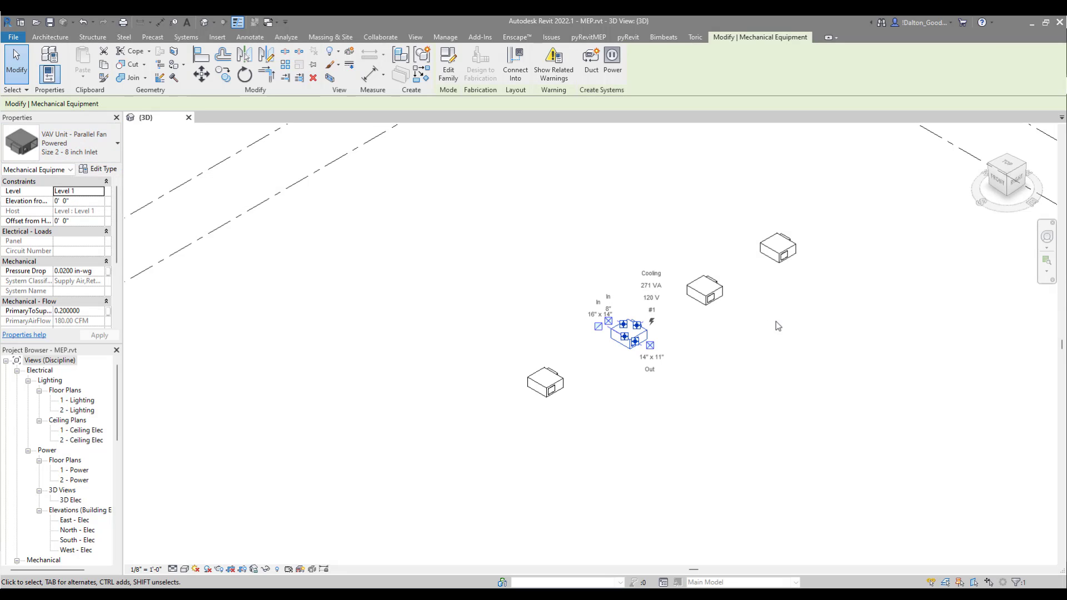
{"action": "left_click", "coordinate": [445, 36]}
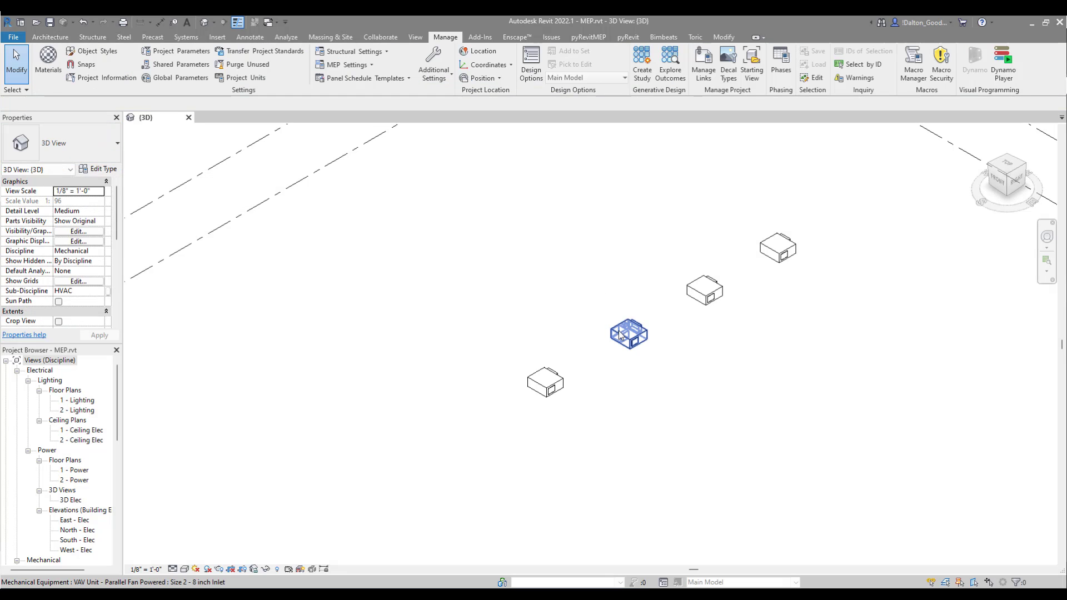
{"action": "left_click", "coordinate": [629, 335]}
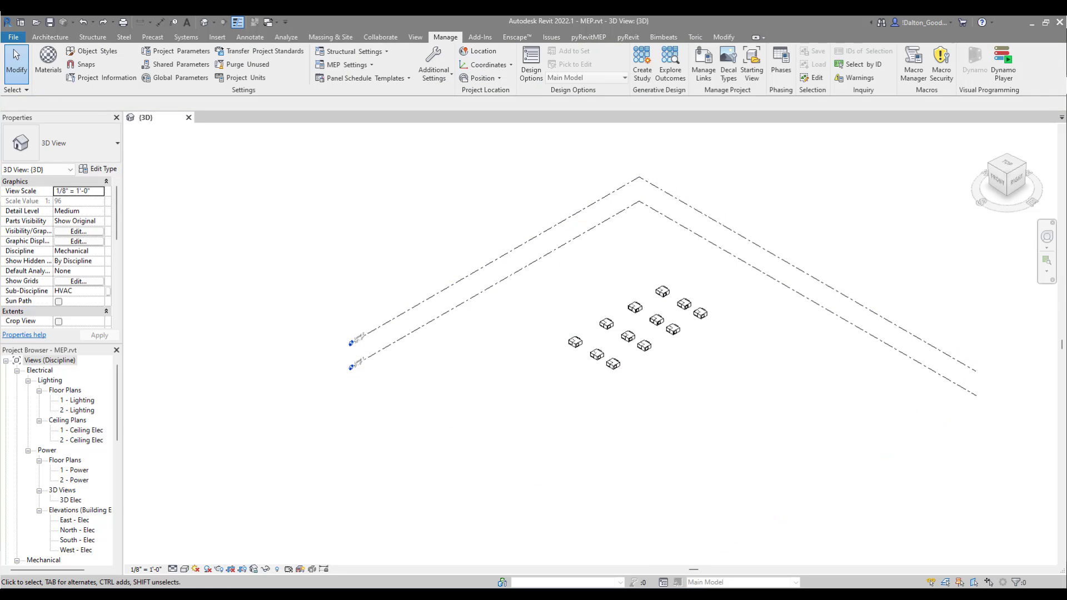
{"action": "left_click", "coordinate": [1002, 59]}
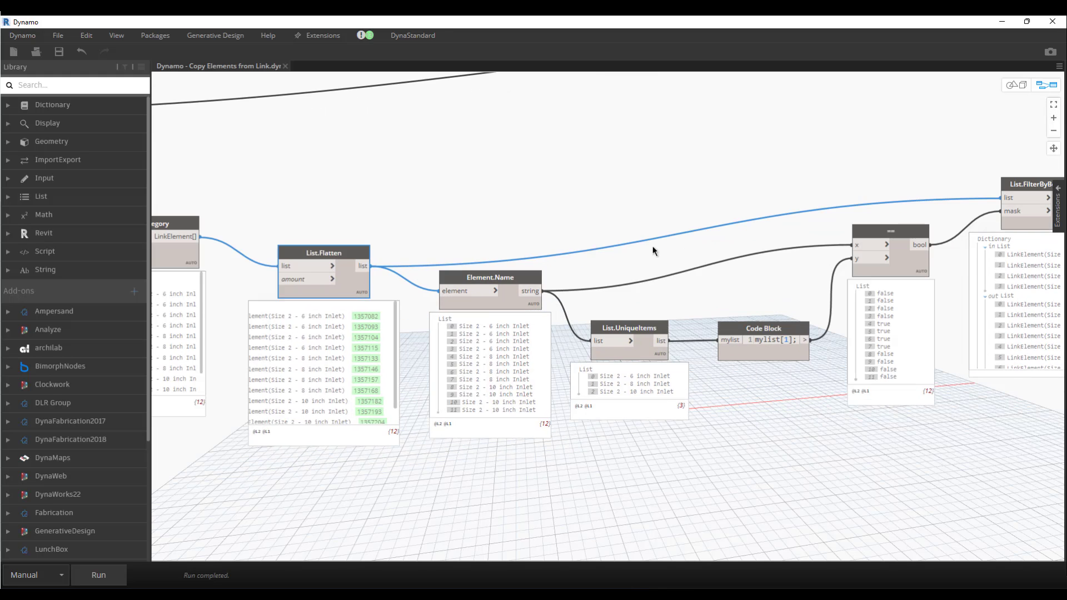
{"action": "mouse_move", "coordinate": [645, 219]}
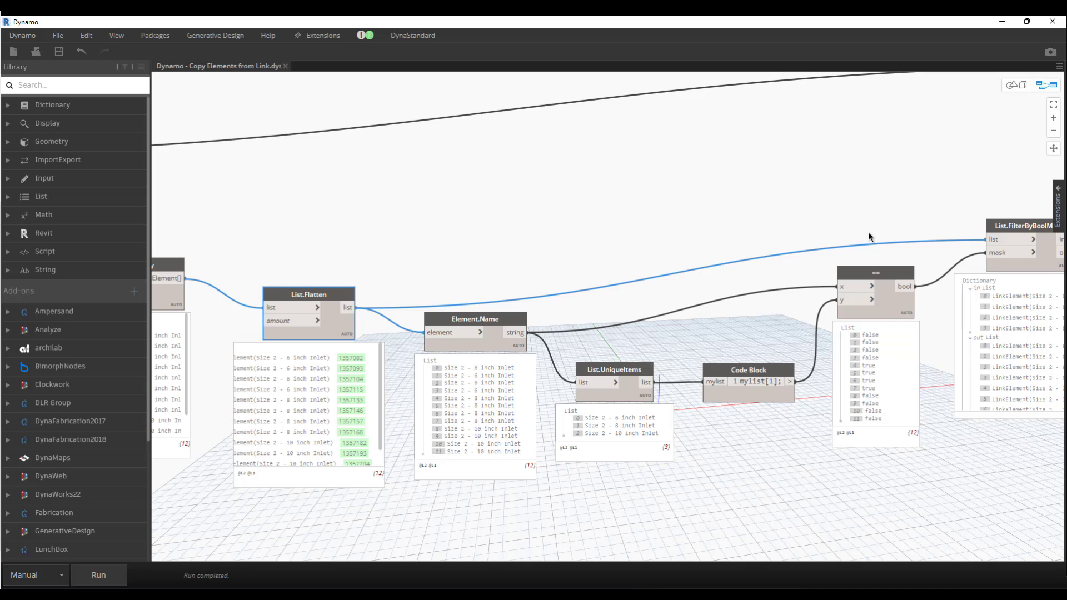
{"action": "mouse_move", "coordinate": [844, 224]}
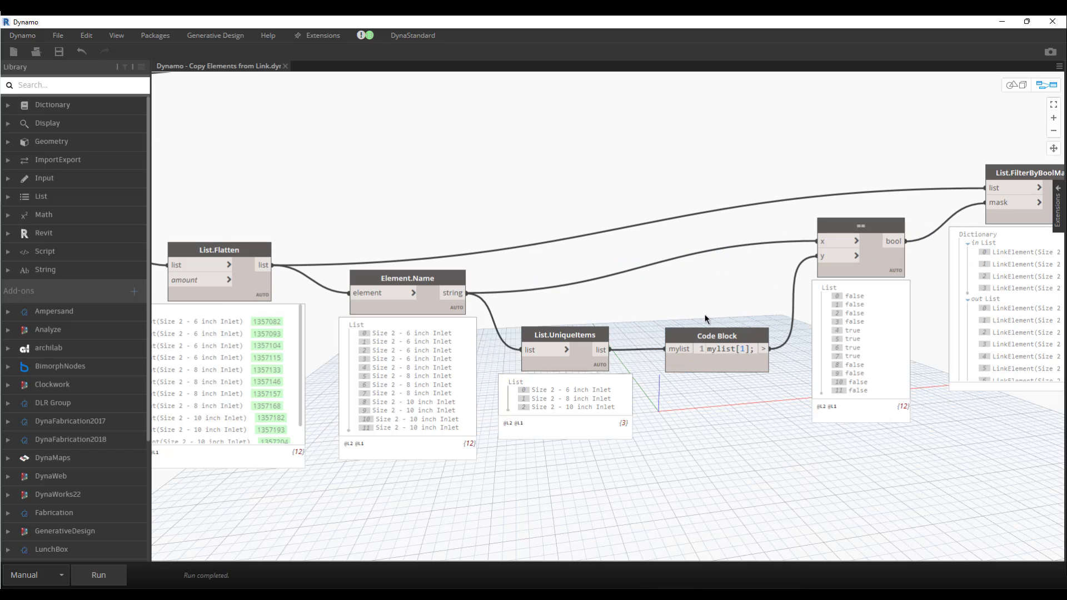
{"action": "mouse_move", "coordinate": [724, 344]}
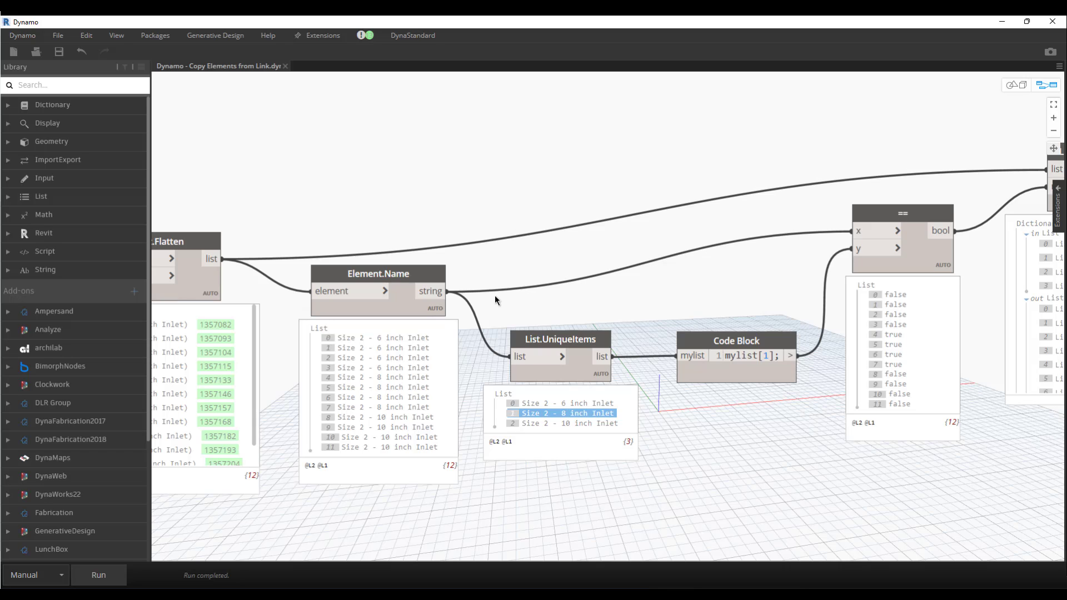
{"action": "mouse_move", "coordinate": [569, 426]}
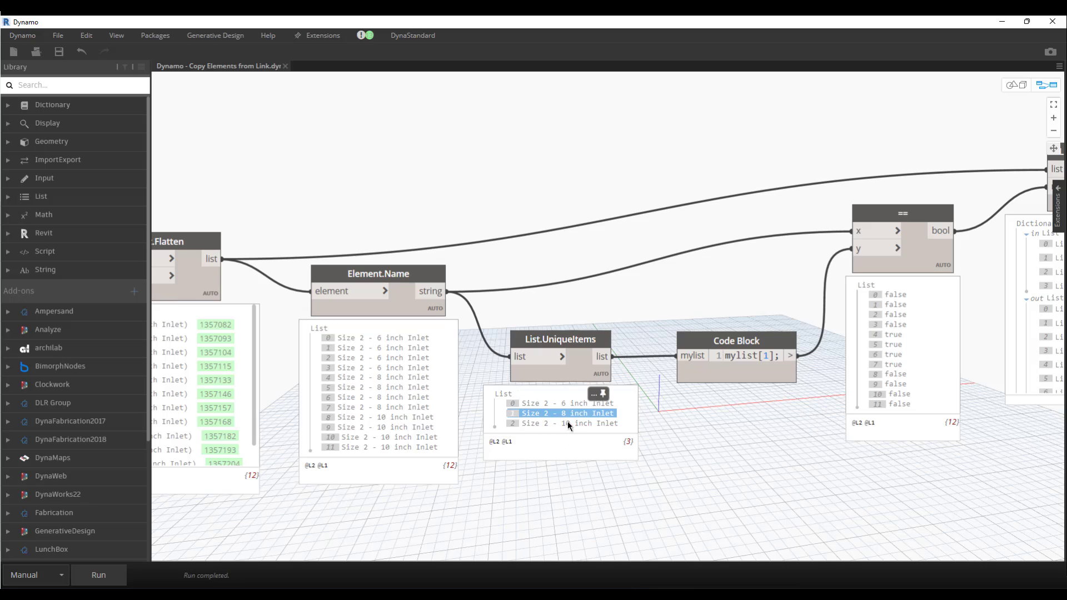
{"action": "mouse_move", "coordinate": [532, 396]}
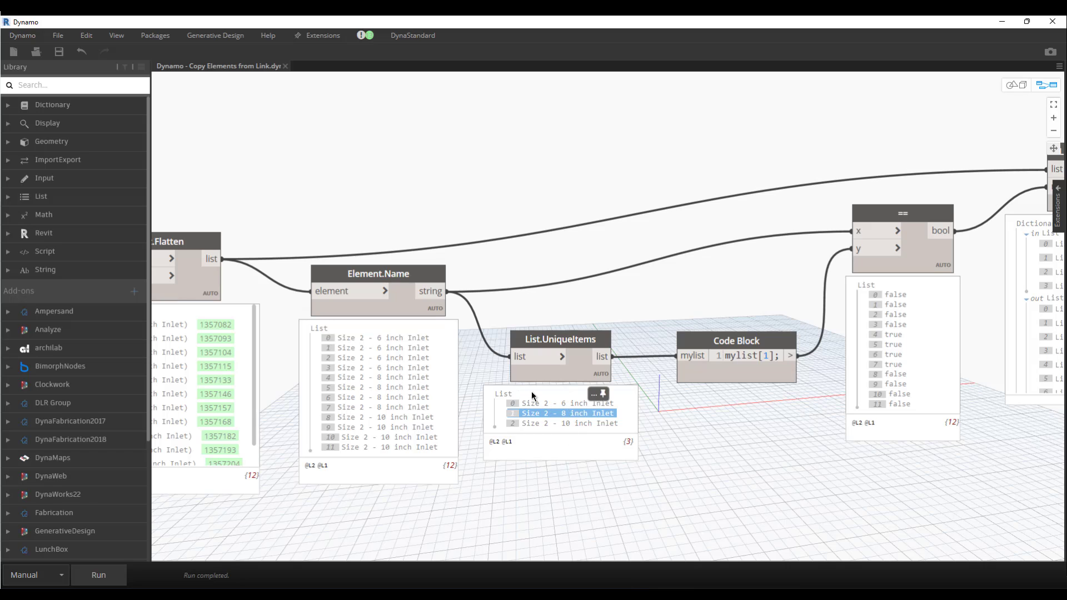
{"action": "mouse_move", "coordinate": [539, 403]}
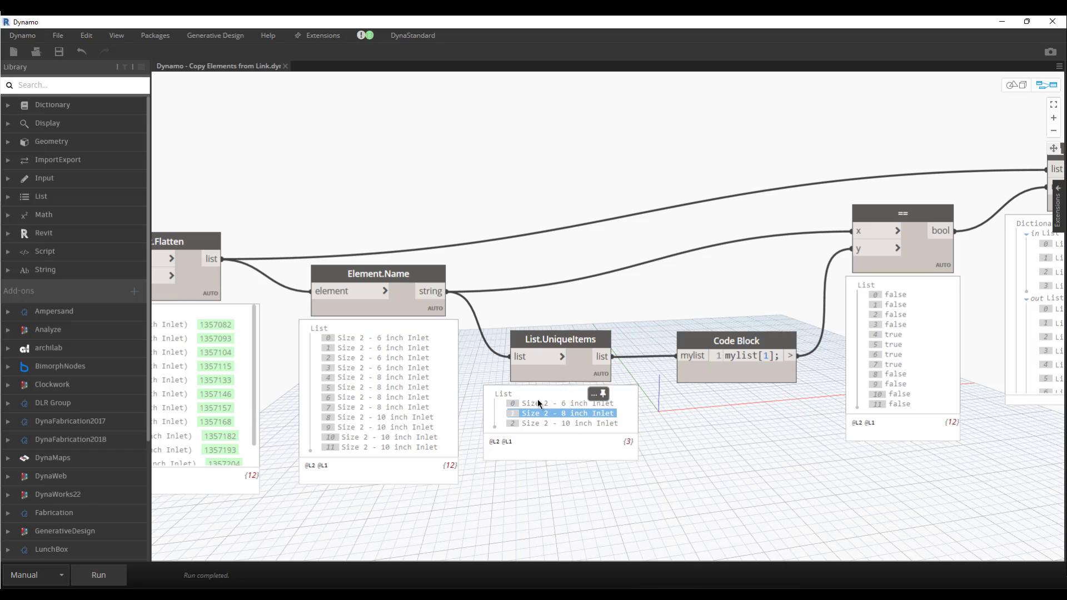
{"action": "mouse_move", "coordinate": [543, 386]}
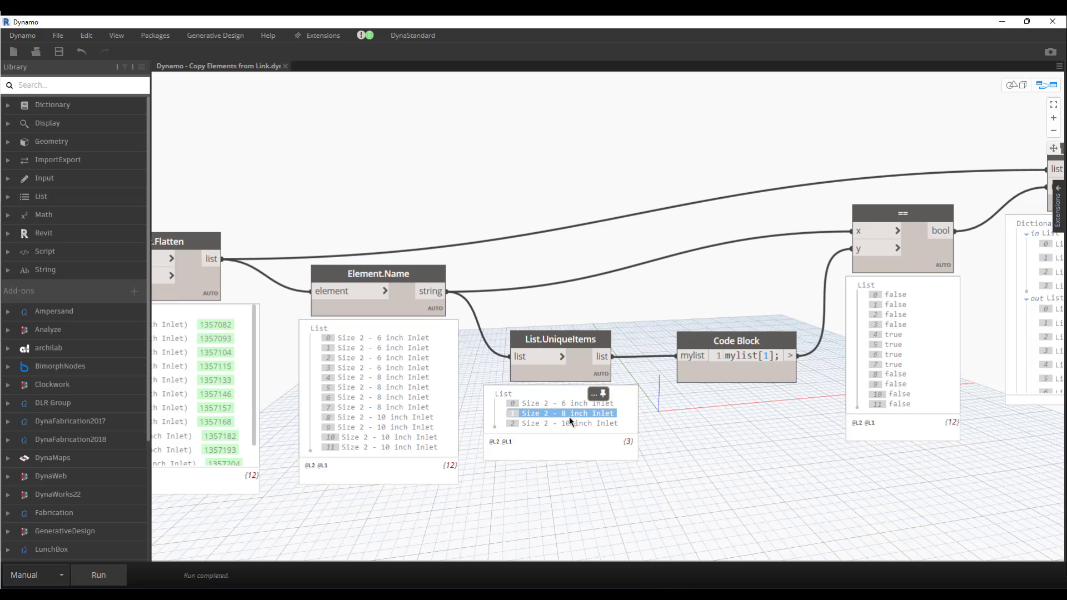
{"action": "mouse_move", "coordinate": [559, 413]}
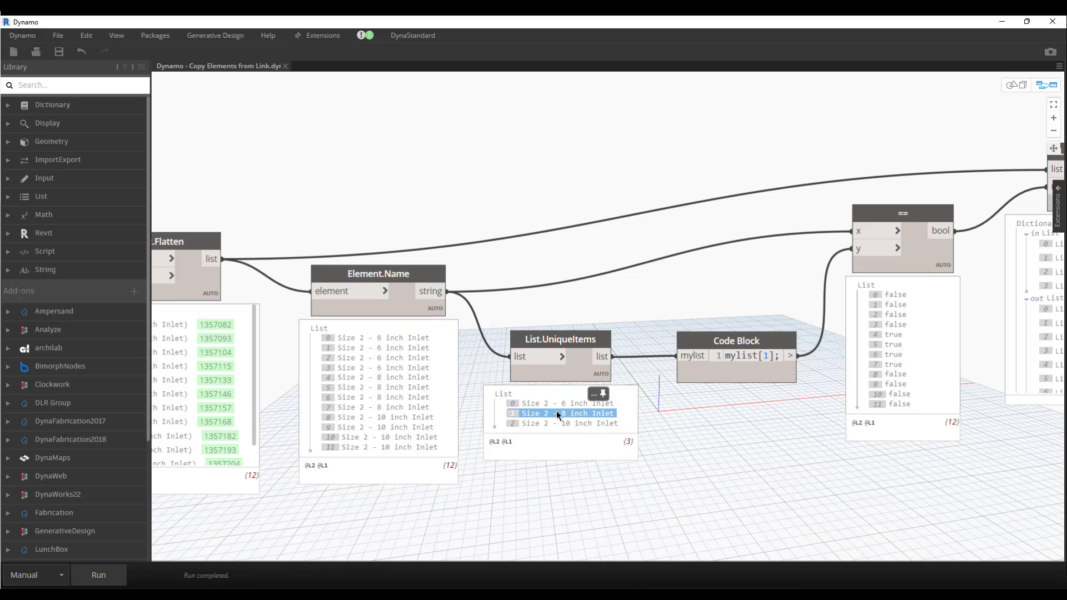
{"action": "mouse_move", "coordinate": [618, 290]}
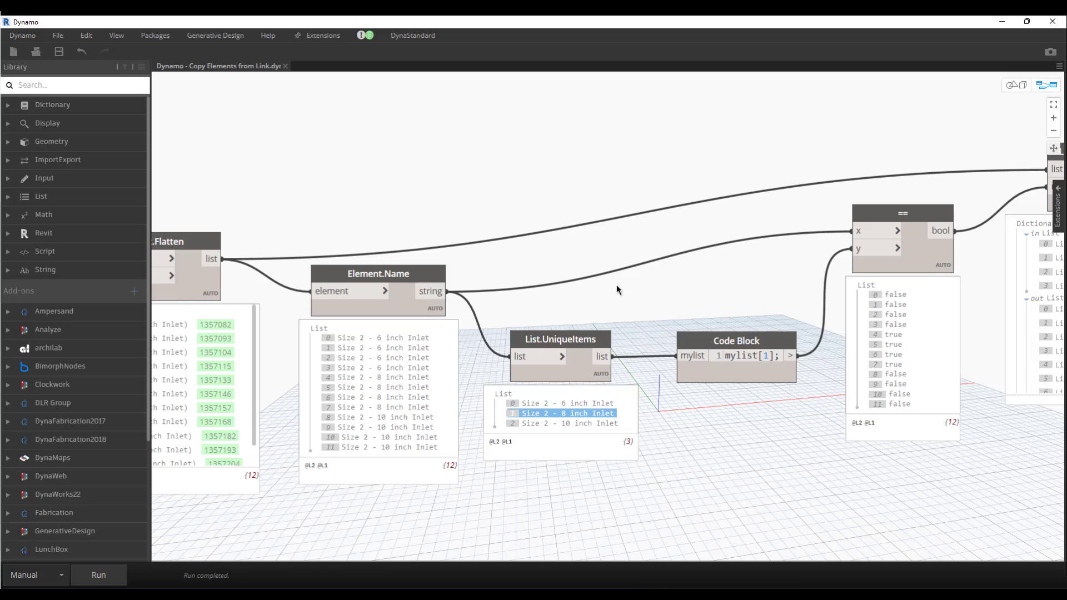
{"action": "mouse_move", "coordinate": [619, 268]}
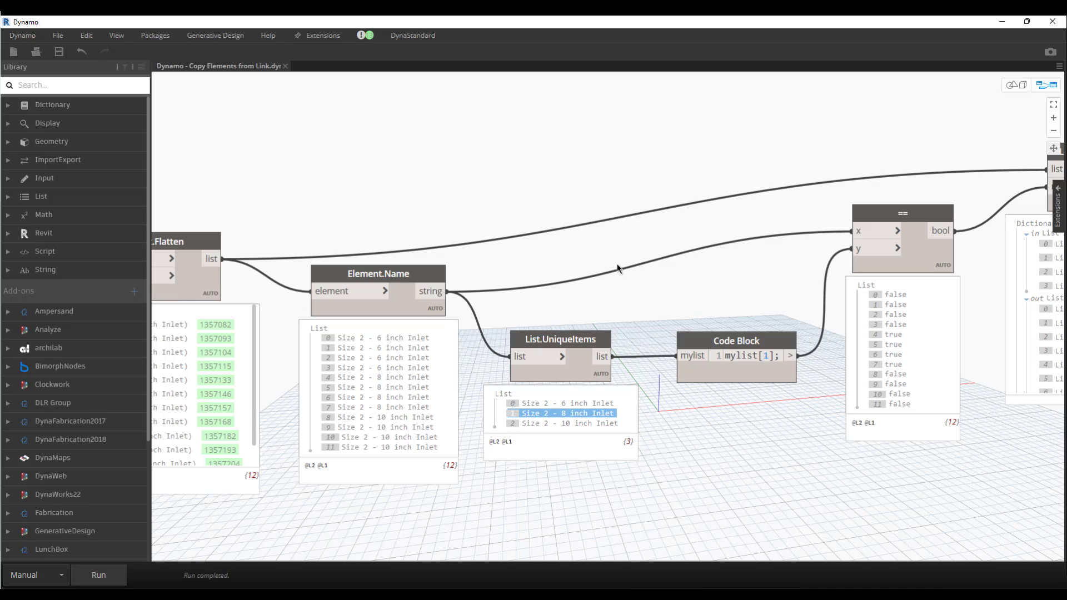
{"action": "mouse_move", "coordinate": [766, 326]}
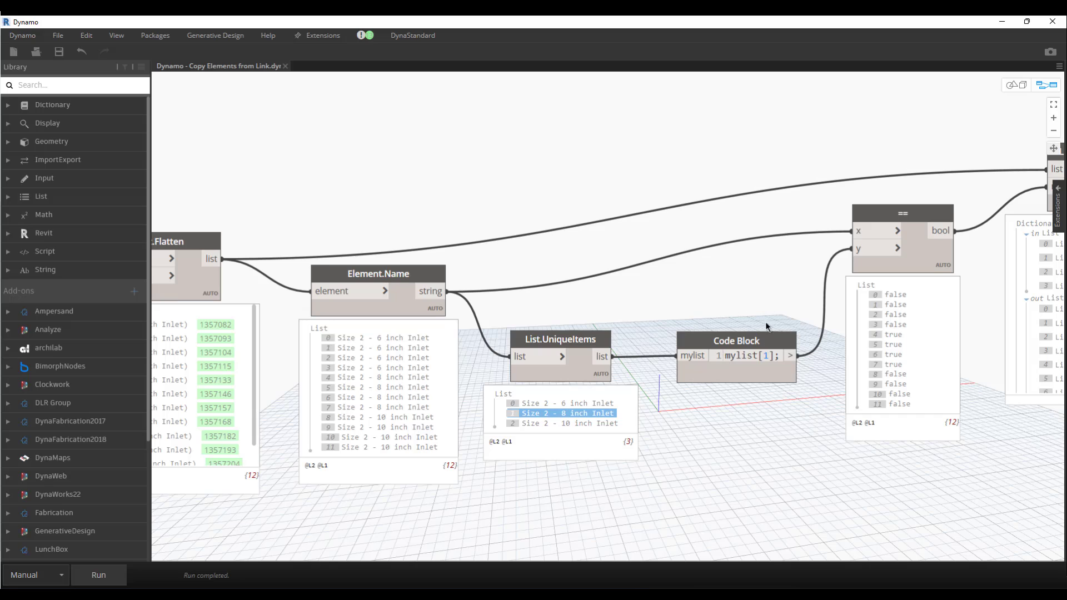
Select the mylist[1] Code Block node that picks the second unique name.
{"action": "left_click", "coordinate": [736, 371]}
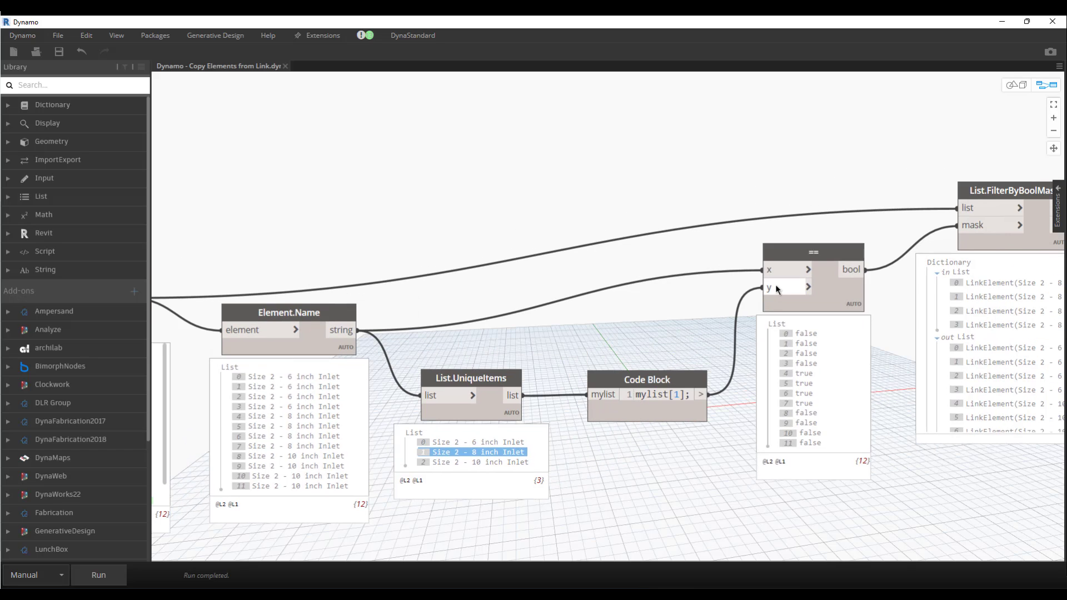
{"action": "mouse_move", "coordinate": [293, 363]}
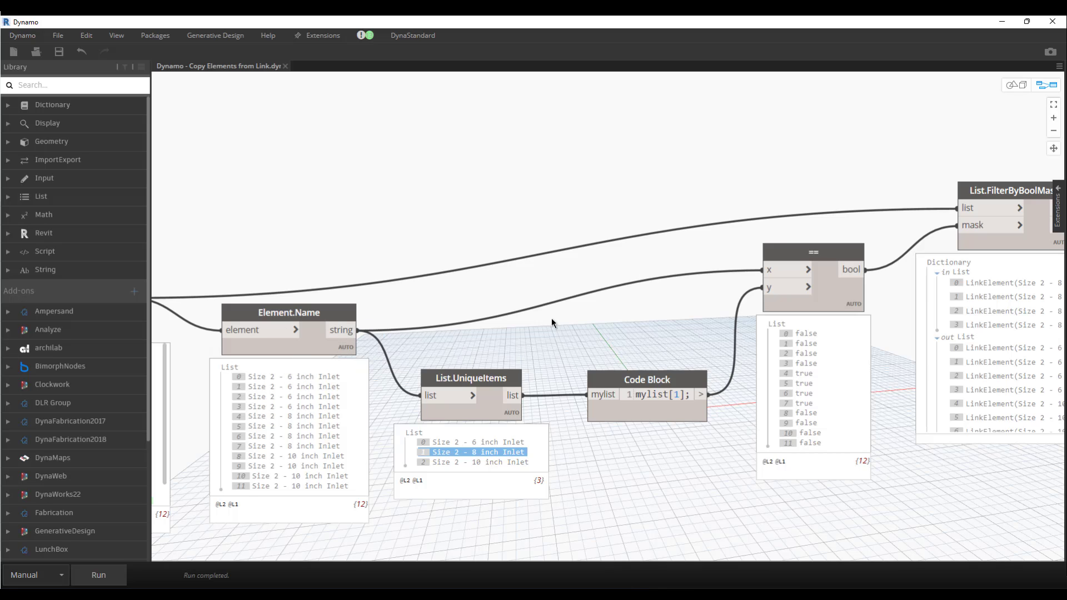
{"action": "mouse_move", "coordinate": [672, 415]}
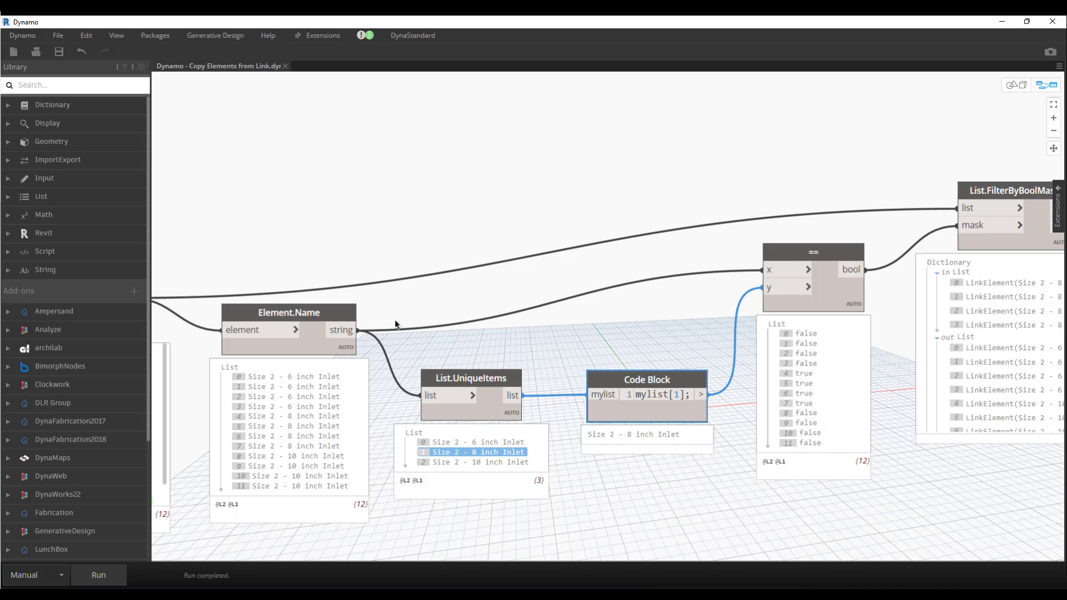
{"action": "mouse_move", "coordinate": [268, 387]}
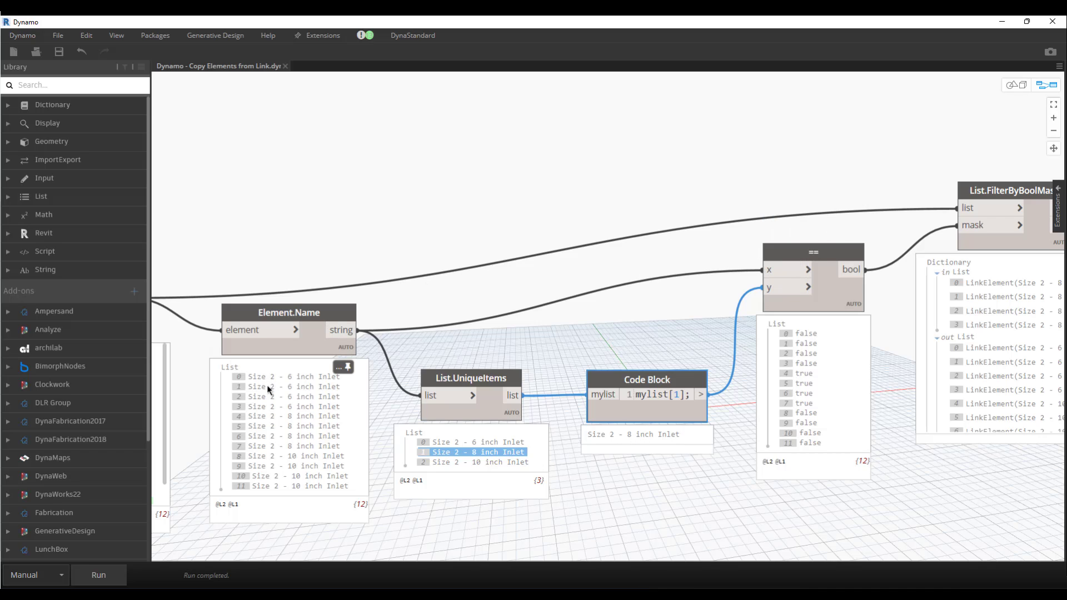
{"action": "mouse_move", "coordinate": [667, 449]}
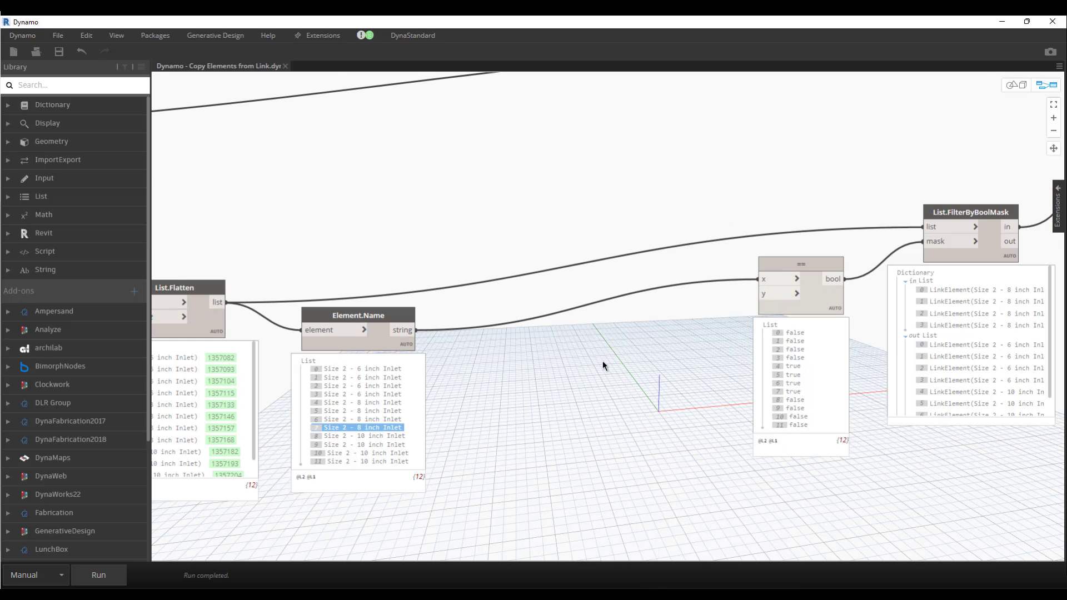
Create a Code Block with "Size 2 - 8 inch Inlet" and a String node with the same name.
{"action": "double_click", "coordinate": [604, 366]}
{"action": "type", "text": "\"Size 2 - 8 "}
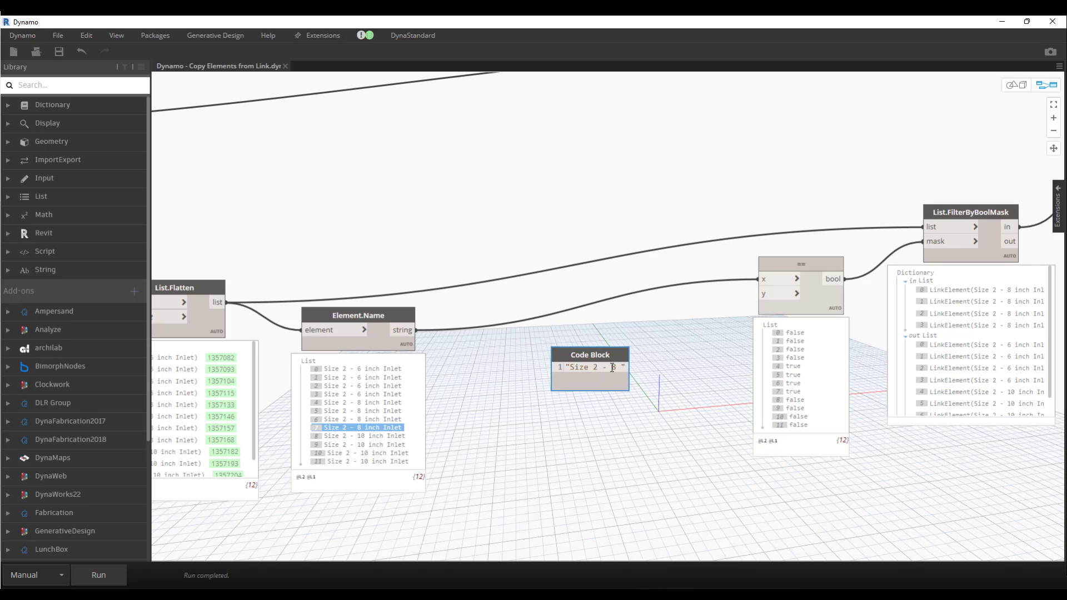
{"action": "type", "text": "inch Inlet"}
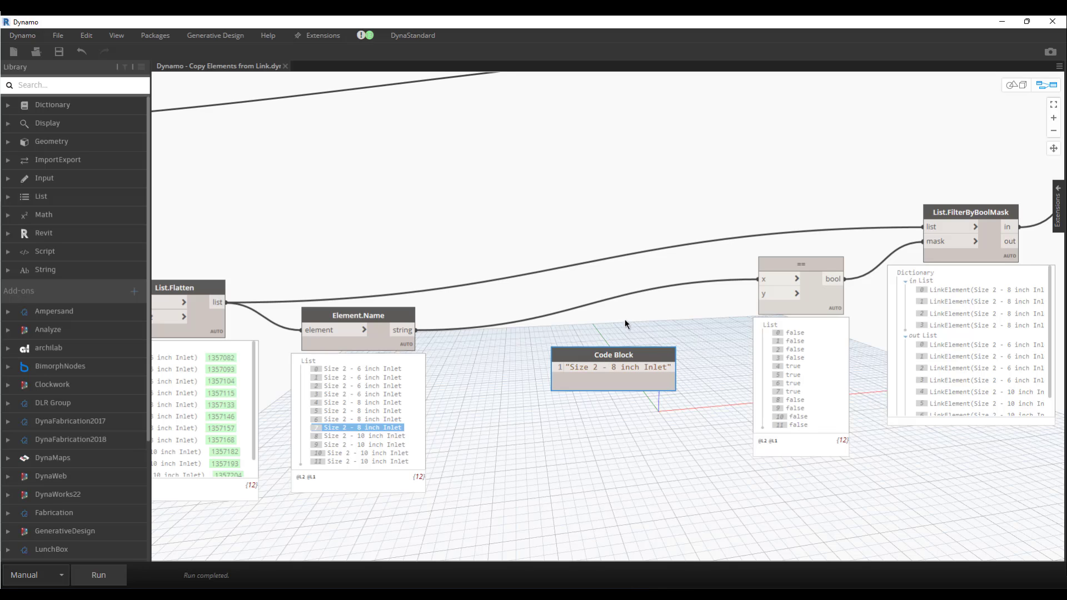
{"action": "right_click", "coordinate": [572, 282]}
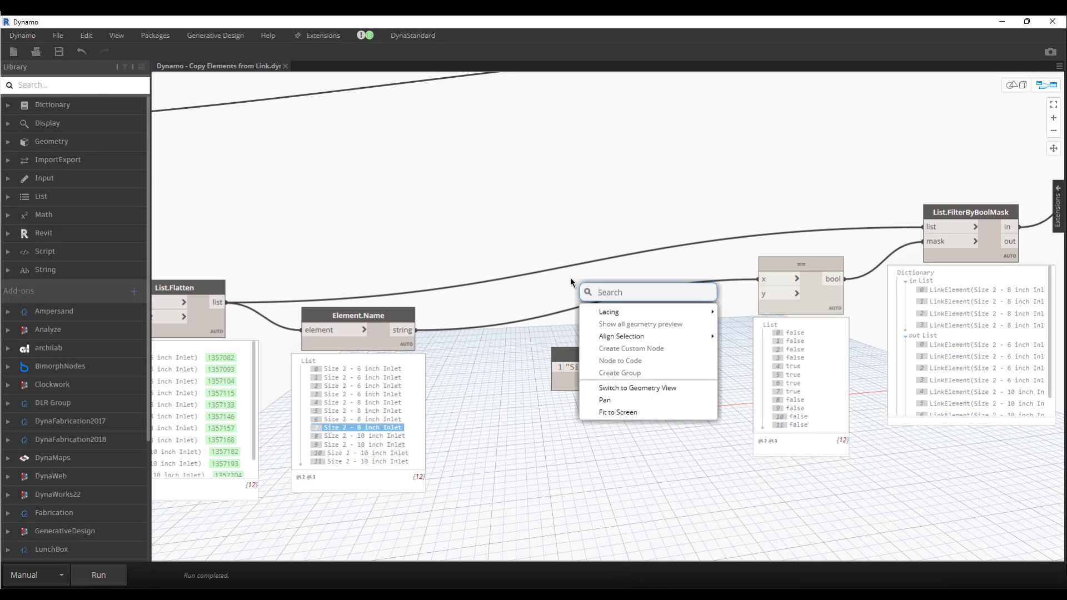
{"action": "type", "text": "string"}
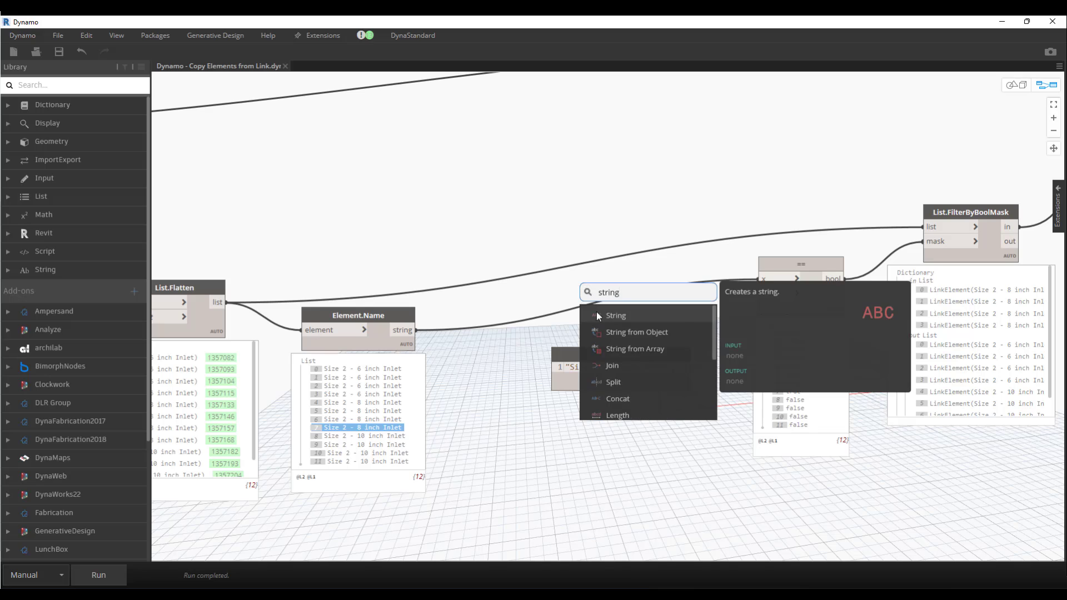
{"action": "left_click", "coordinate": [615, 315]}
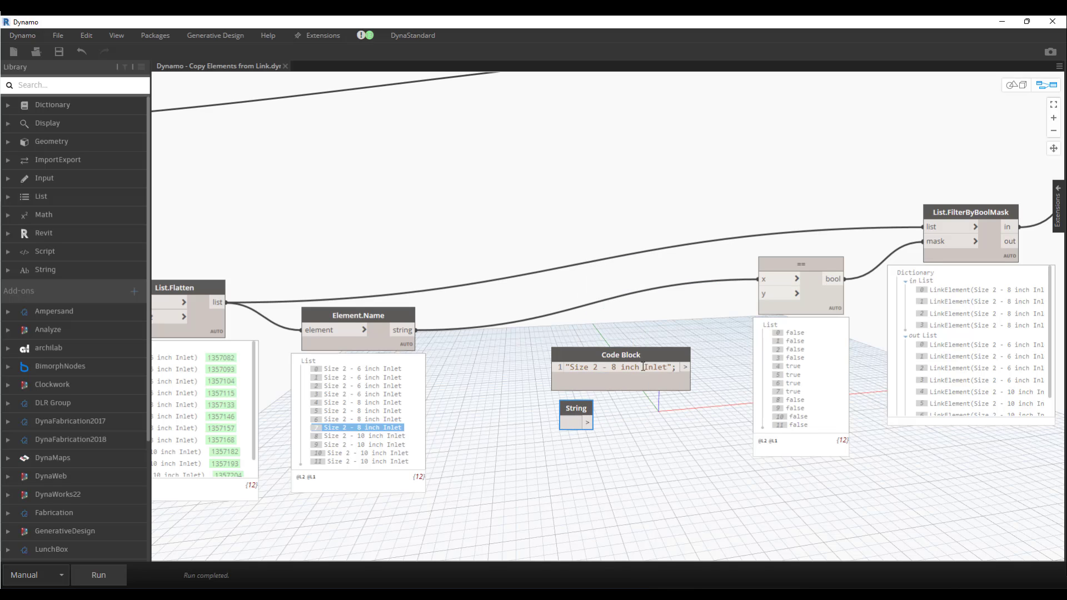
{"action": "double_click", "coordinate": [619, 367]}
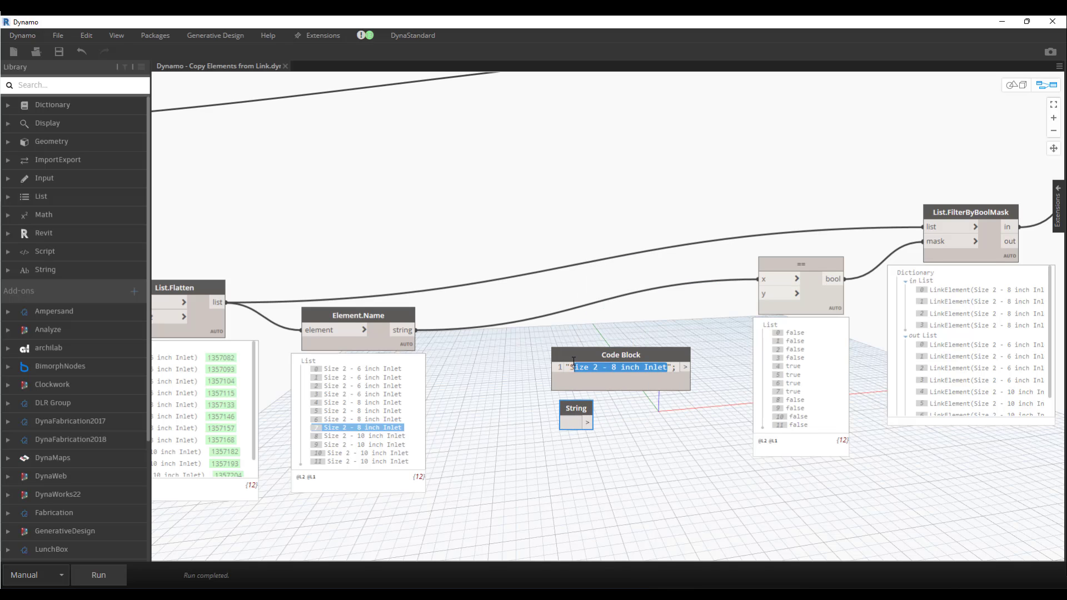
{"action": "left_click", "coordinate": [573, 422]}
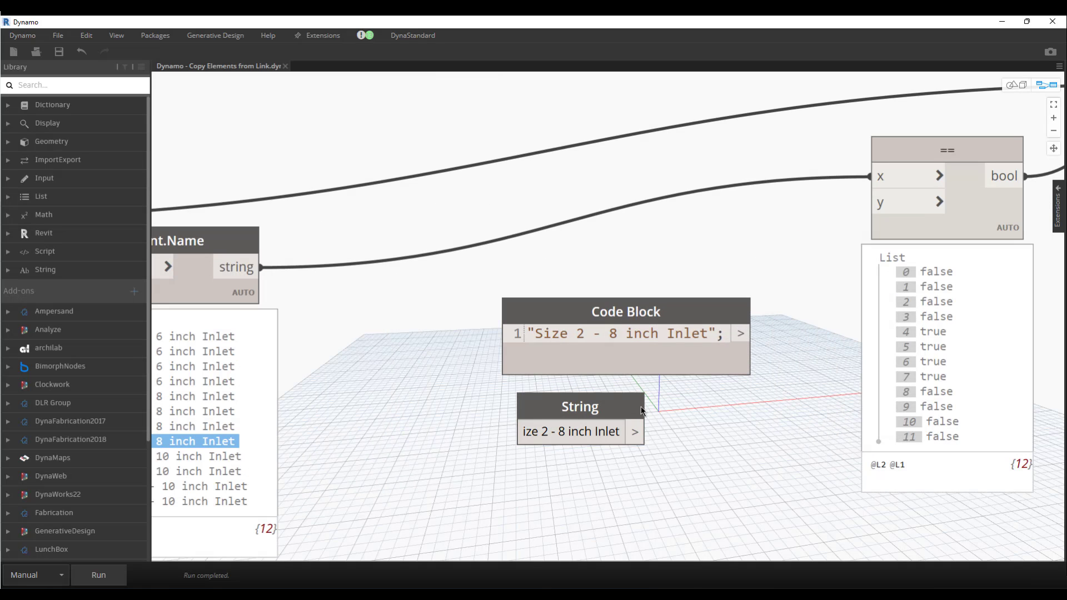
Test backslash name variants in the String node and Code Block, then revert both to plain text.
{"action": "left_click", "coordinate": [558, 431]}
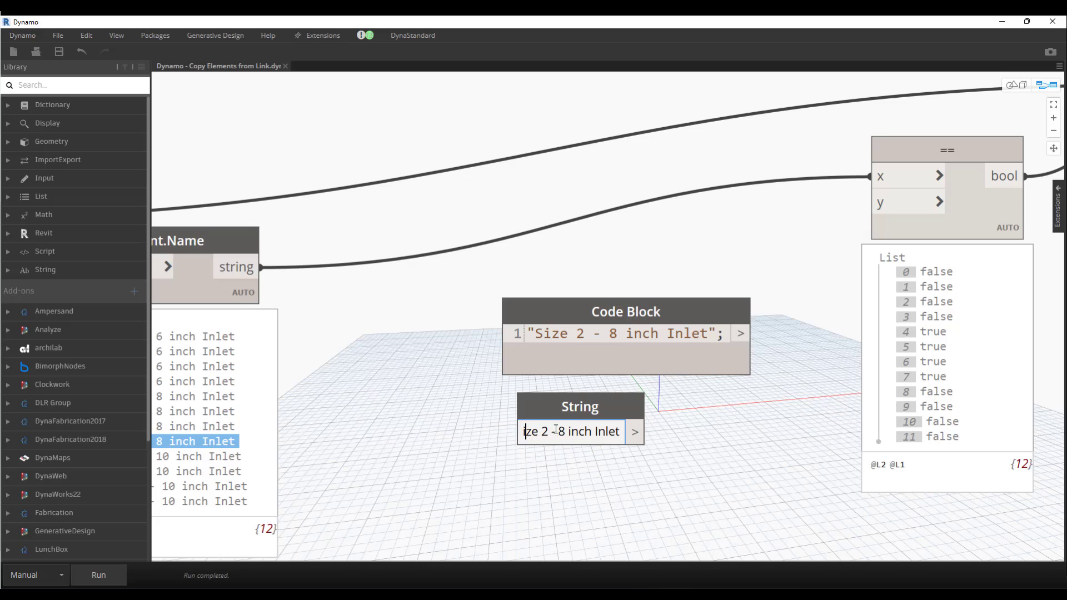
{"action": "mouse_move", "coordinate": [561, 428]}
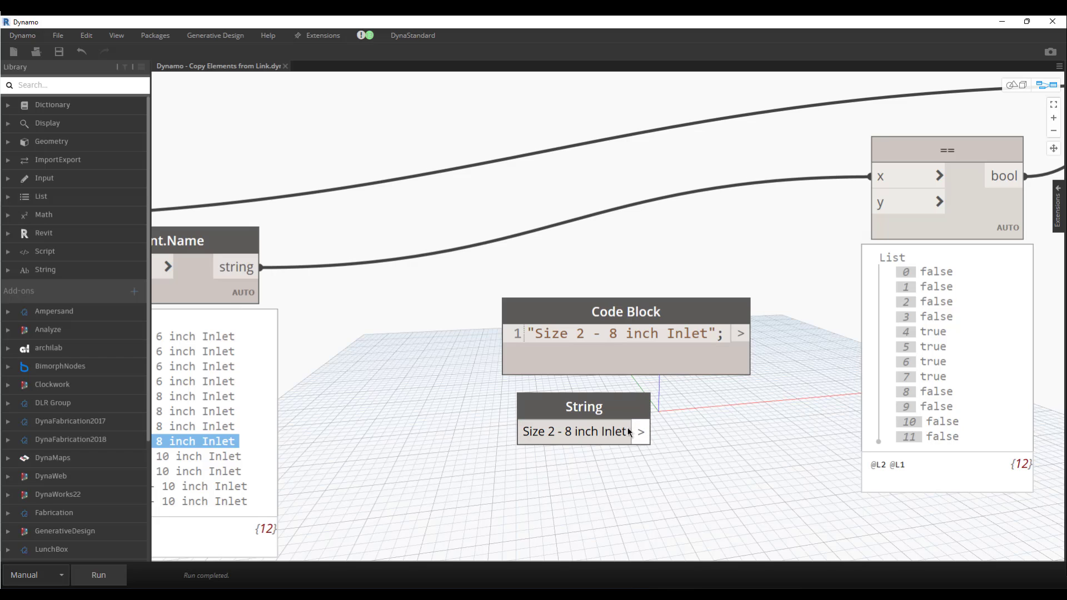
{"action": "mouse_move", "coordinate": [639, 431]}
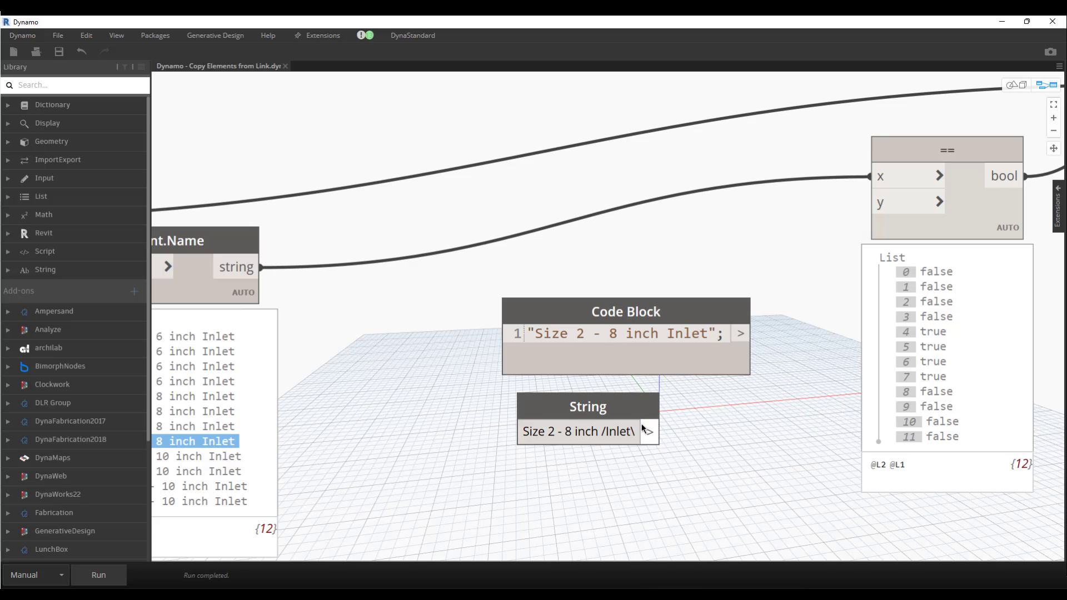
{"action": "double_click", "coordinate": [616, 432]}
{"action": "type", "text": "\\\\"}
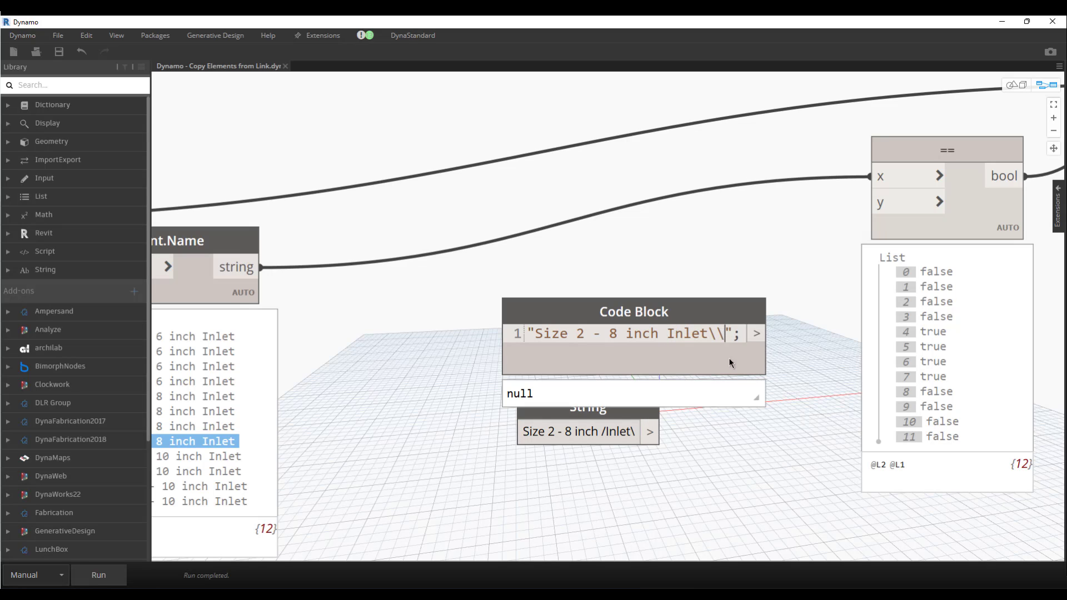
{"action": "scroll", "scroll_direction": "down", "scroll_amount": 3}
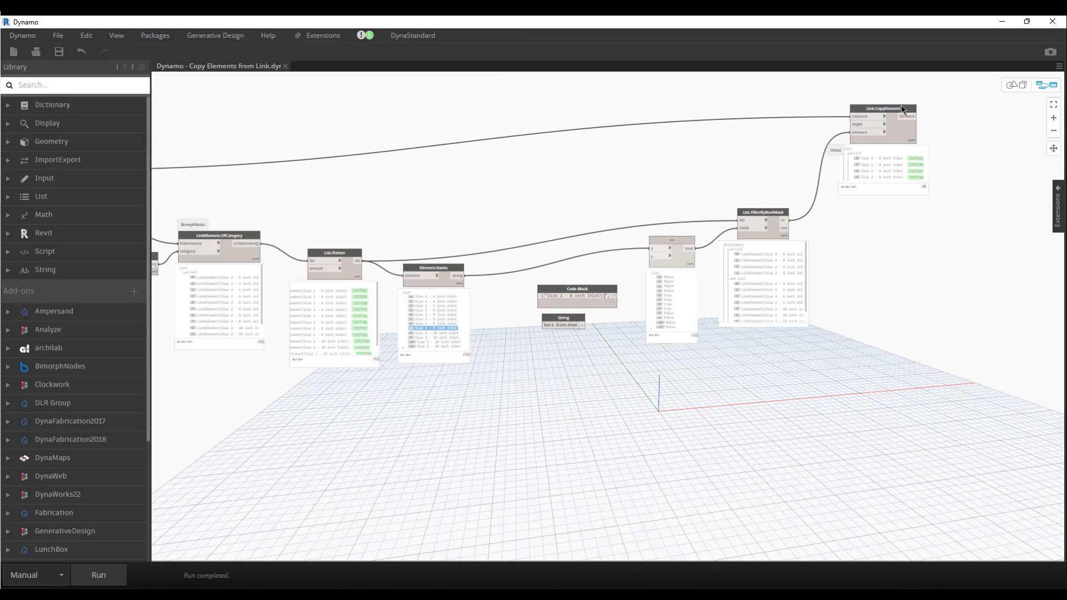
{"action": "left_click", "coordinate": [882, 107]}
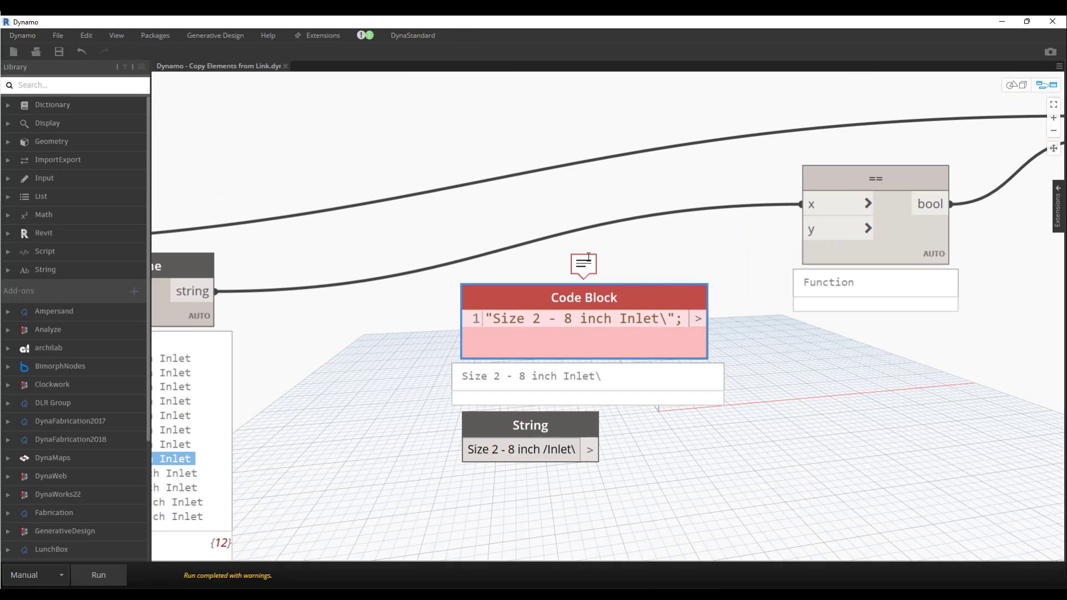
{"action": "right_click", "coordinate": [736, 351]}
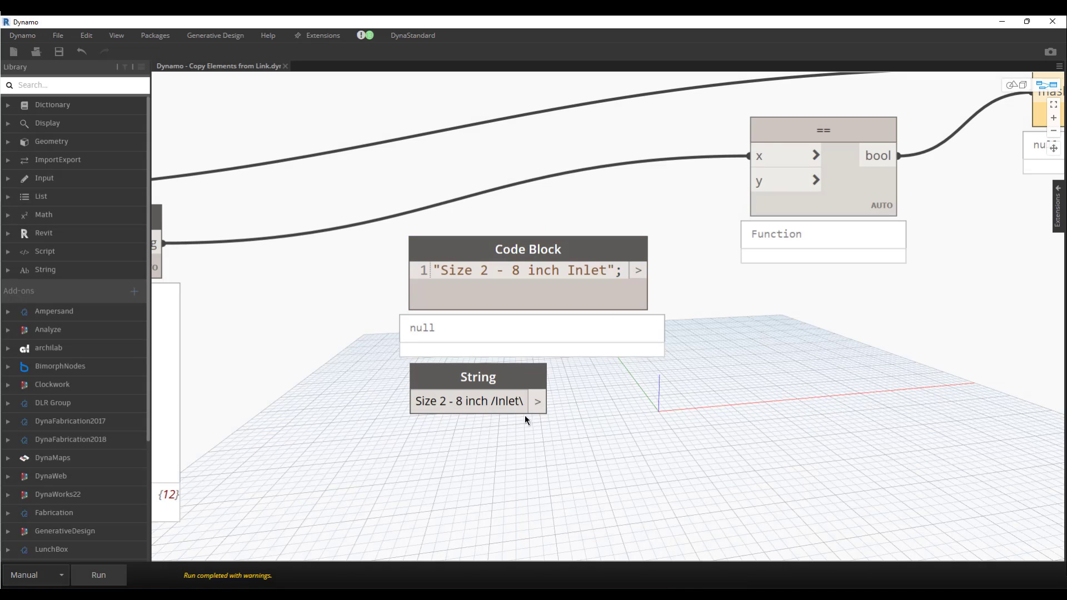
{"action": "left_click", "coordinate": [469, 401]}
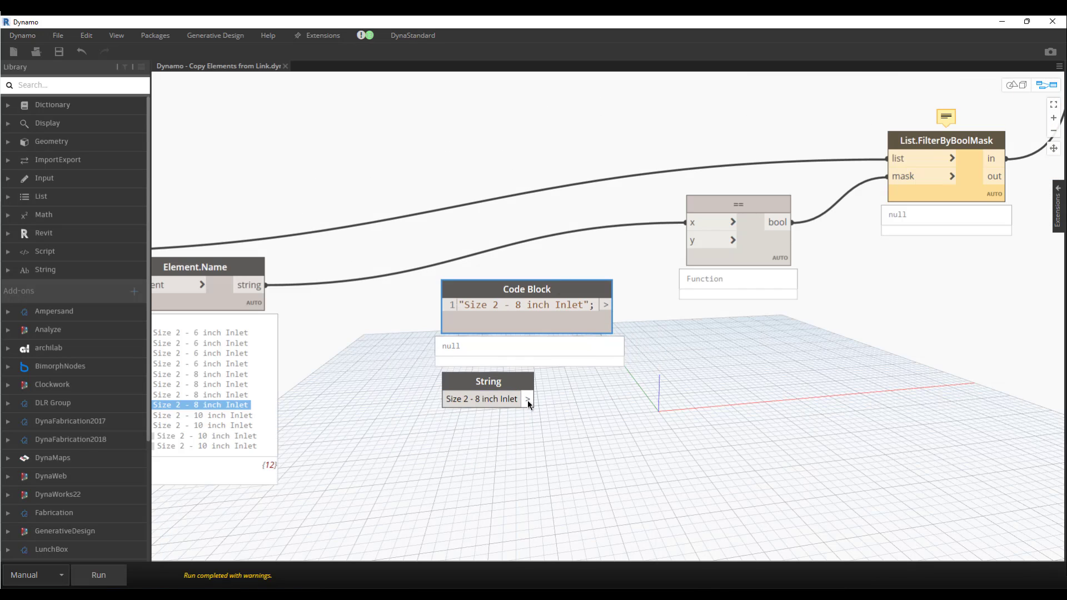
Wire the String node output into the == comparison's y input.
{"action": "left_click_drag", "start_coordinate": [526, 289], "coordinate": [490, 471]}
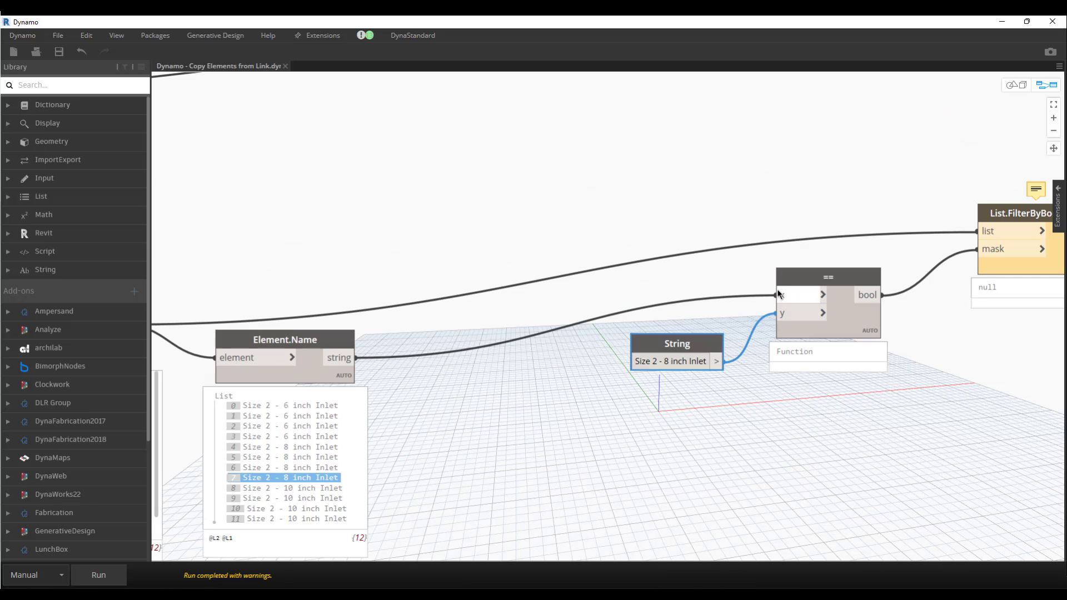
{"action": "mouse_move", "coordinate": [779, 293]}
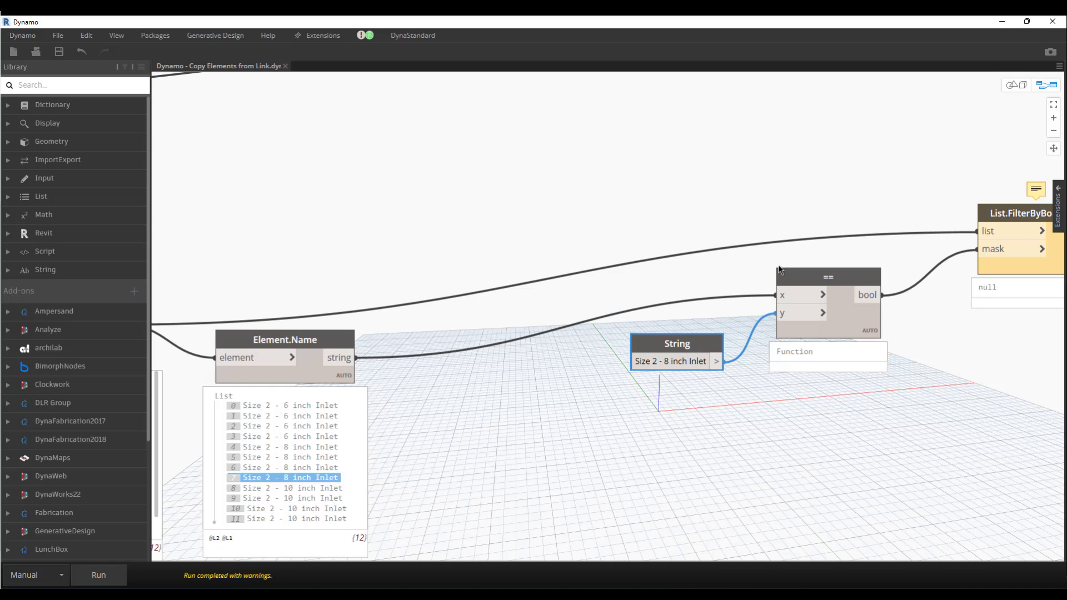
{"action": "mouse_move", "coordinate": [765, 248]}
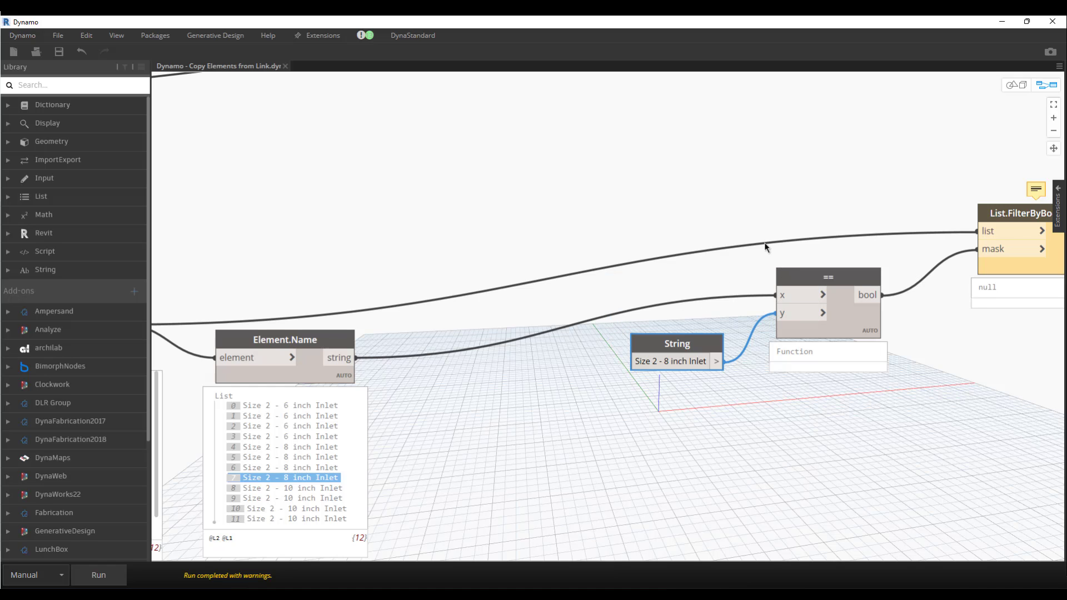